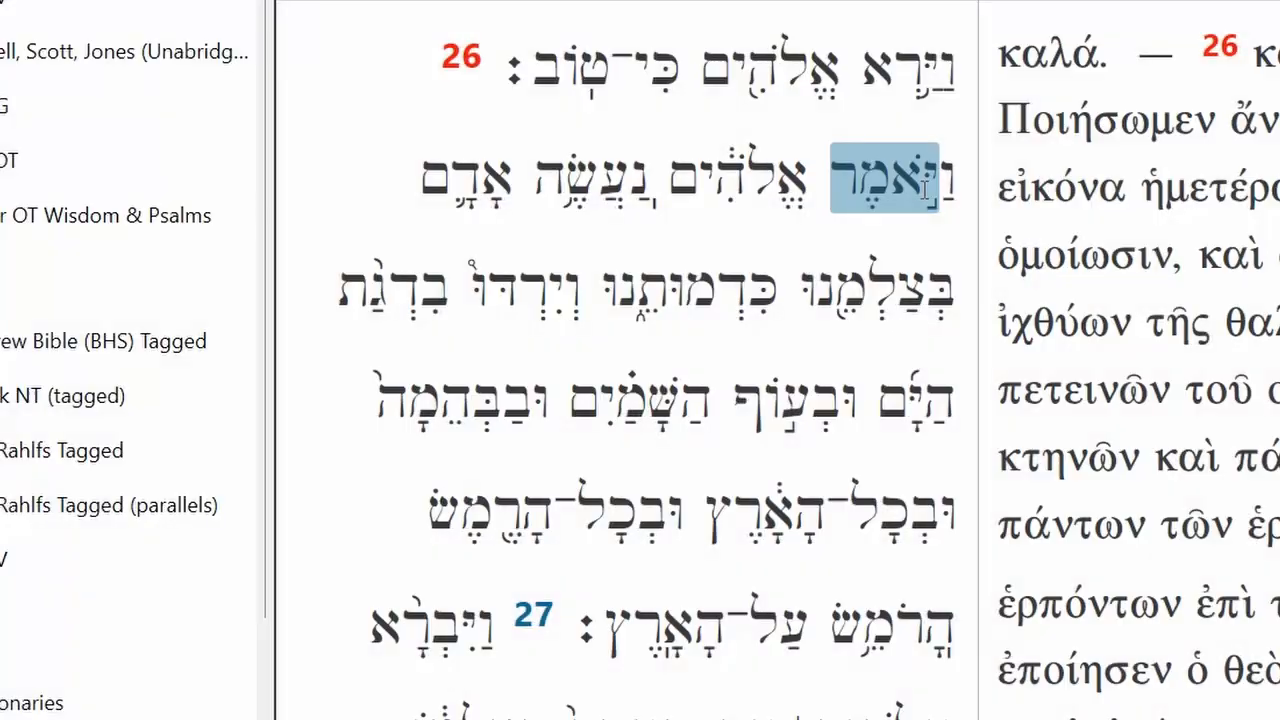
- Drag each word of 'let us make man in our image, after our likeness' onto a new line below the speech line
left_click(736, 178)
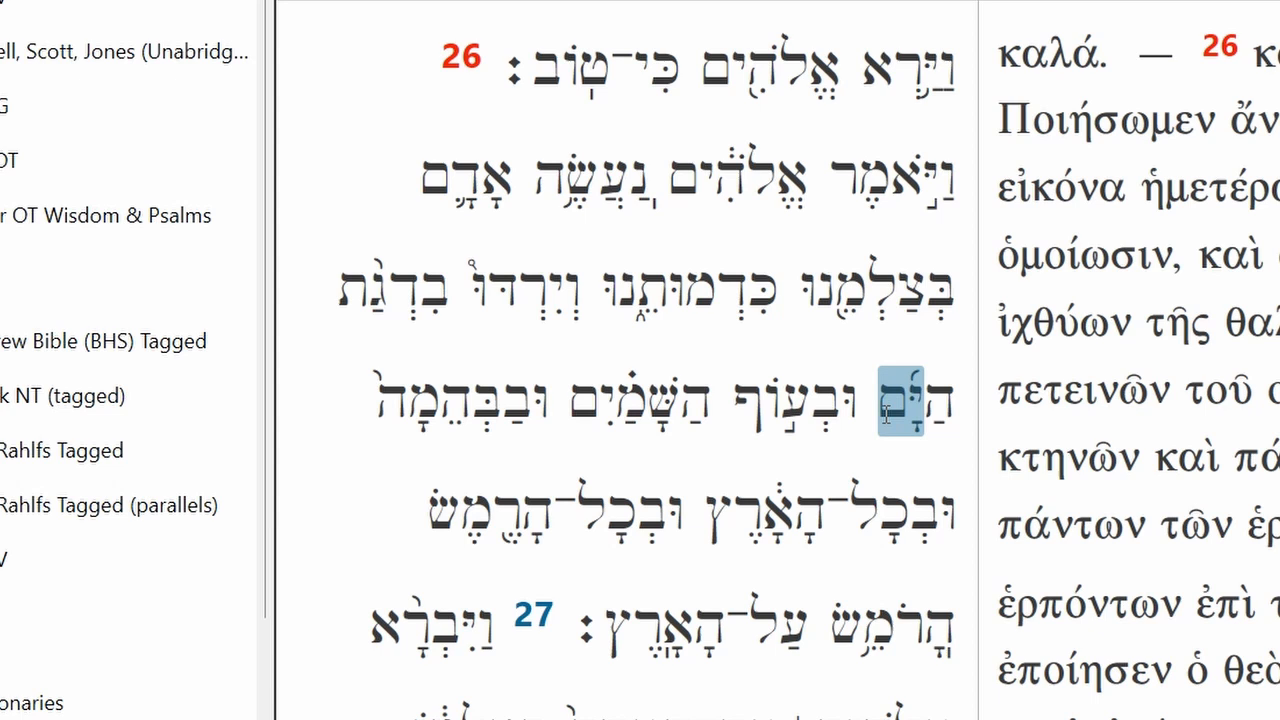
left_click(622, 400)
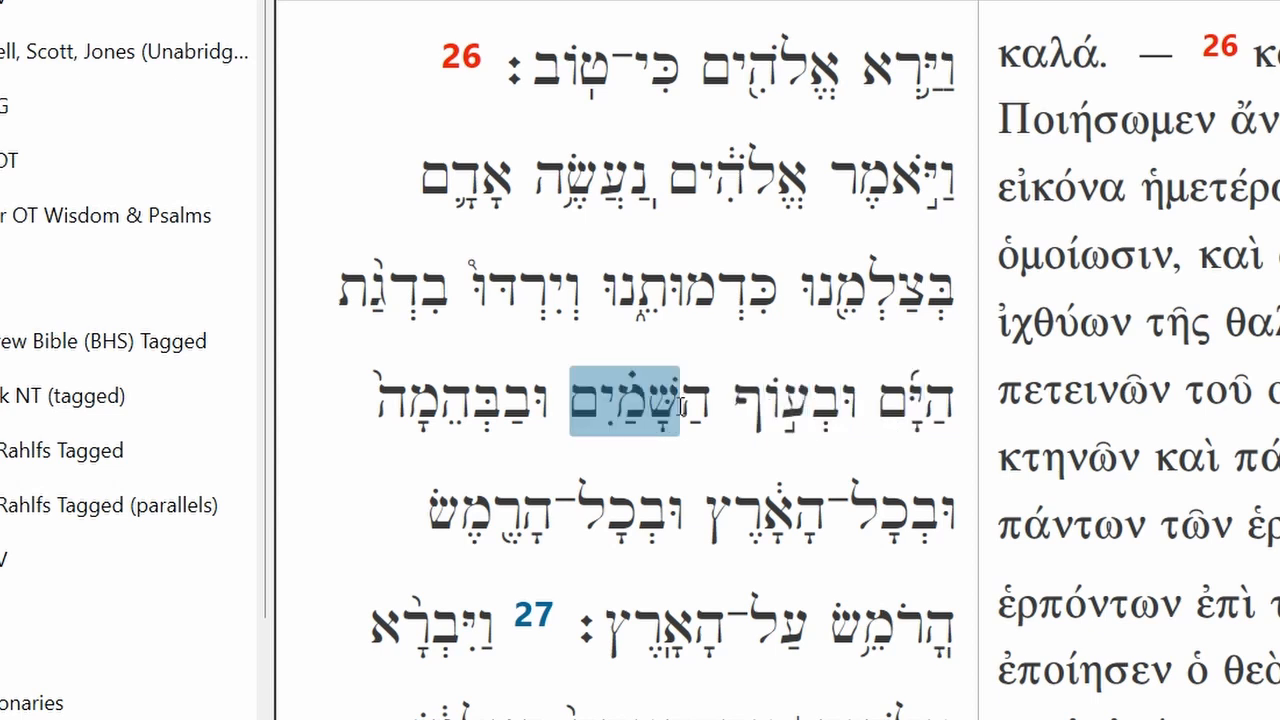
left_click(540, 400)
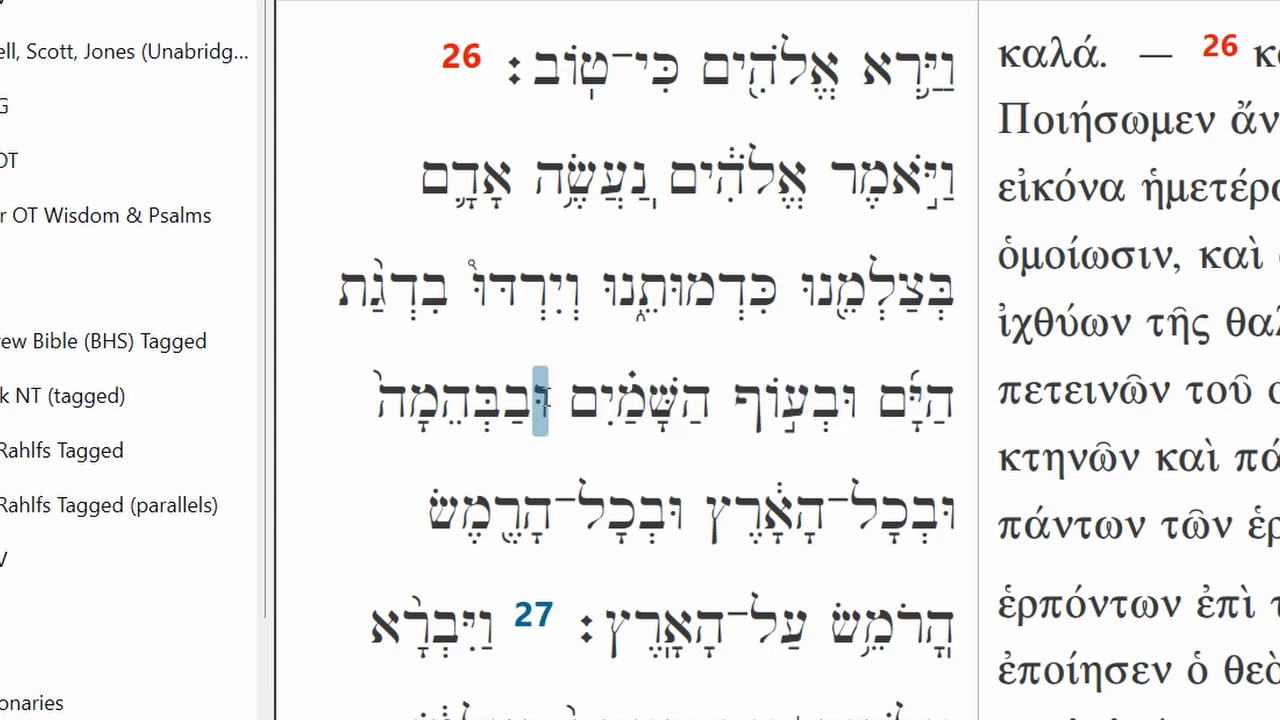
left_click(744, 512)
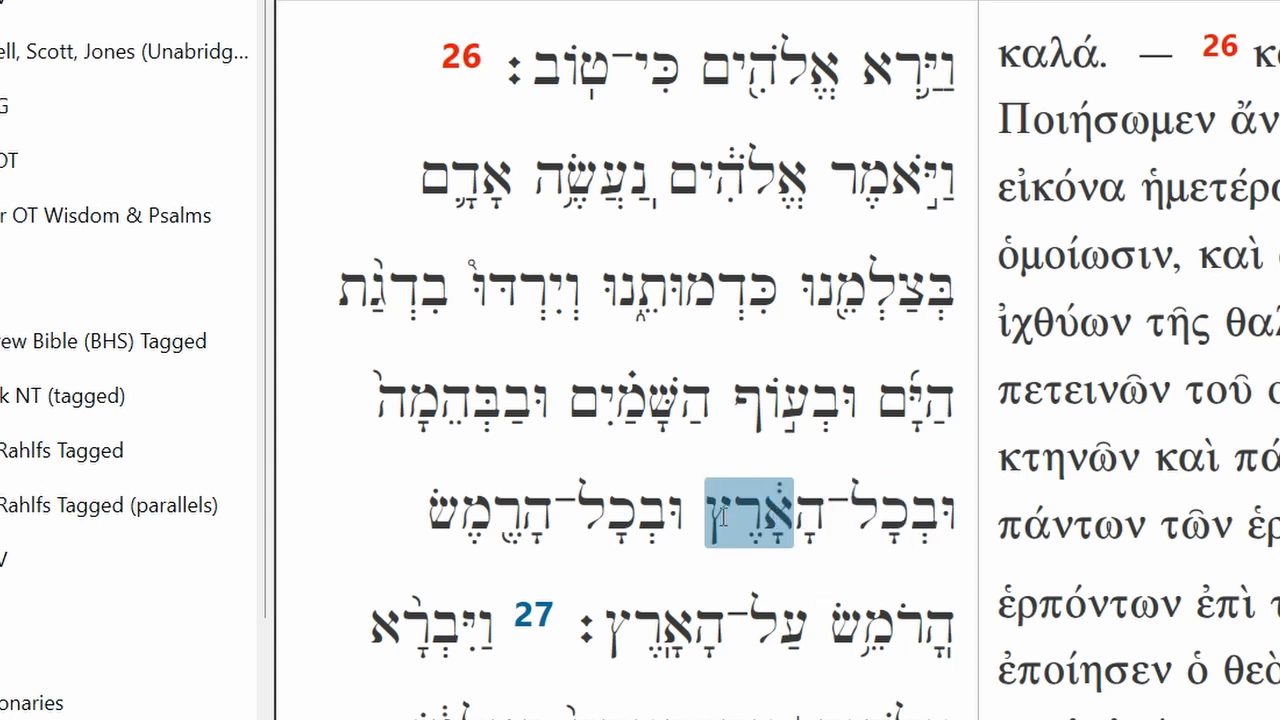
left_click(536, 512)
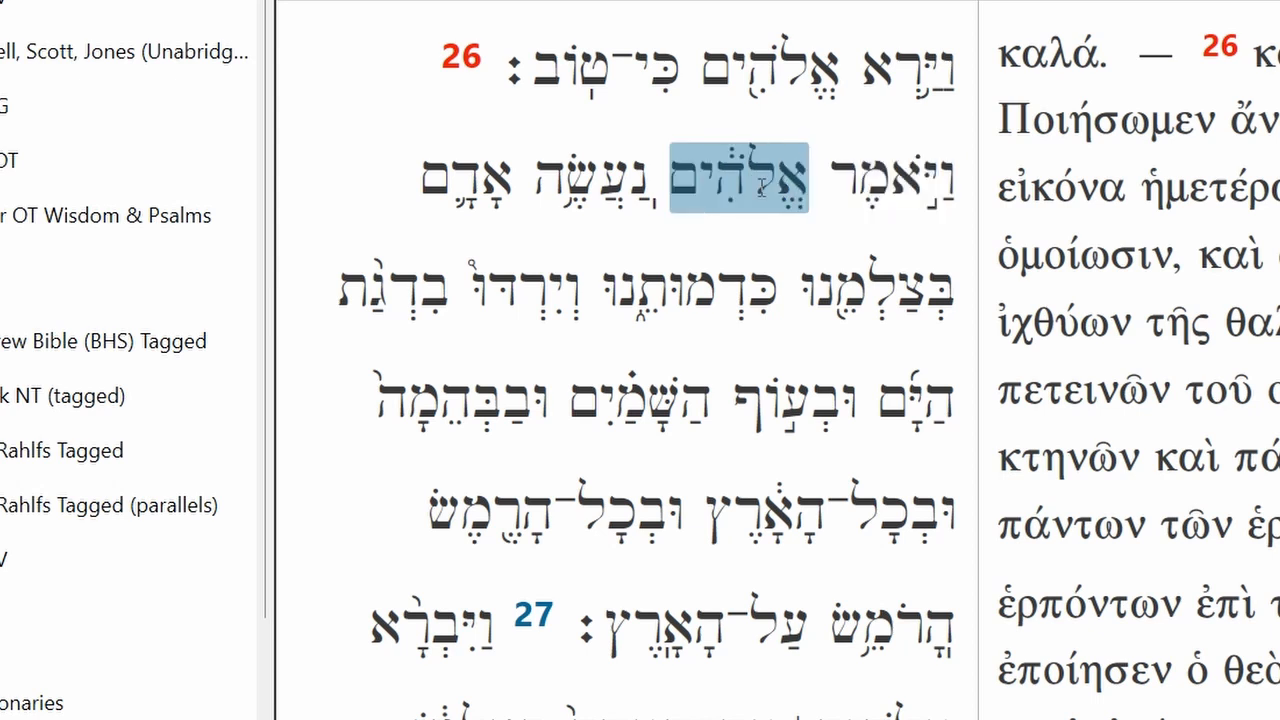
left_click(590, 178)
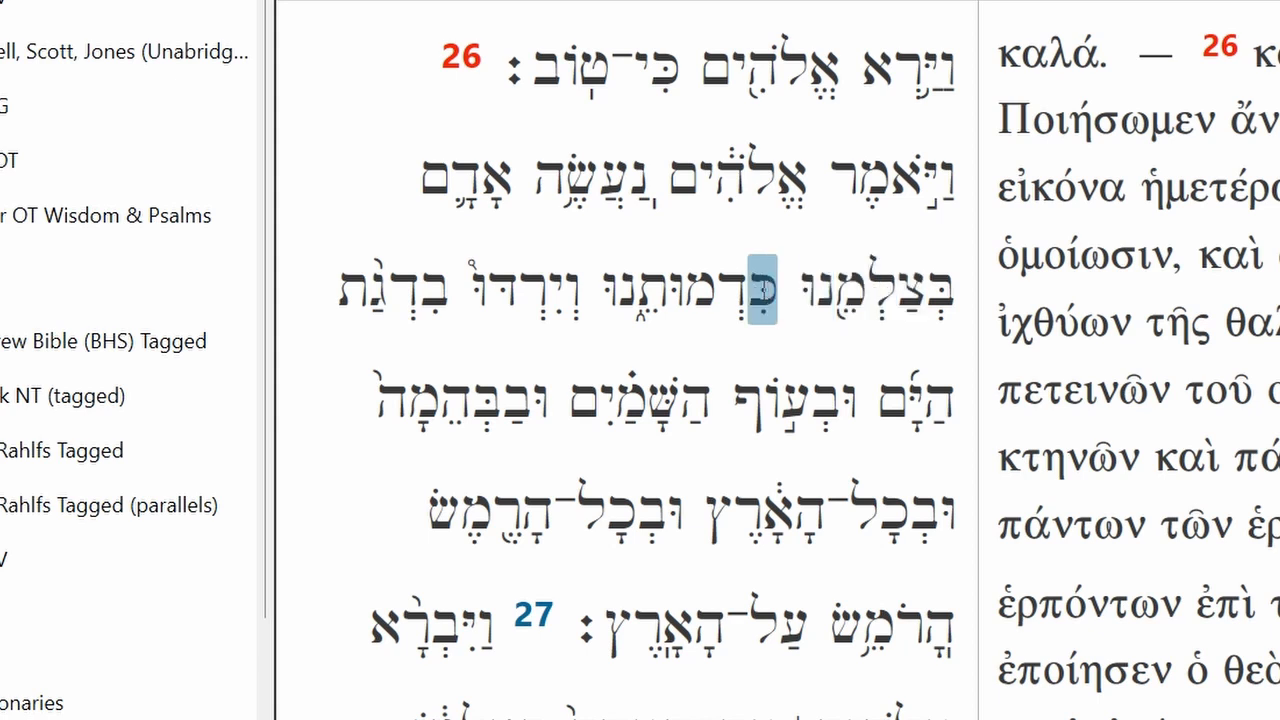
left_click(616, 288)
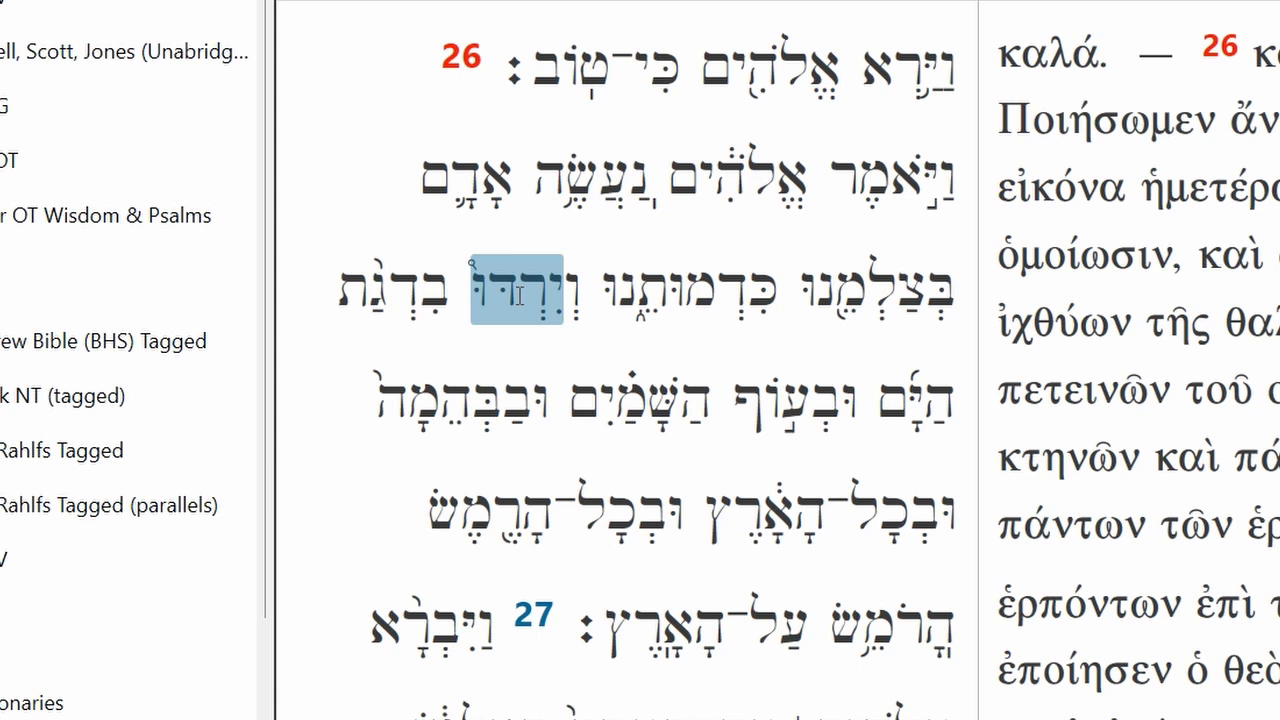
left_click(378, 290)
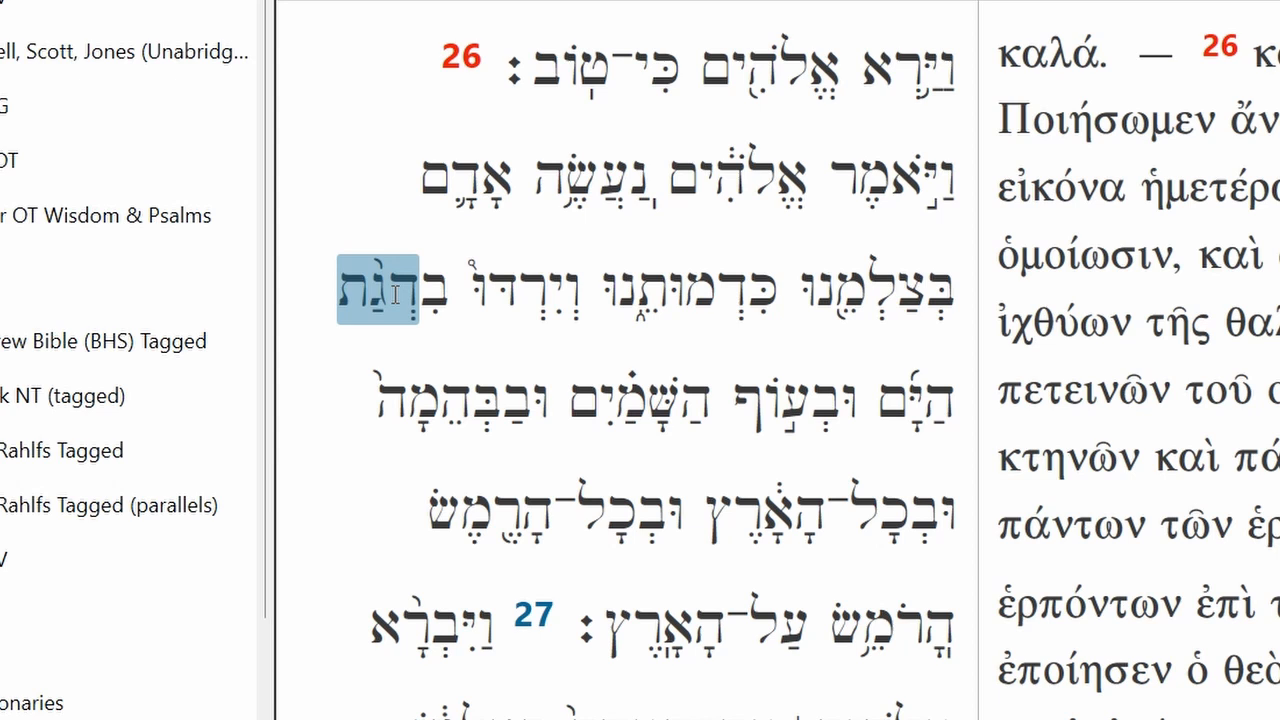
left_click(936, 400)
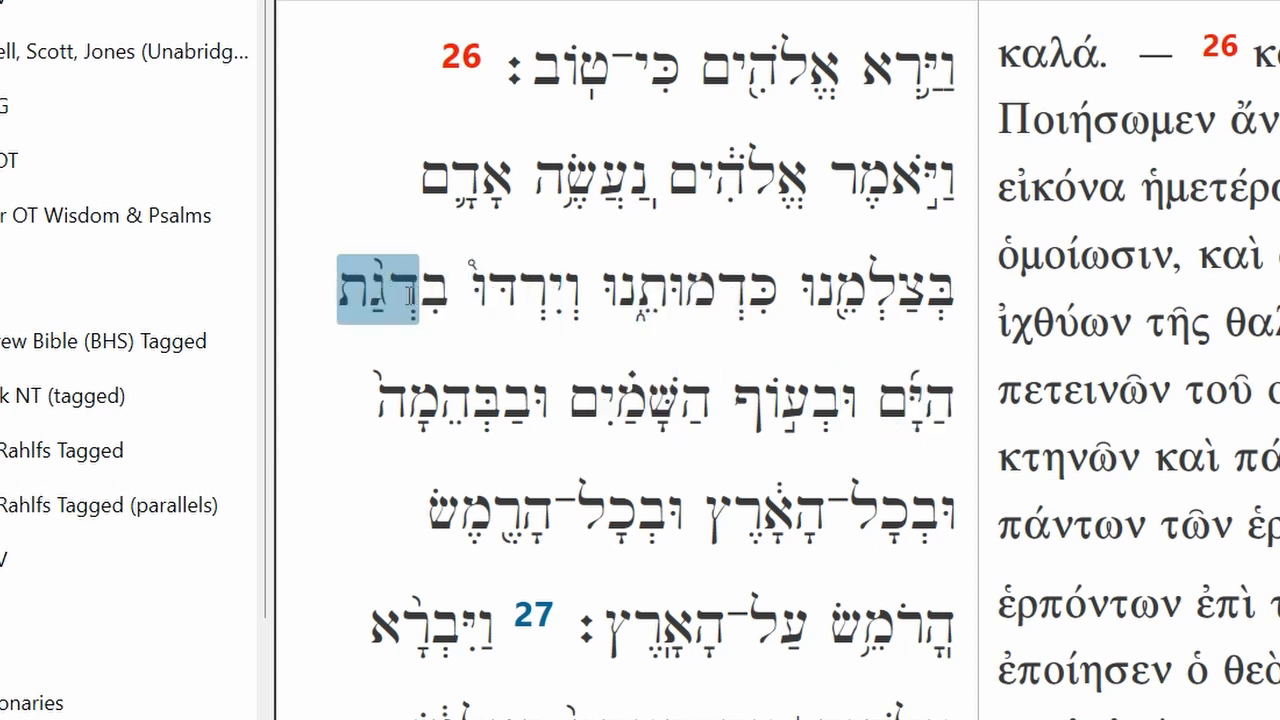
left_click(898, 400)
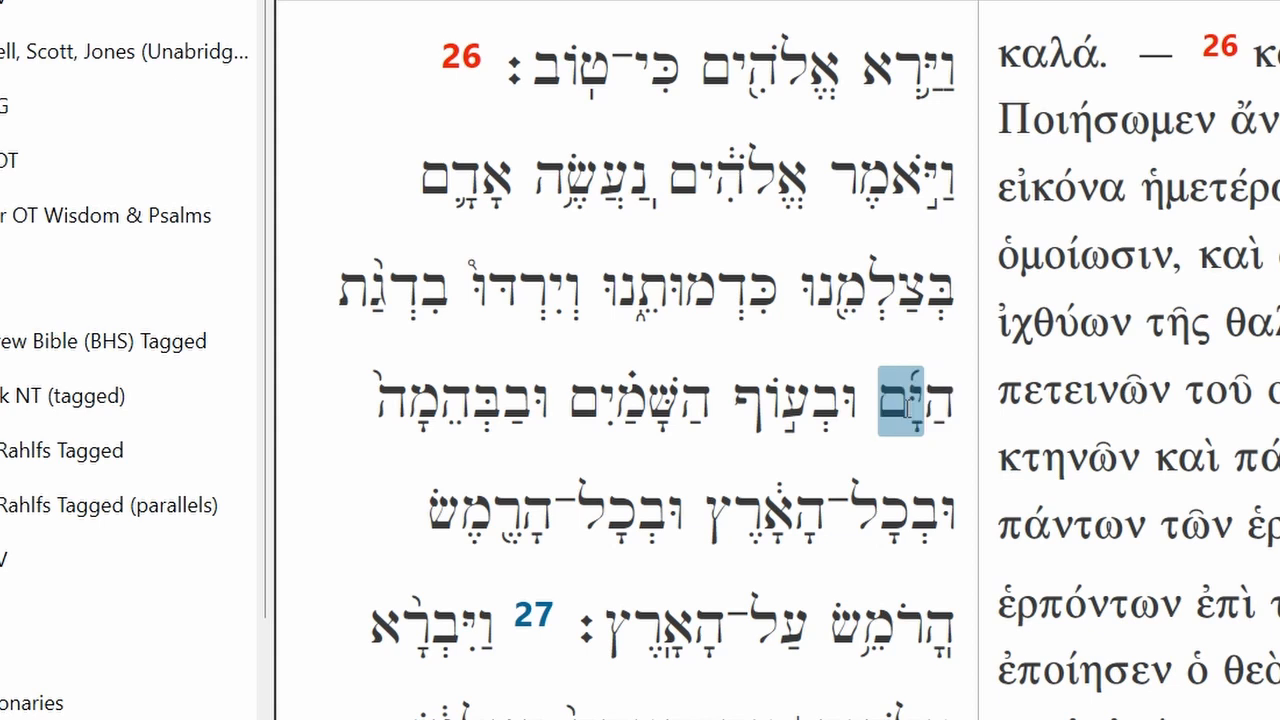
left_click(770, 400)
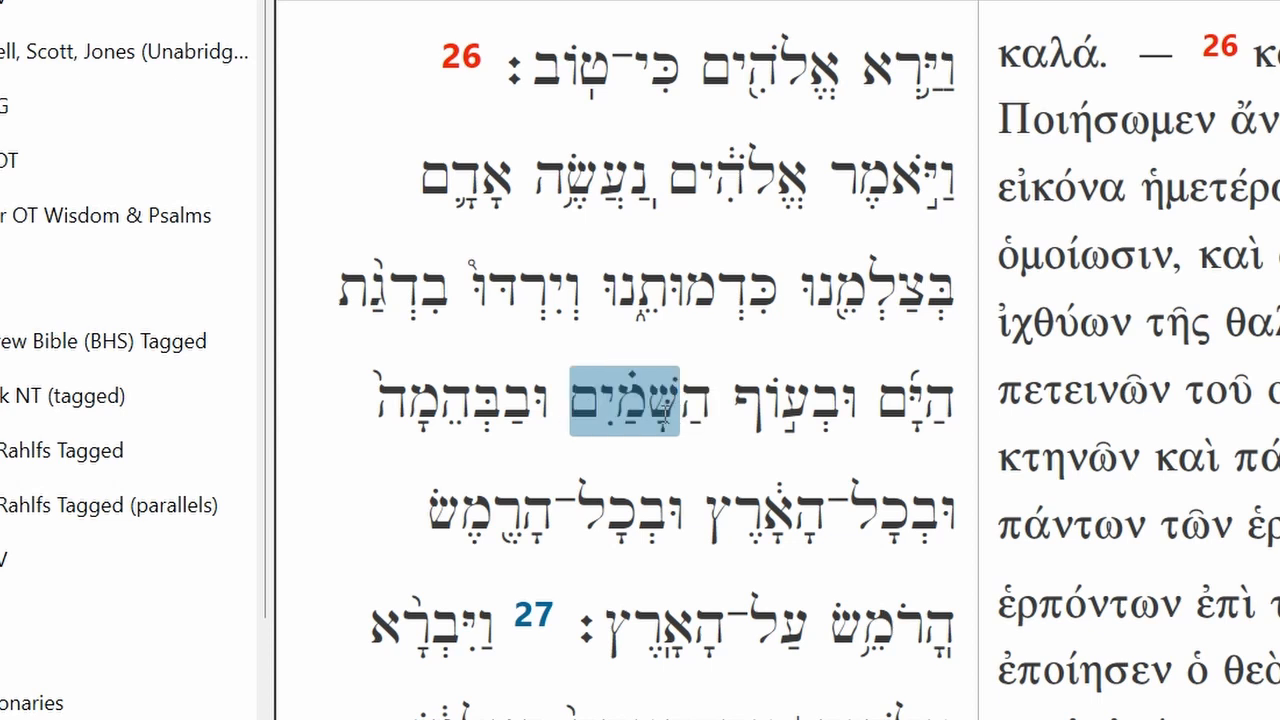
left_click(516, 400)
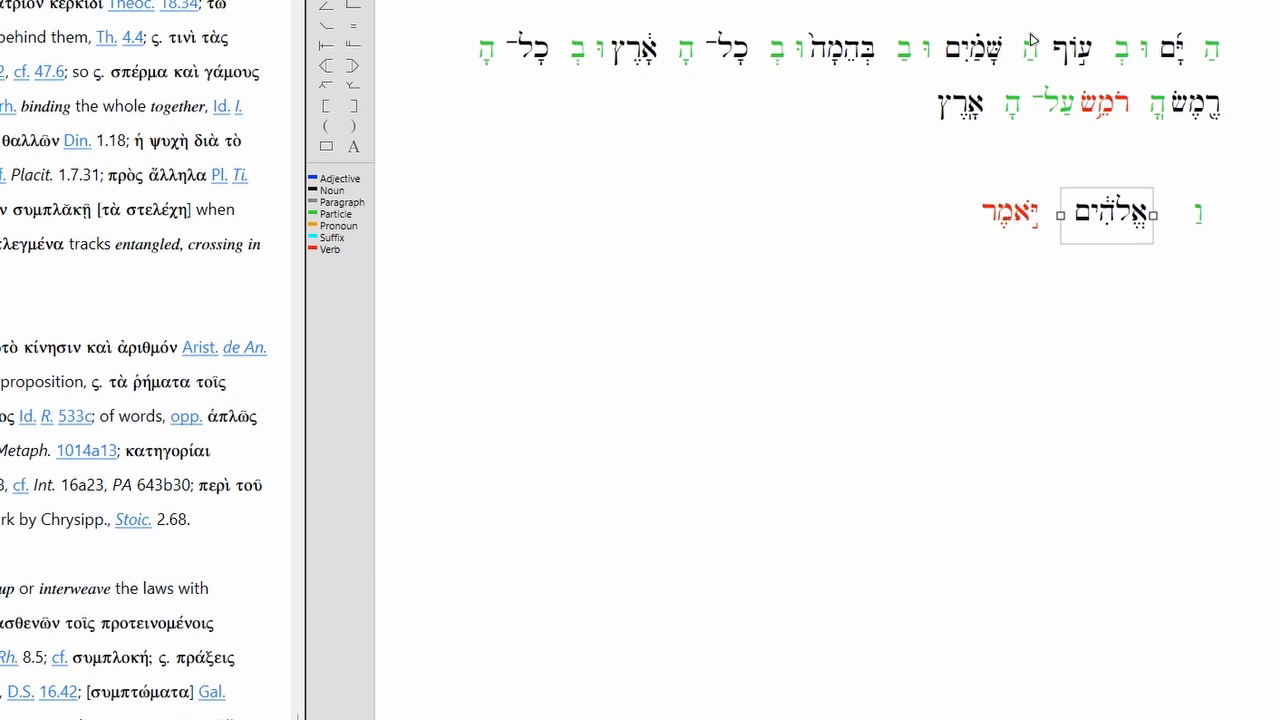
mouse_move(1032, 38)
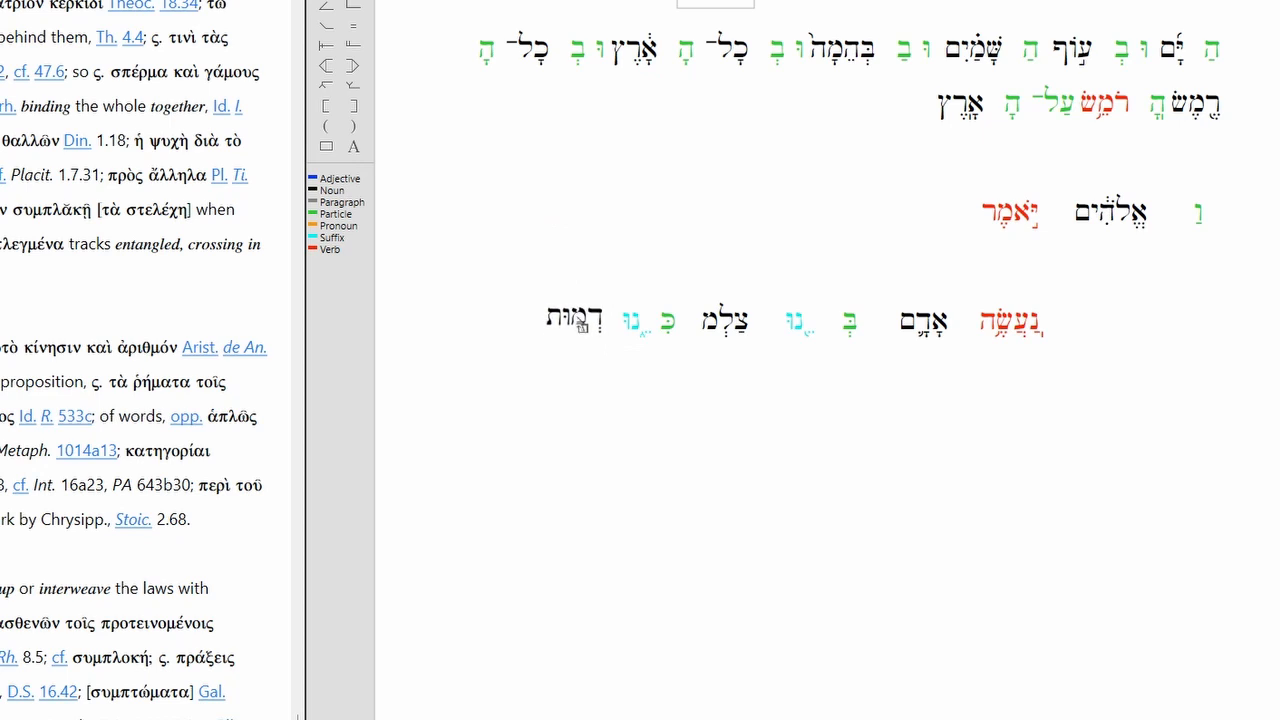
- Move 'let them rule over the fish of the sea' and 'over the birds of the heavens' onto indented lines
left_click(570, 320)
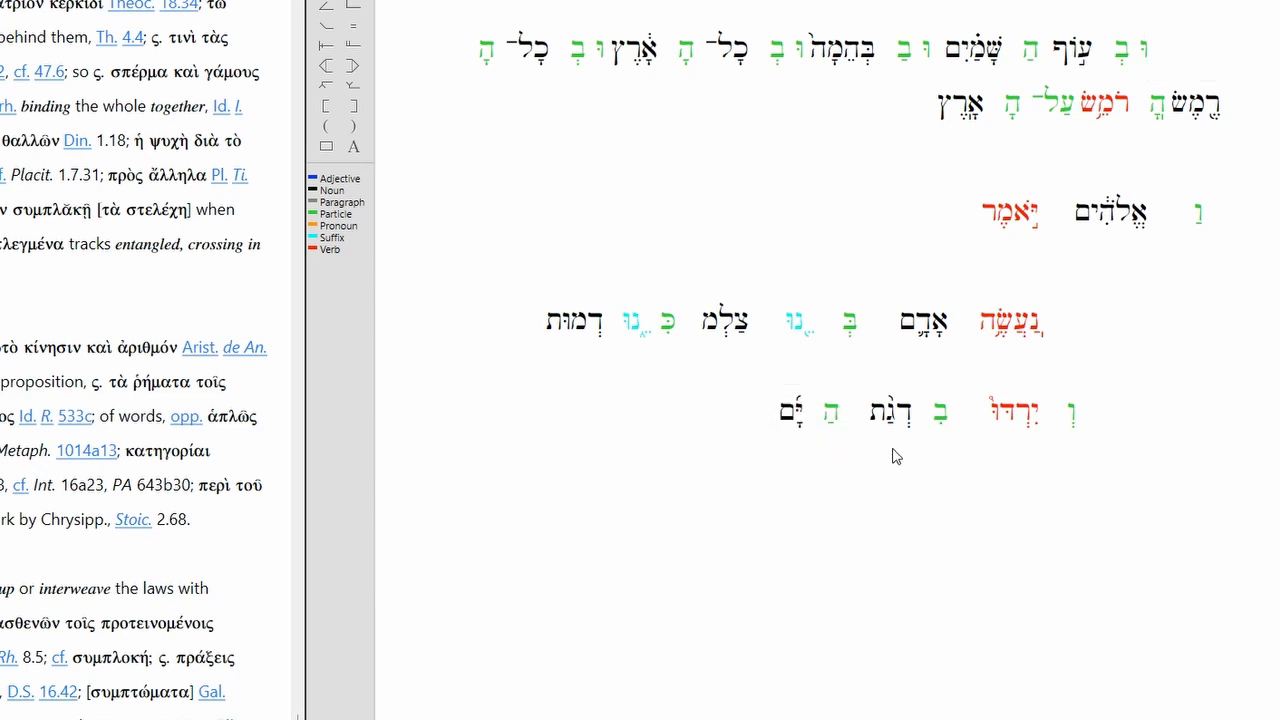
left_click(1132, 48)
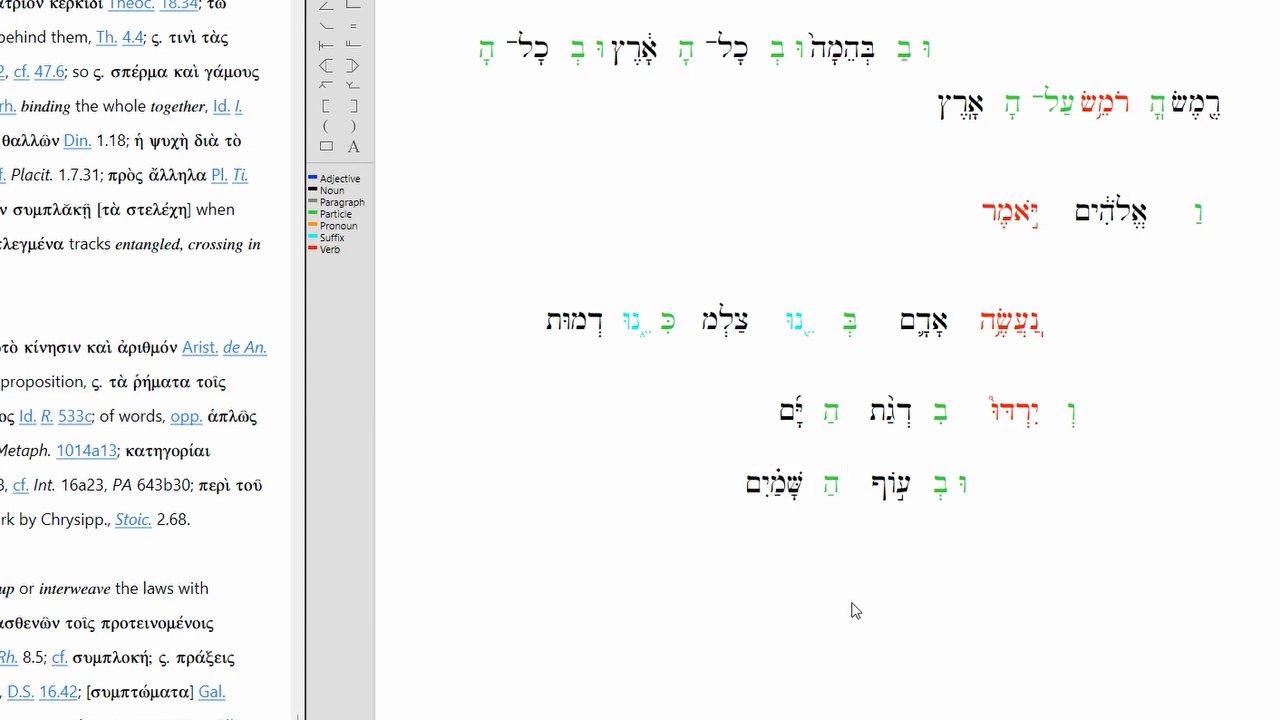
mouse_move(784, 508)
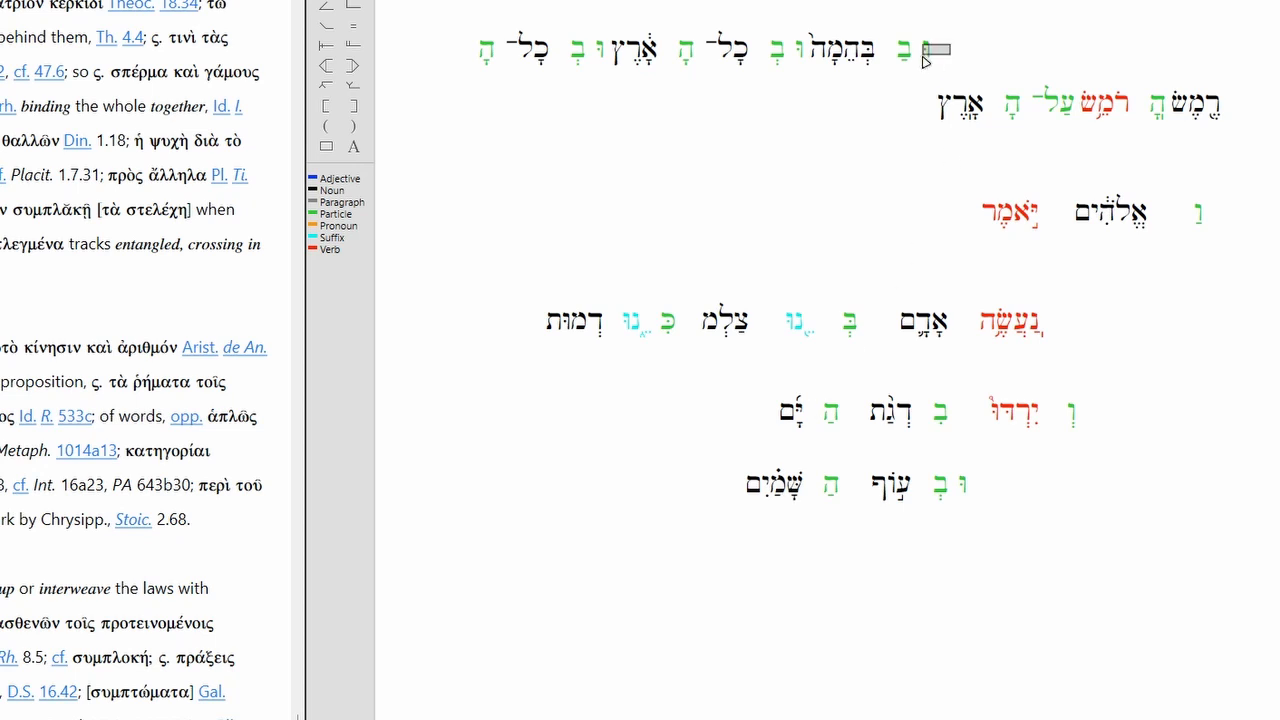
- Give 'over the cattle', 'over all the earth' and 'over every creeping thing' their own diagram lines
left_click_drag(930, 52, 820, 52)
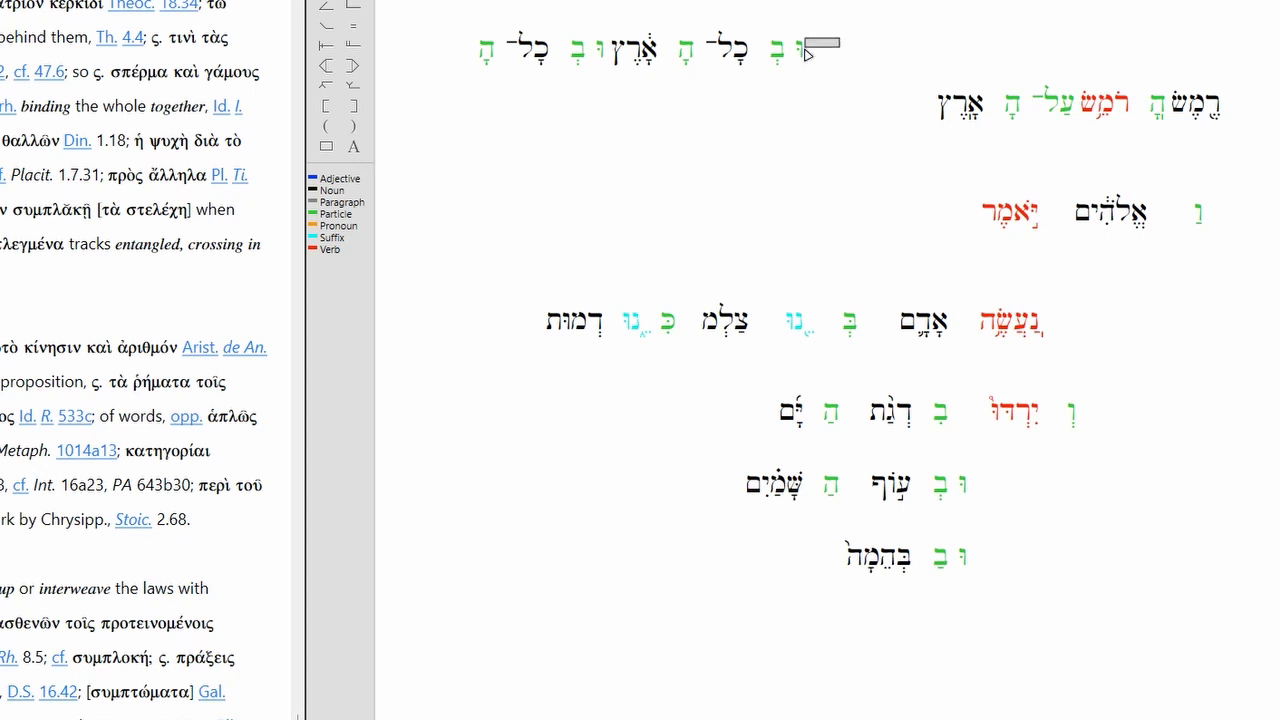
left_click_drag(804, 48, 624, 50)
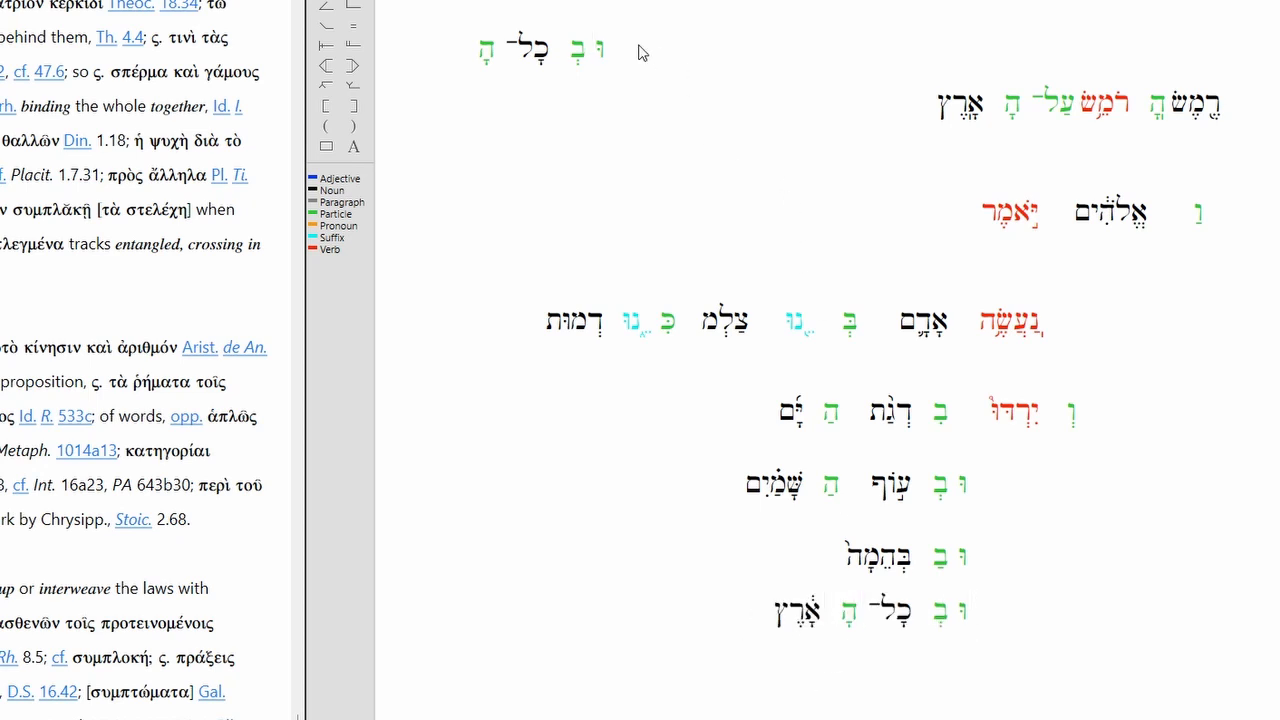
left_click(530, 52)
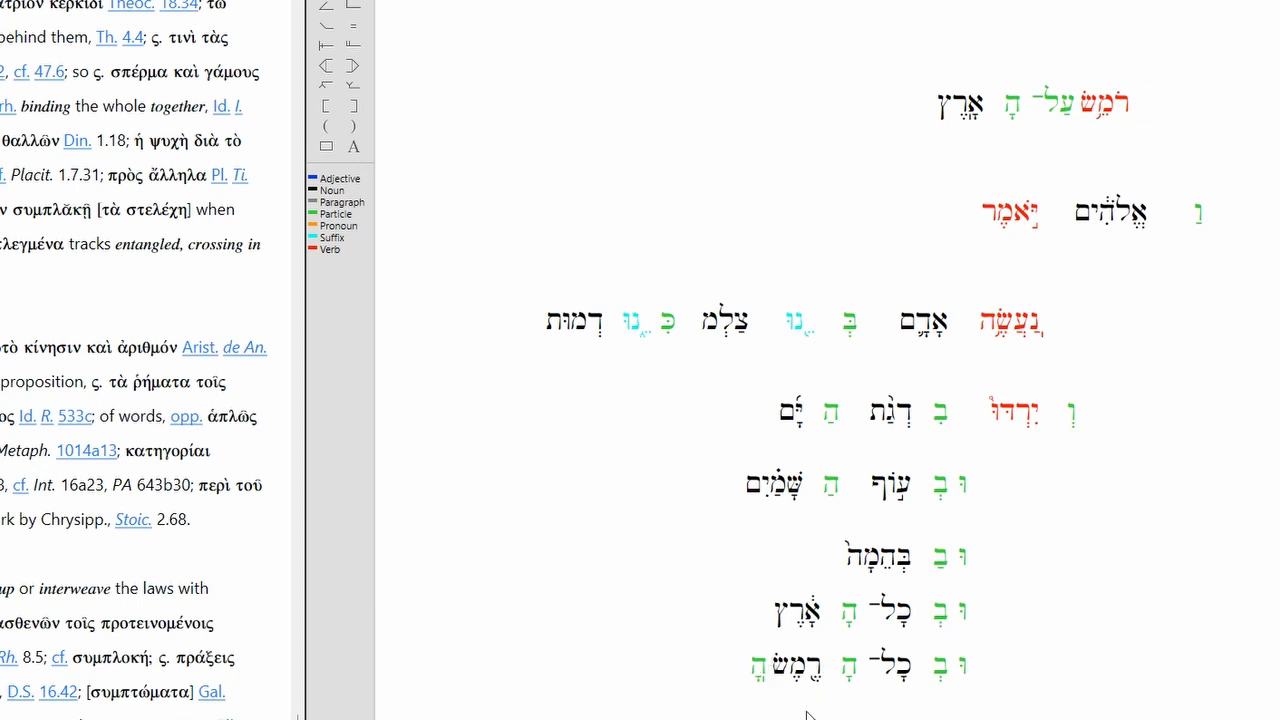
mouse_move(758, 688)
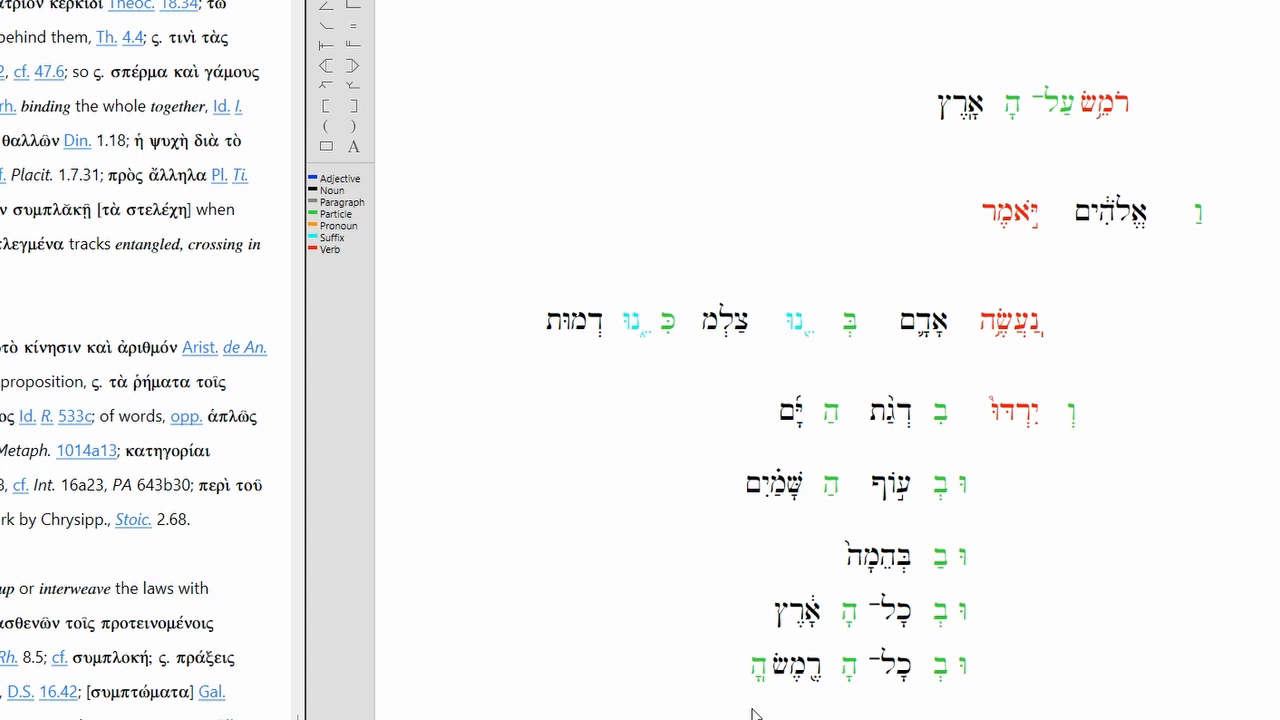
mouse_move(756, 702)
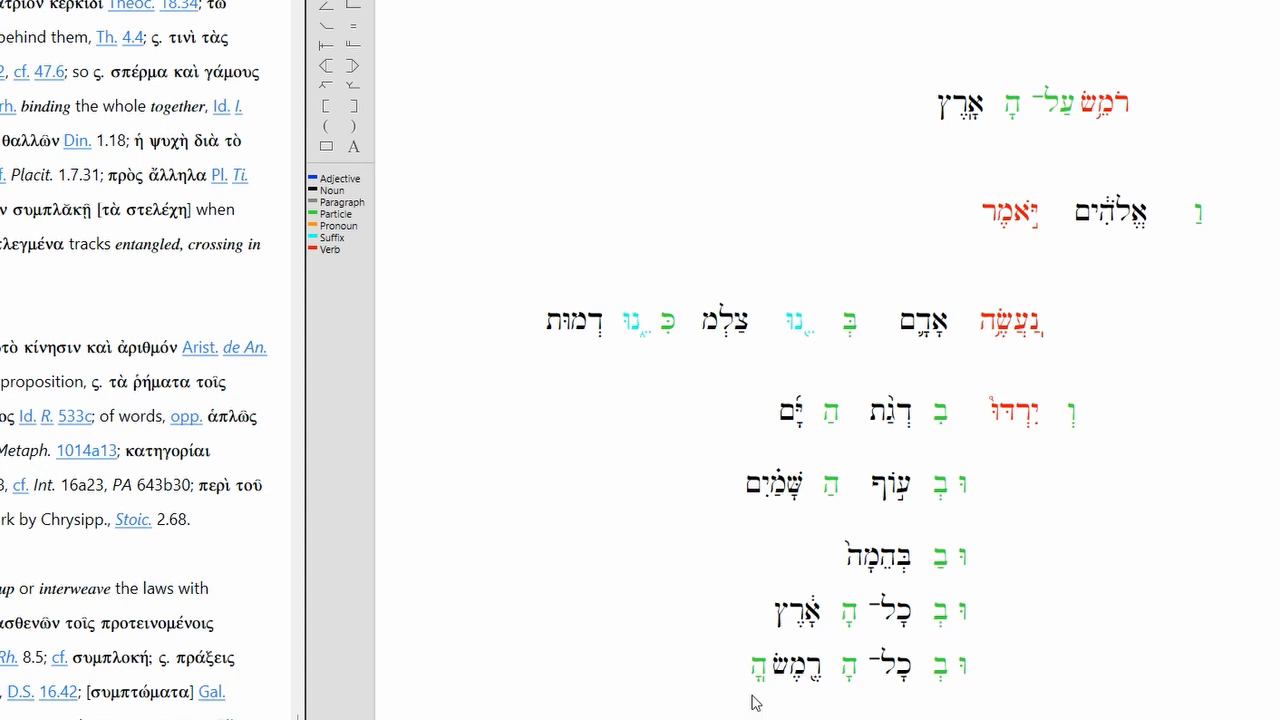
left_click(752, 668)
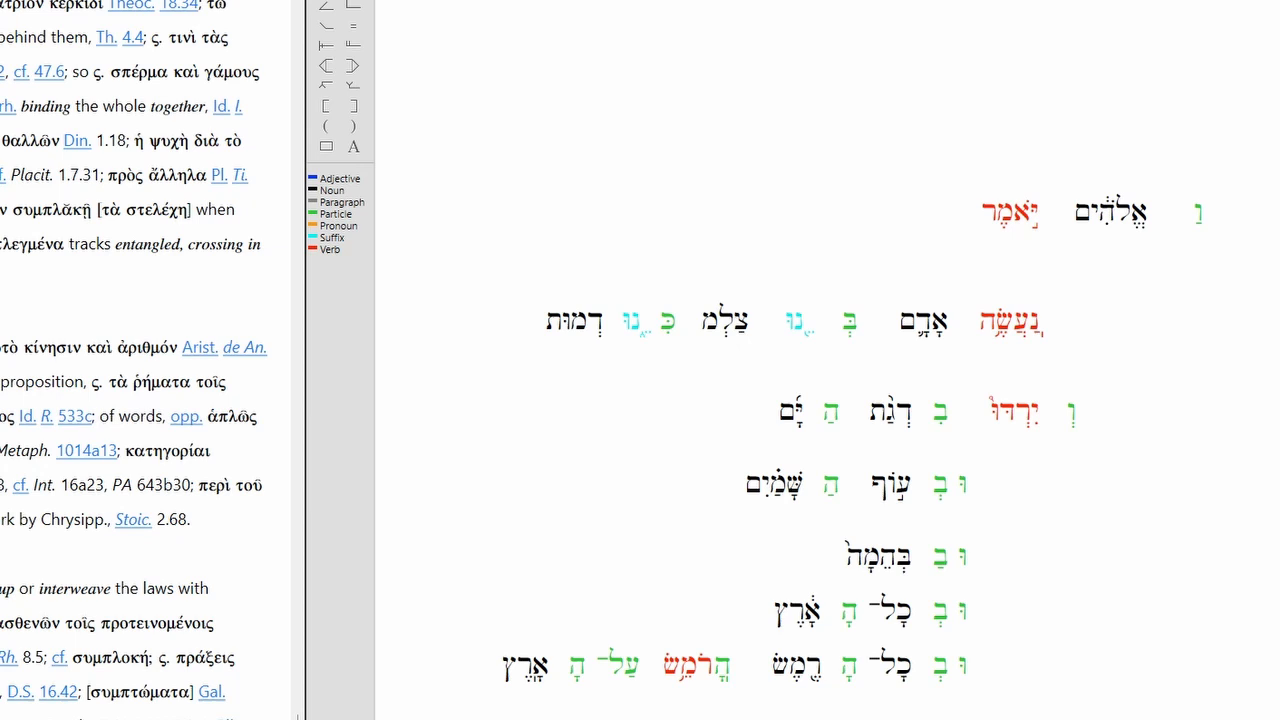
mouse_move(1024, 280)
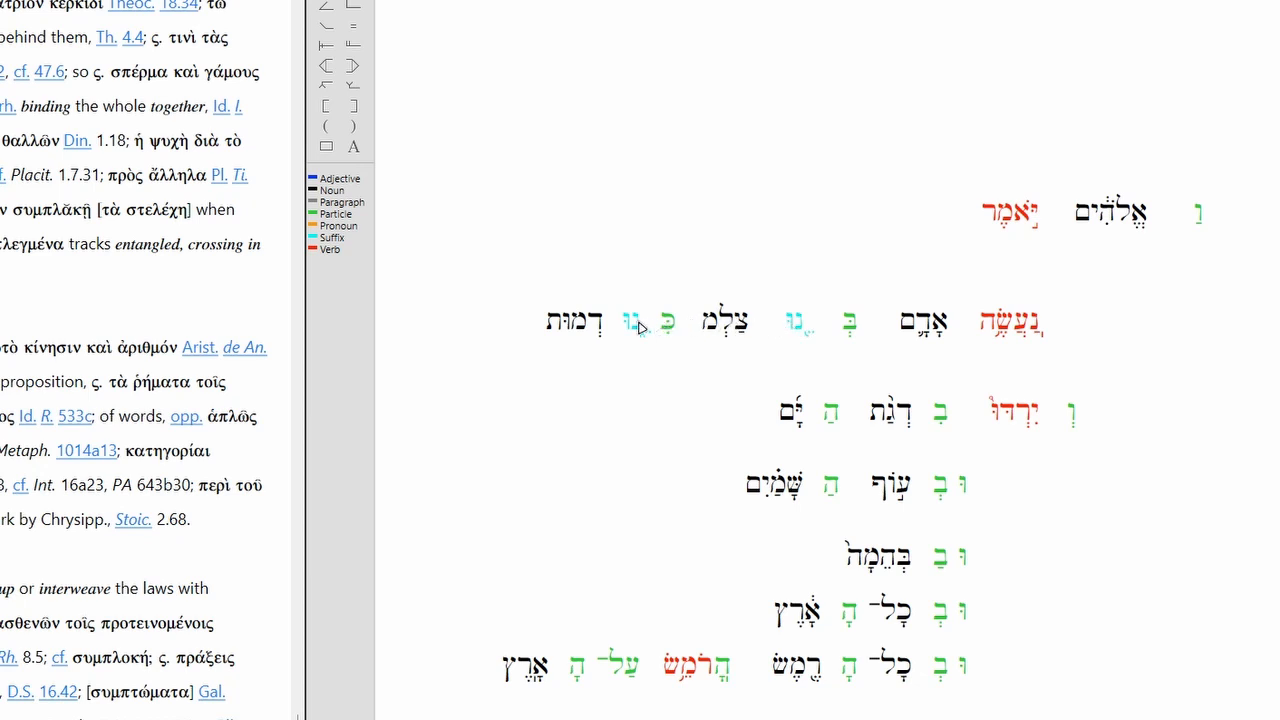
mouse_move(1030, 420)
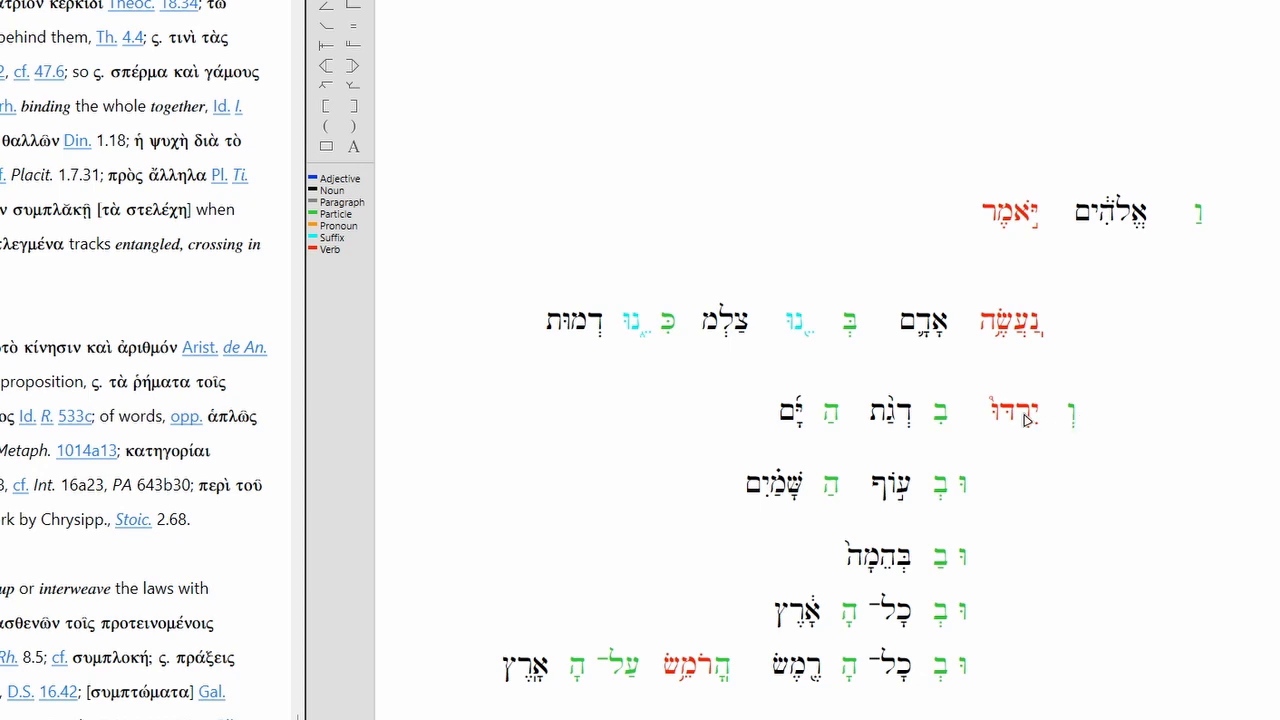
mouse_move(944, 418)
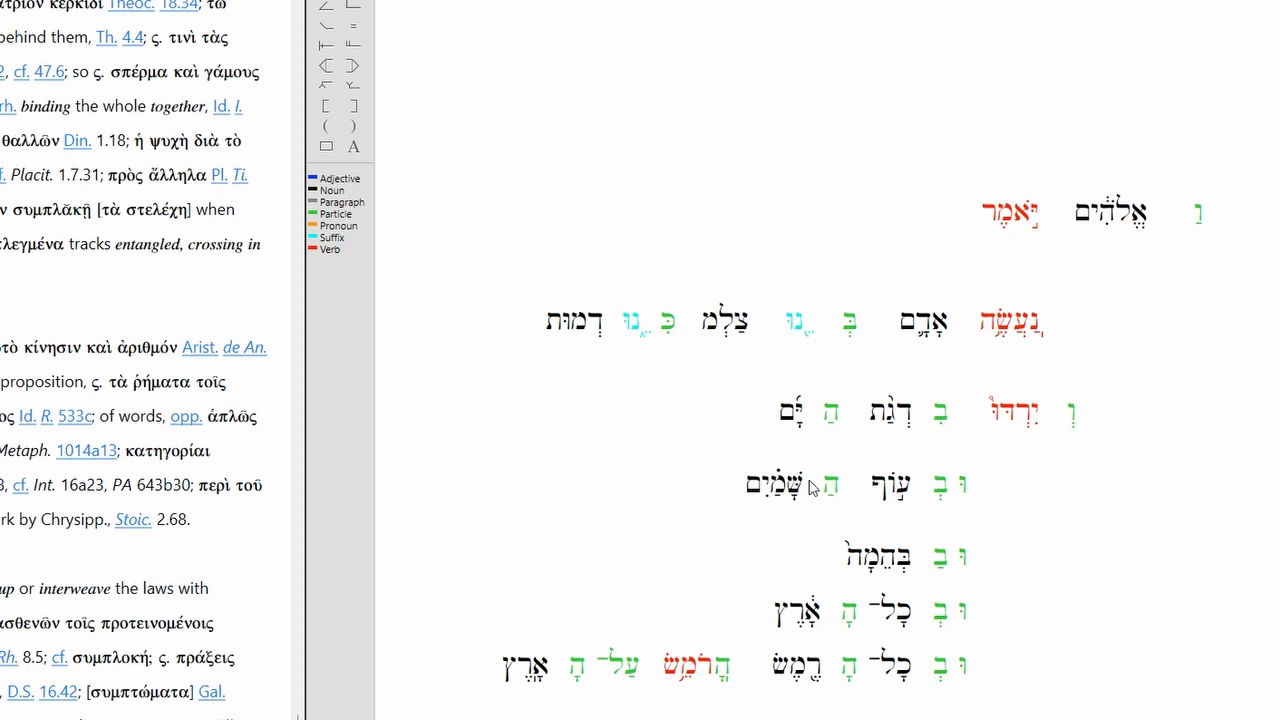
mouse_move(890, 568)
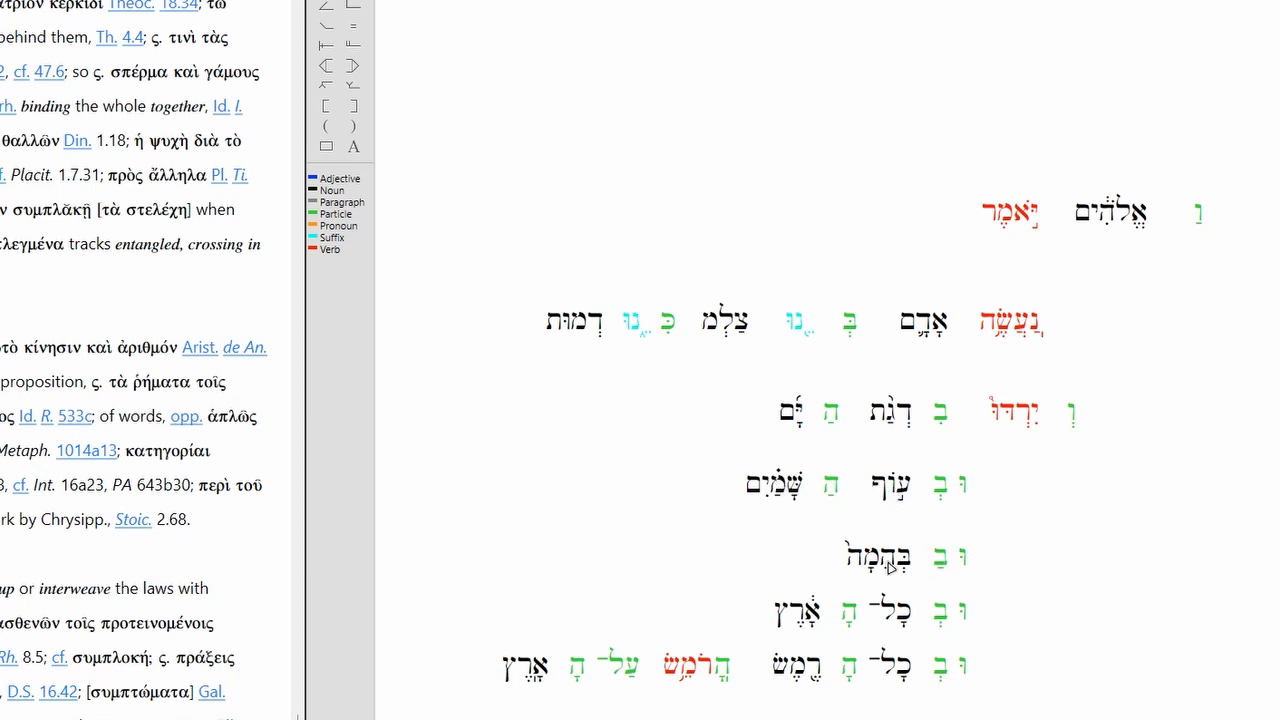
mouse_move(922, 630)
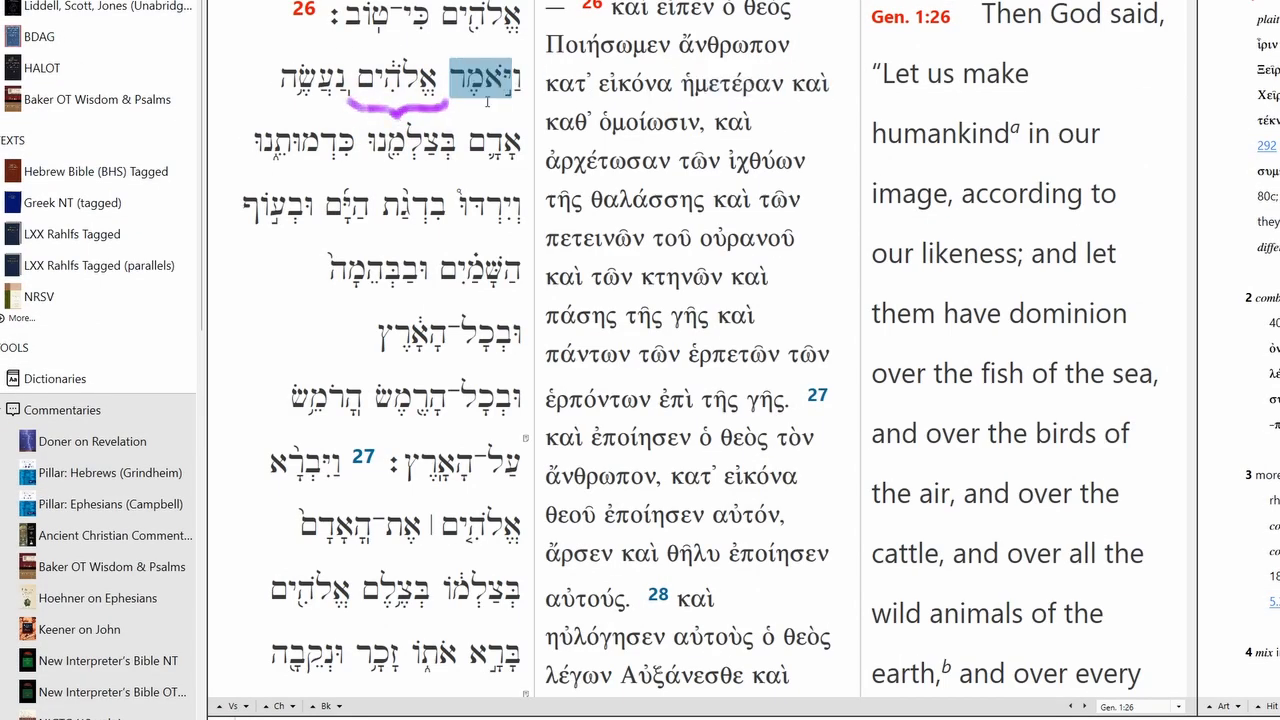
left_click(400, 78)
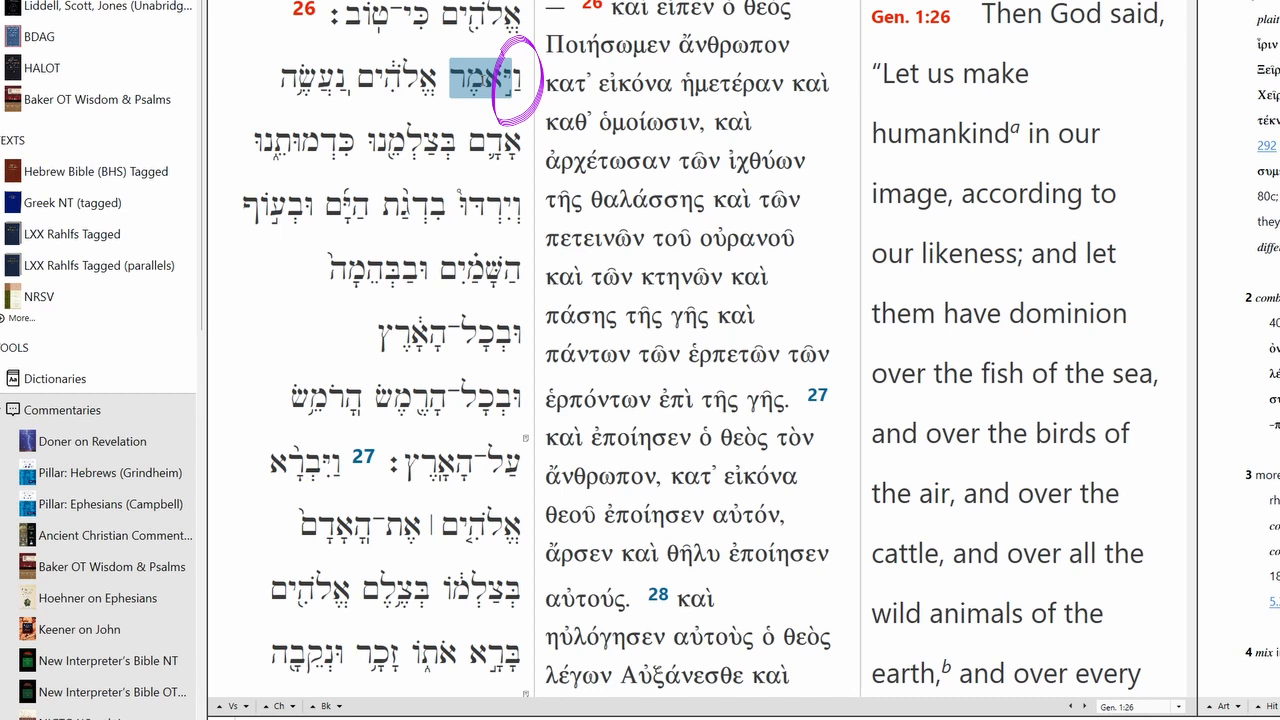
- Select the first word's conjunction prefix, then show the HALOT entry for 'adam' (man, mankind)
left_click(478, 80)
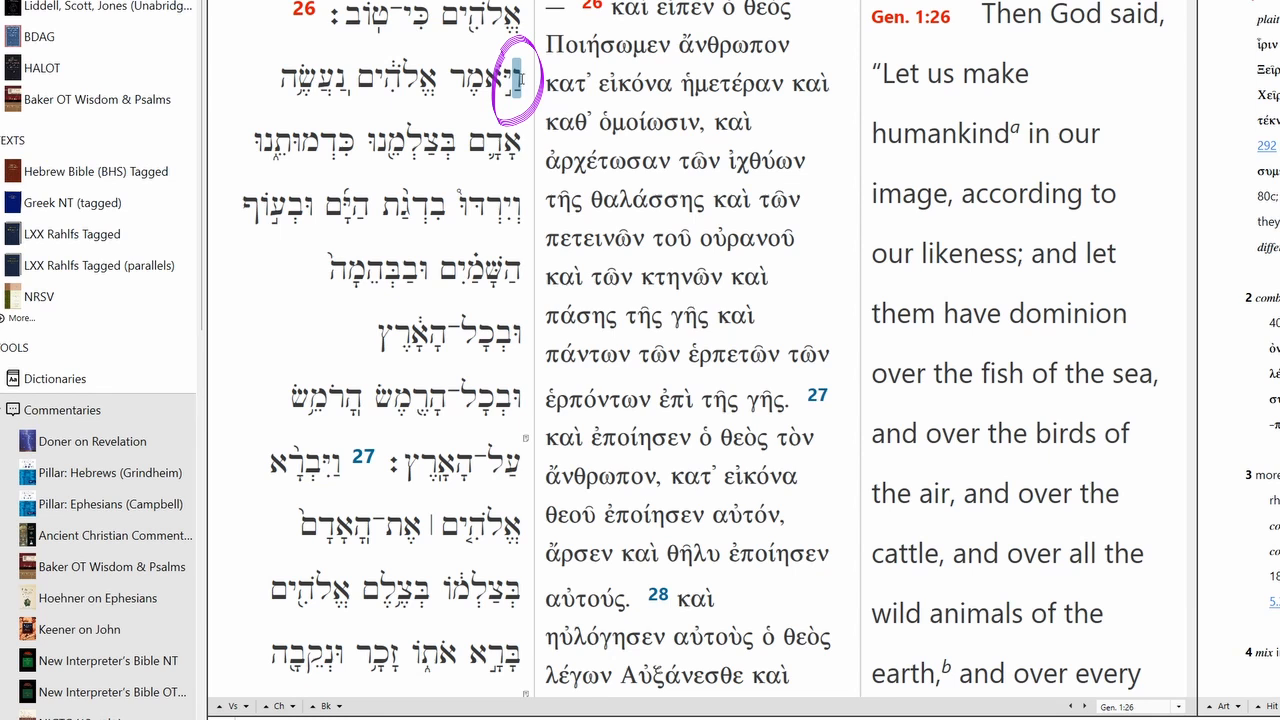
double_click(480, 78)
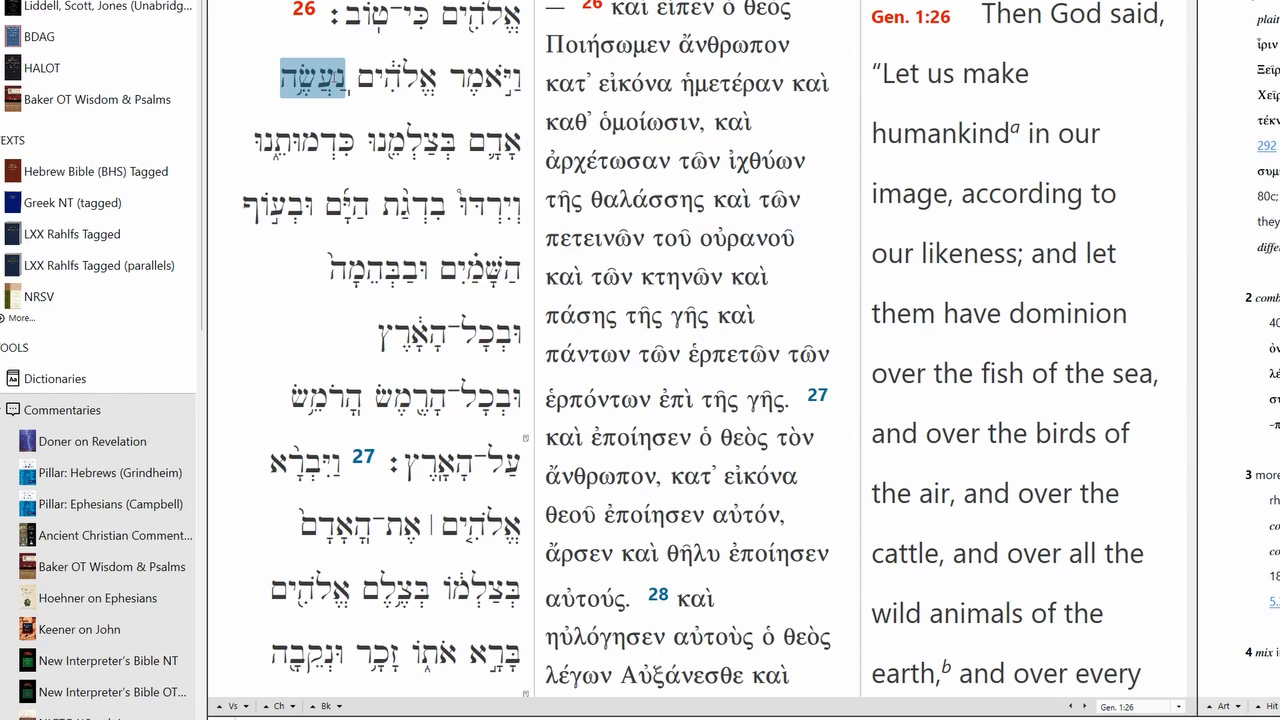
left_click(492, 142)
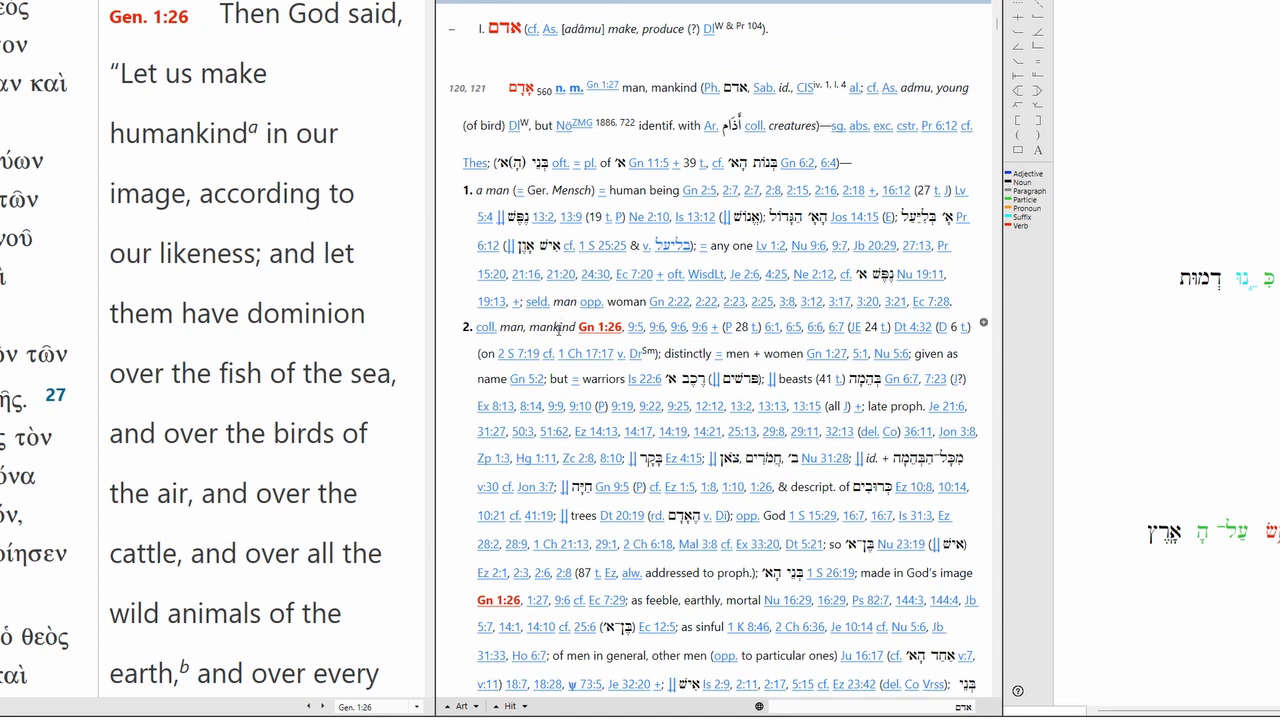
mouse_move(620, 304)
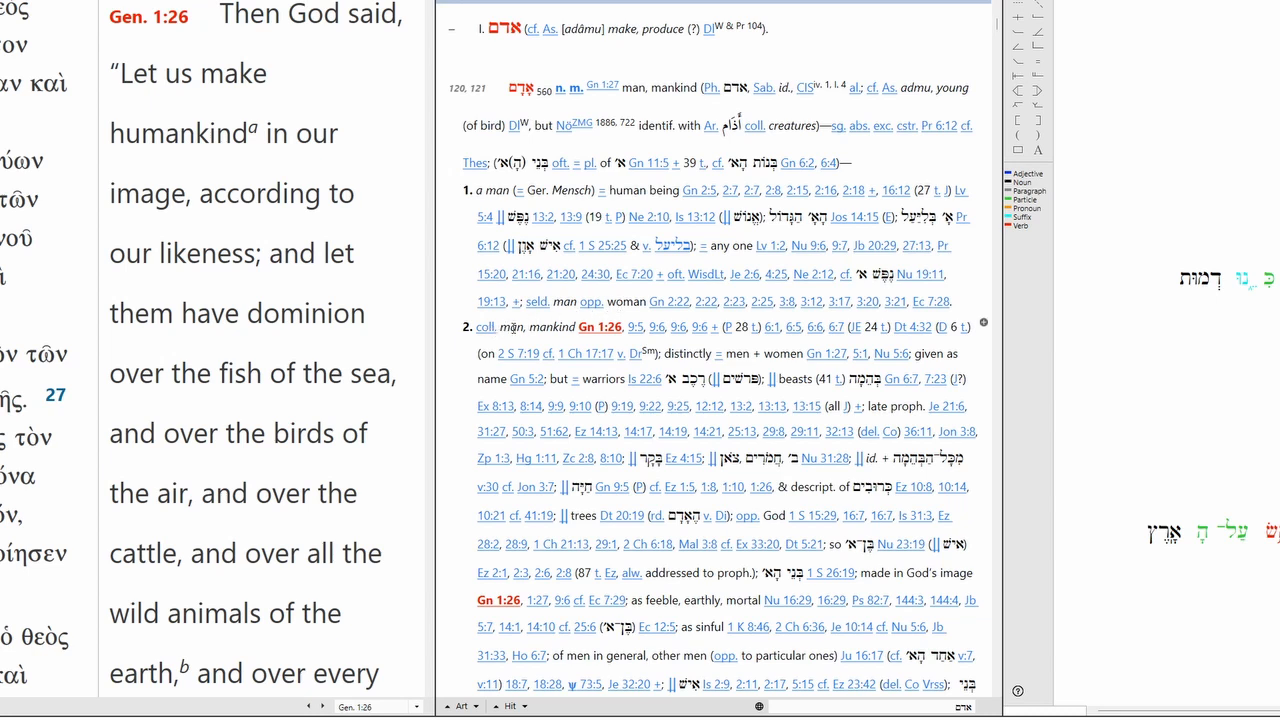
mouse_move(556, 328)
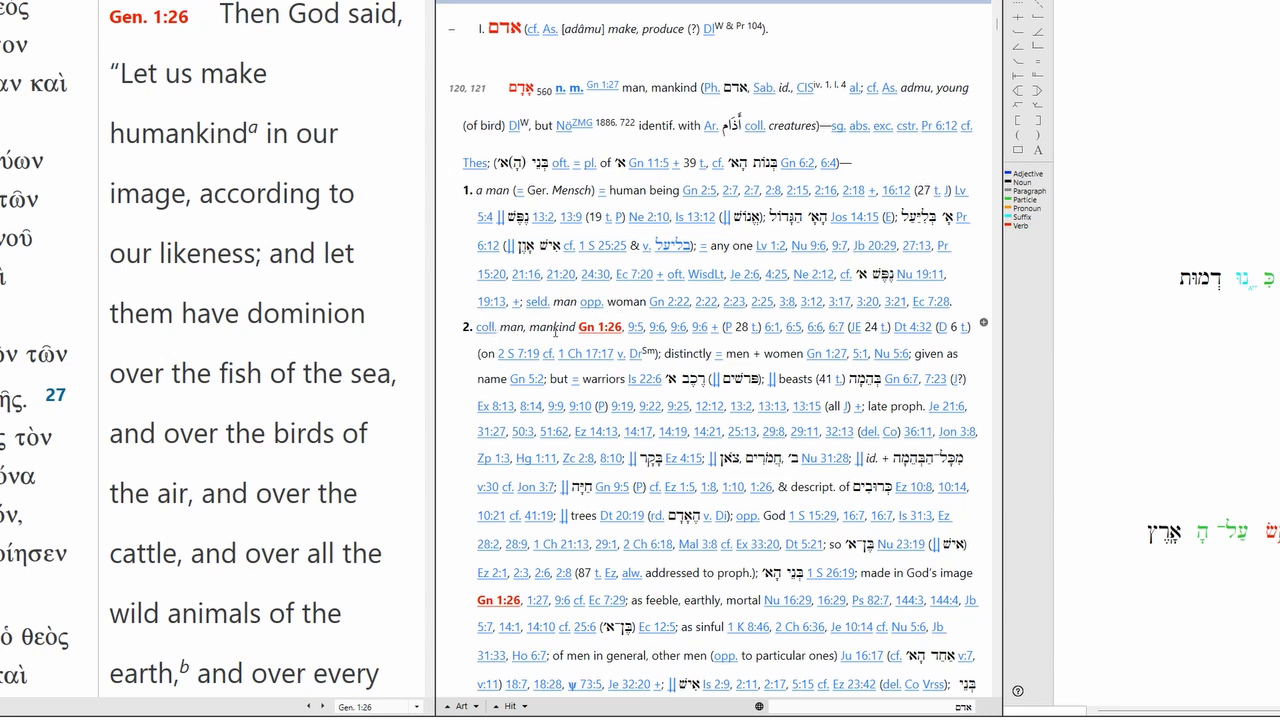
mouse_move(556, 332)
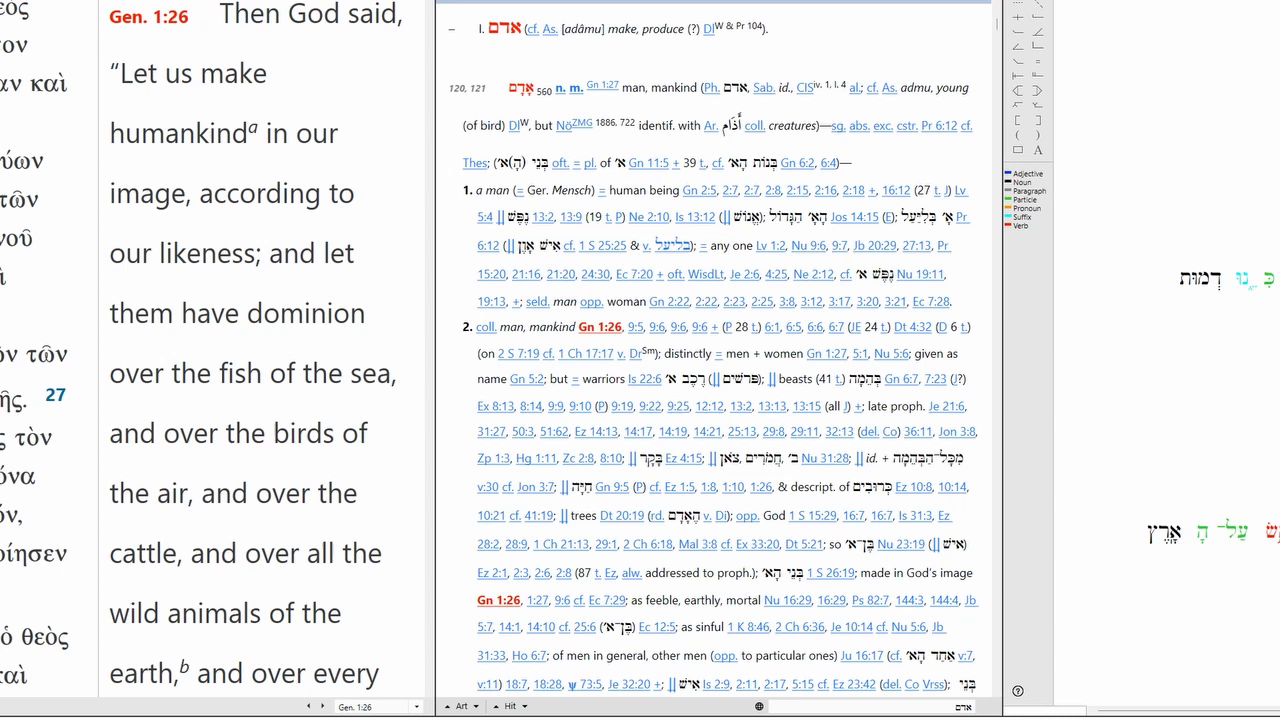
- Show the HALOT entry for 'tselem' (image, statue, likeness) from the Genesis 1:26 text
double_click(178, 132)
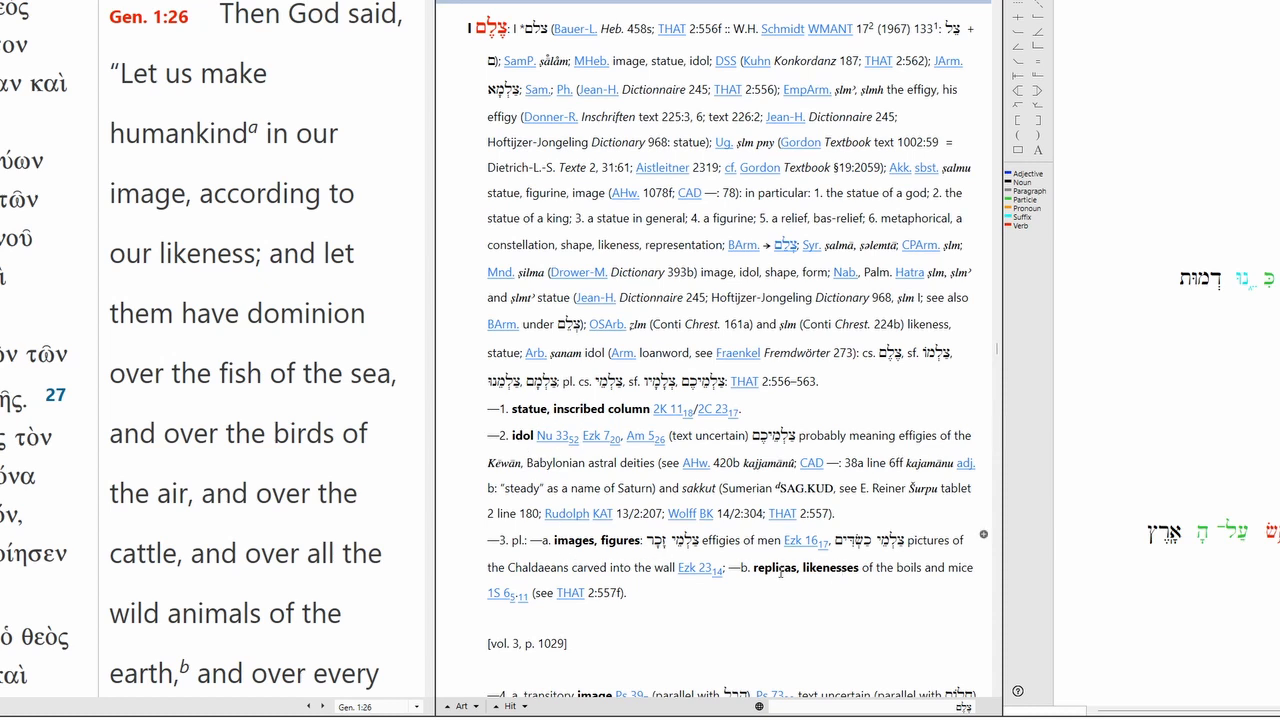
- Read tselem's senses down to 'likeness', then bring up the entry for kaf (as, like)
scroll("down", 3)
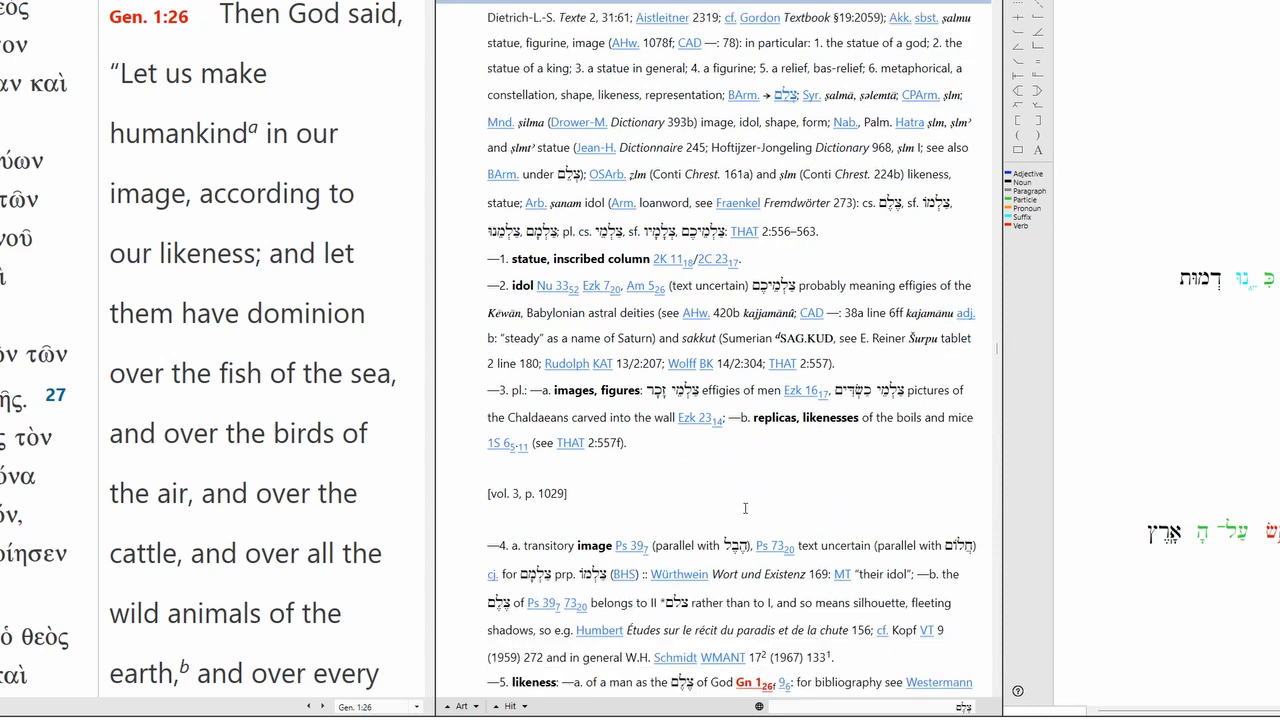
scroll("down", 3)
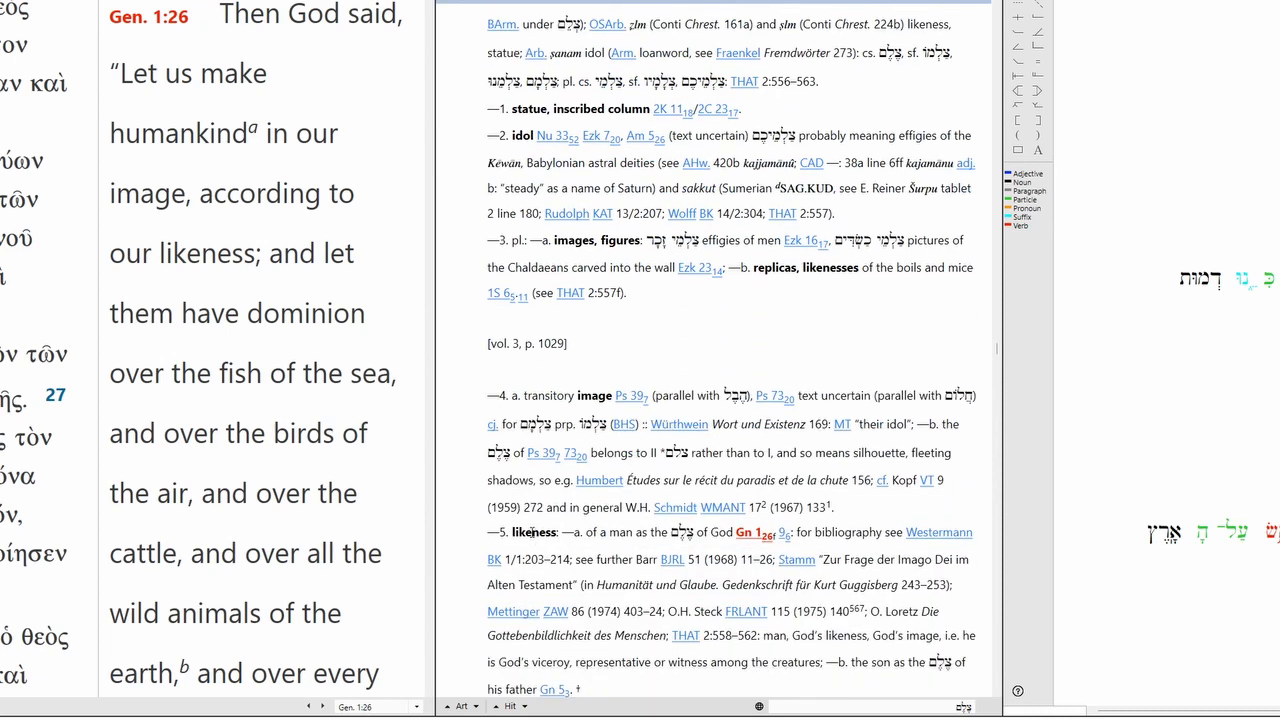
scroll("down", 3)
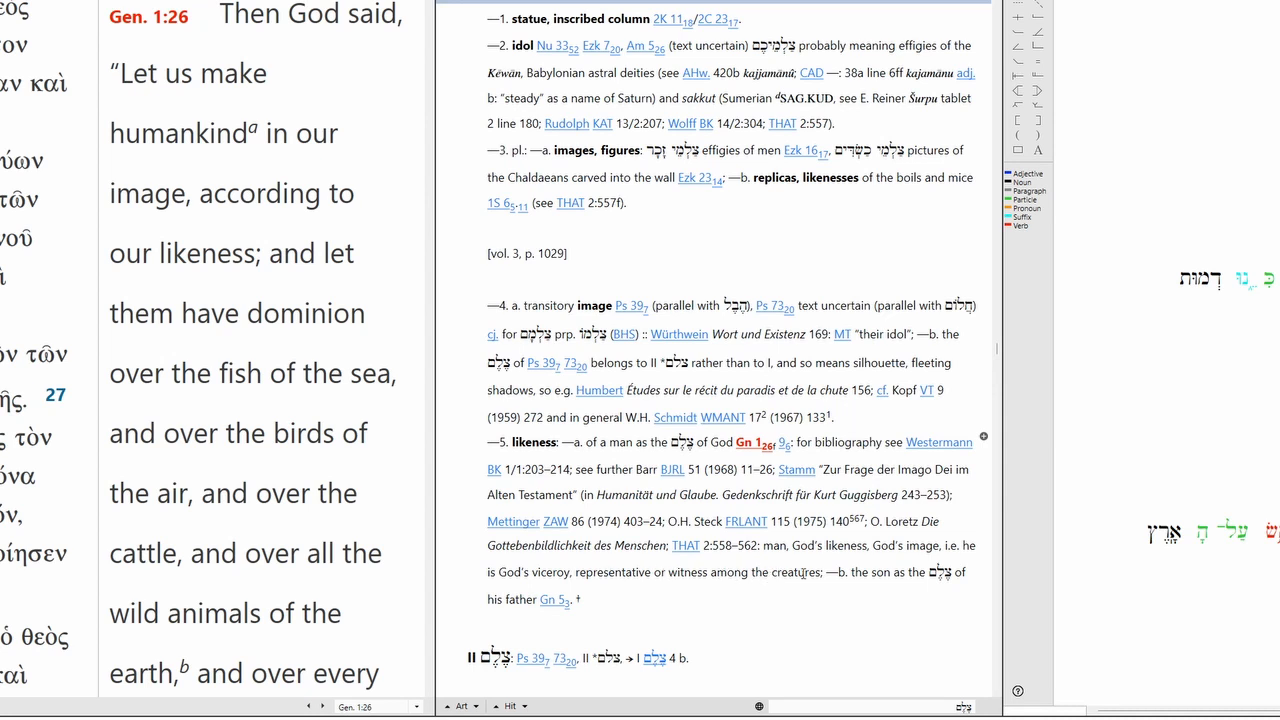
left_click_drag(536, 572, 810, 572)
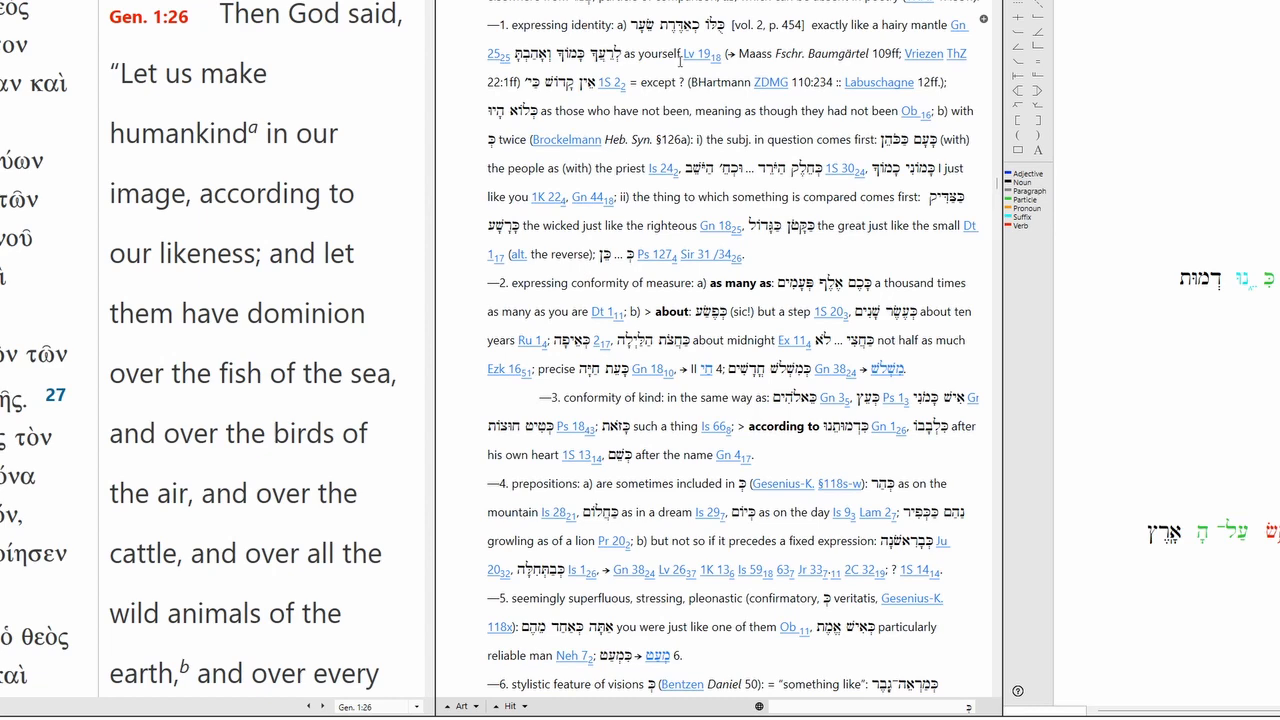
mouse_move(632, 290)
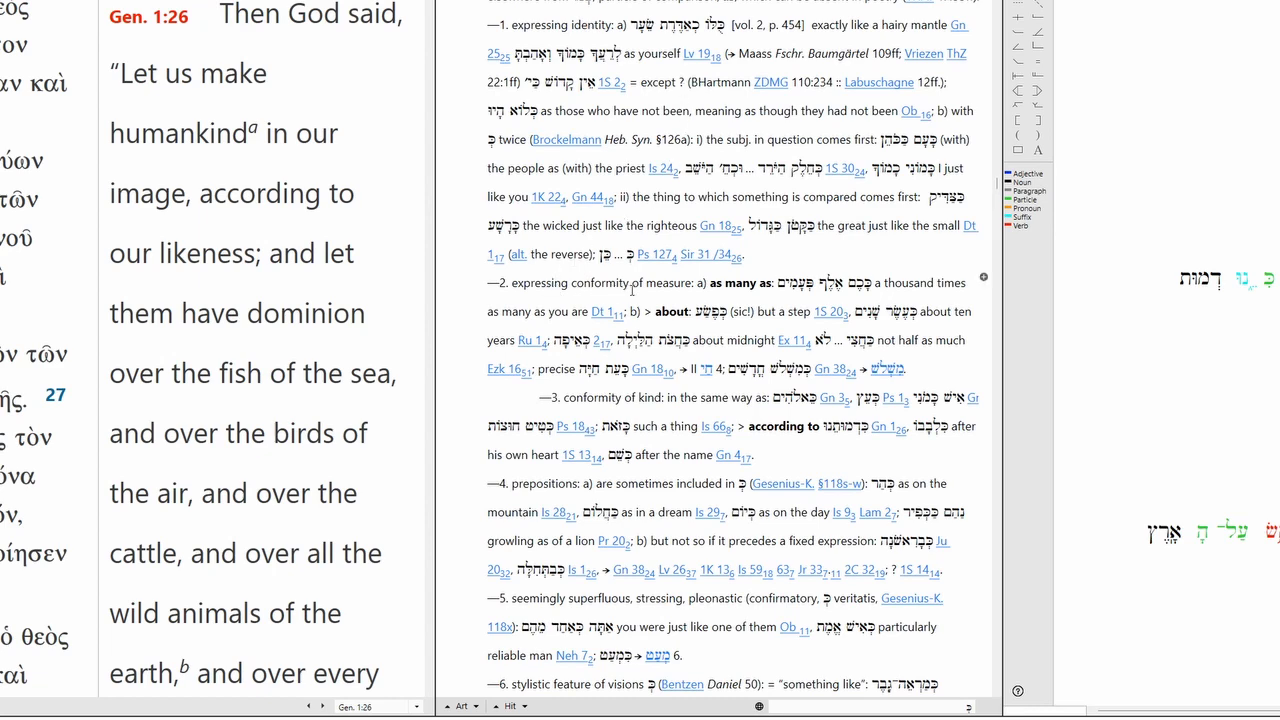
- Review the kaf senses, then show the HALOT entry for the verb 'radah' (tread, rule)
scroll("down", 3)
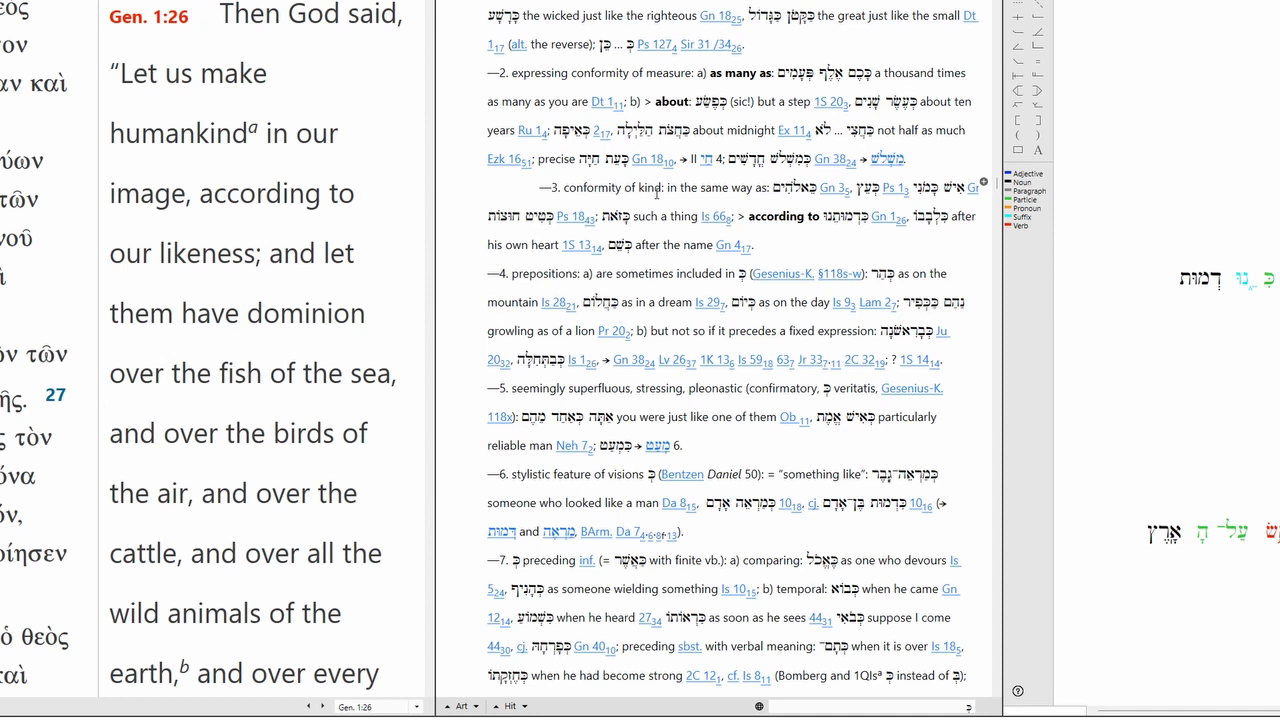
left_click(570, 72)
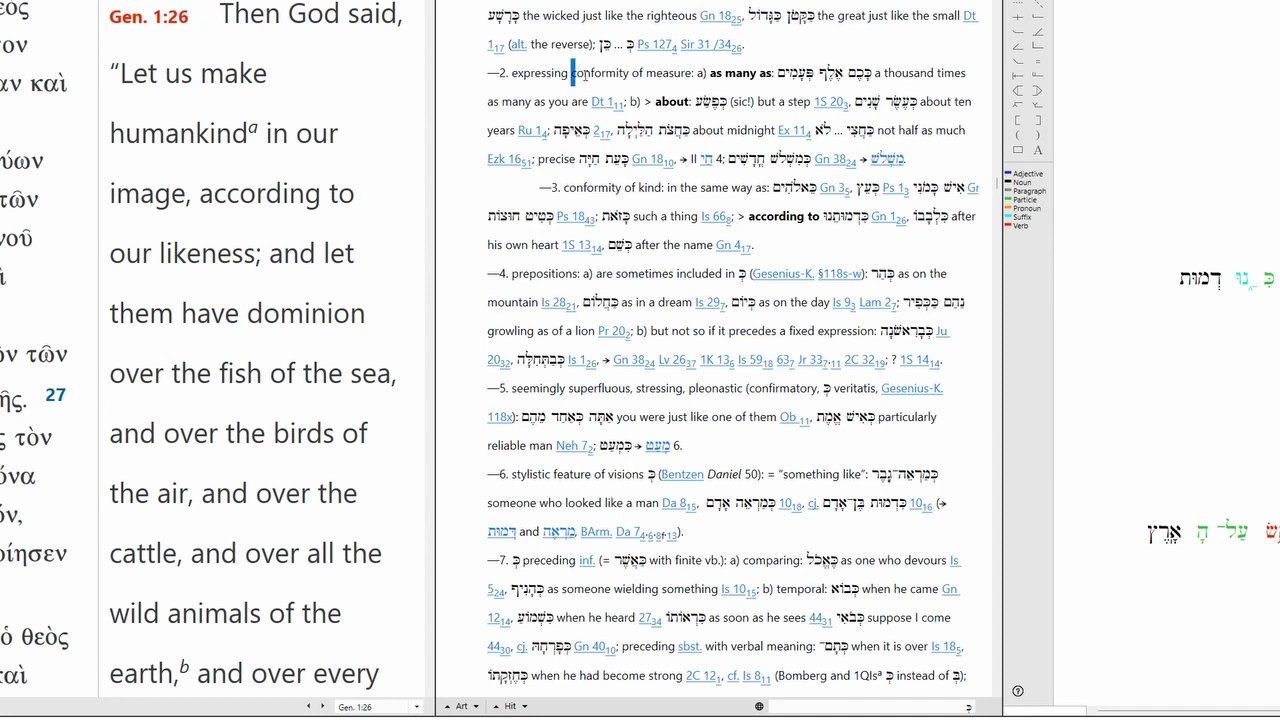
double_click(624, 72)
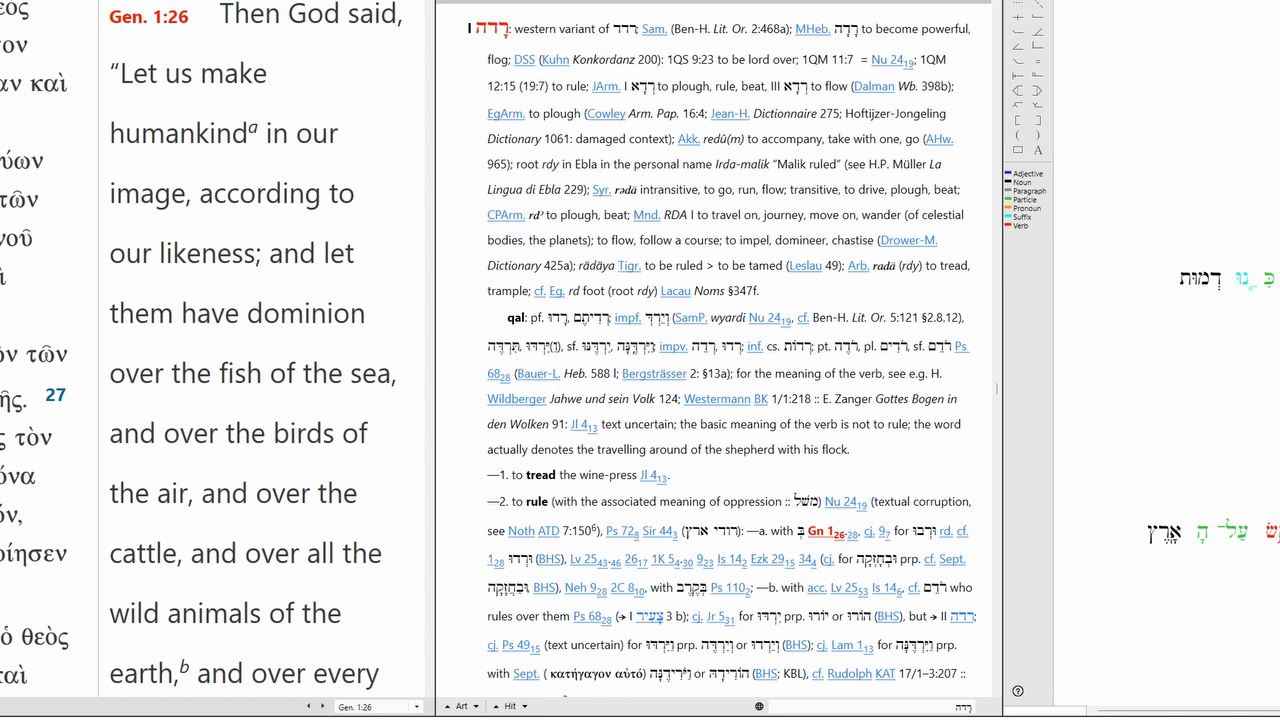
- Bring up the HALOT entry for the preposition bet (in, at) from the parallel text
double_click(140, 312)
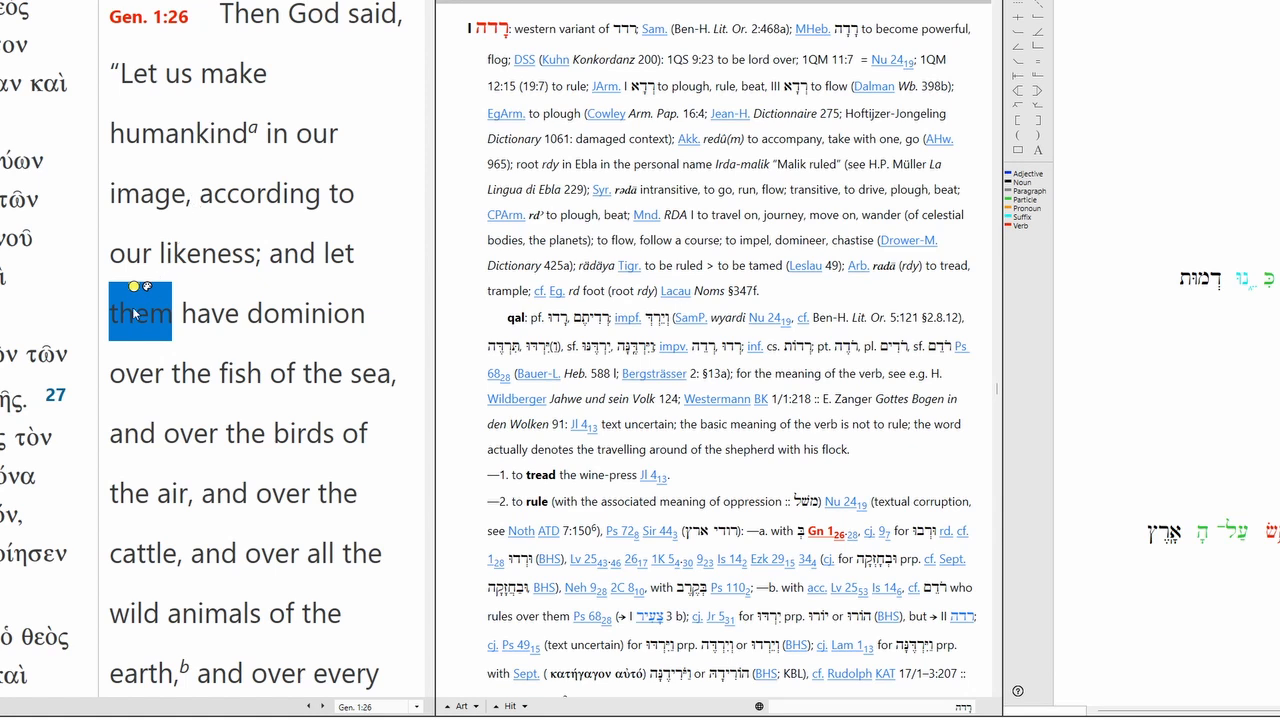
mouse_move(150, 310)
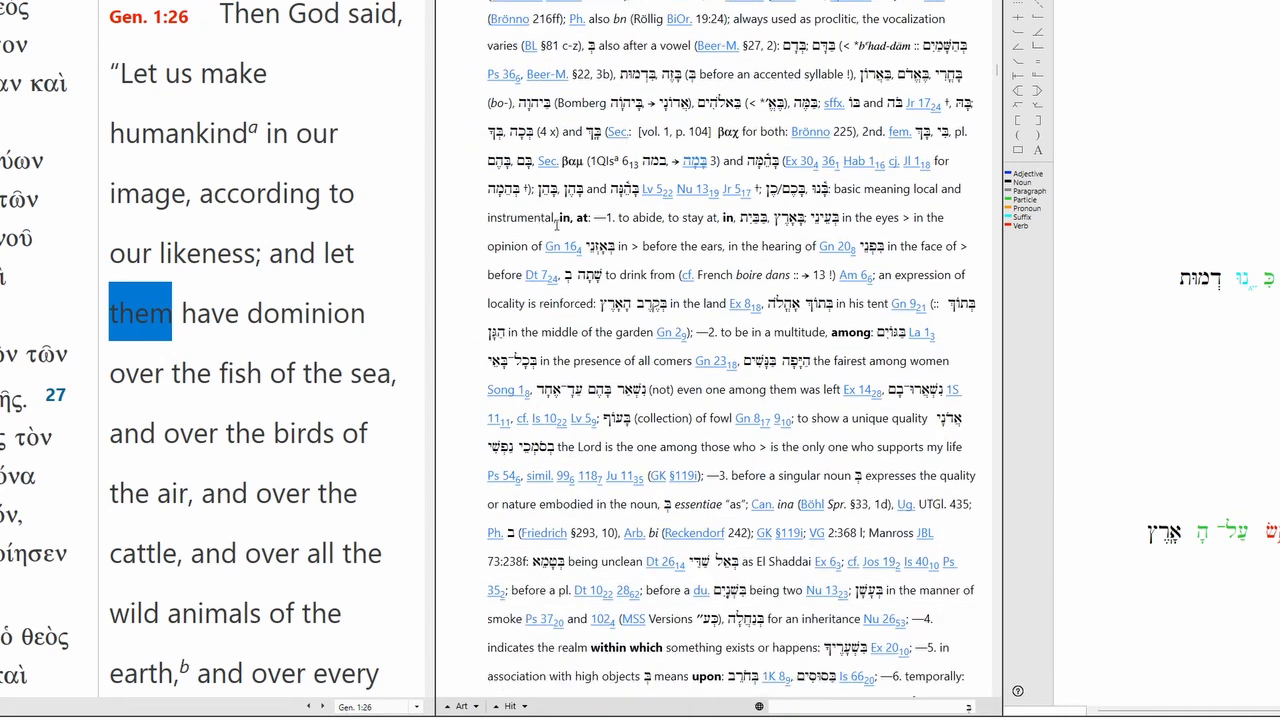
- Read down the bet entry through its proximity senses in sections II–IV
scroll("down", 3)
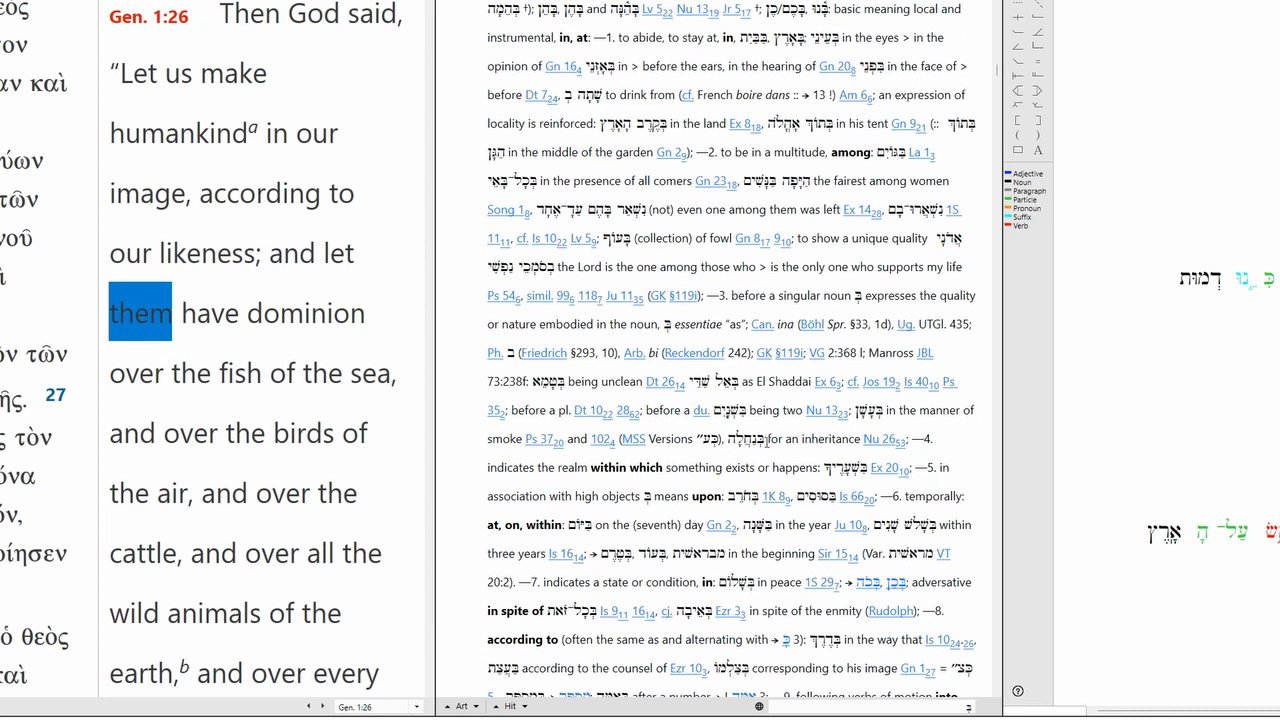
scroll("down", 3)
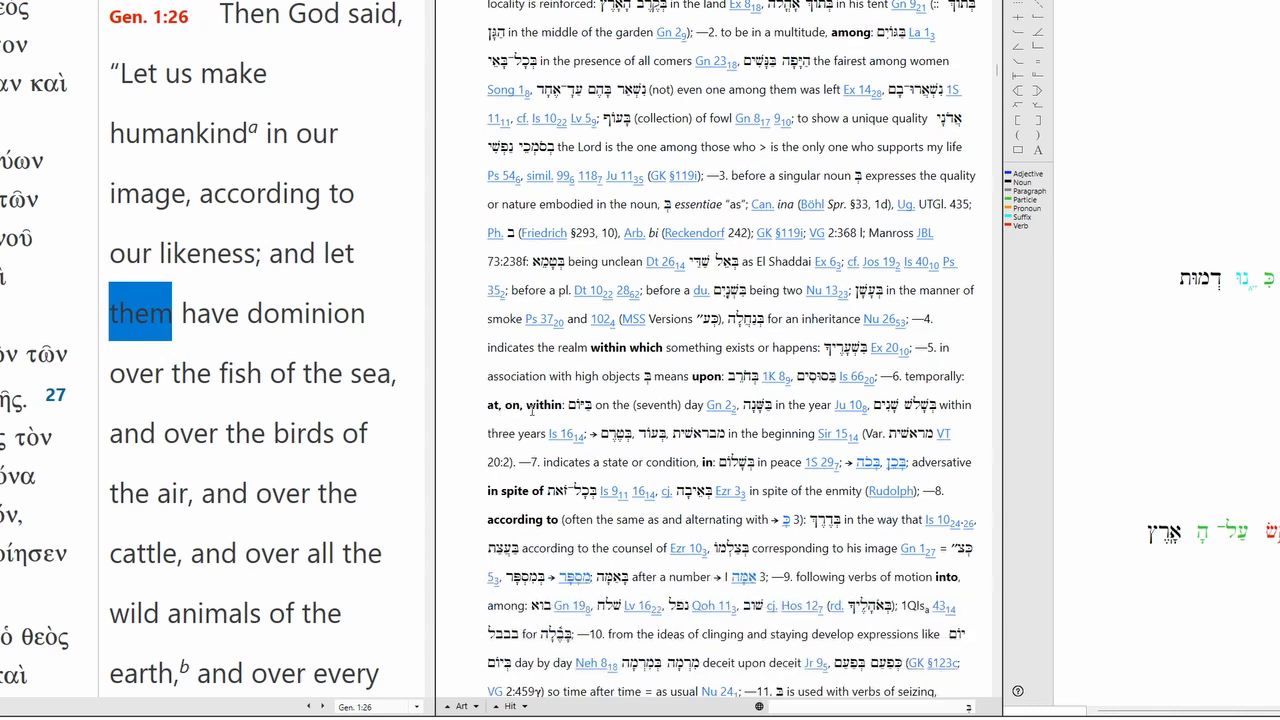
scroll("down", 3)
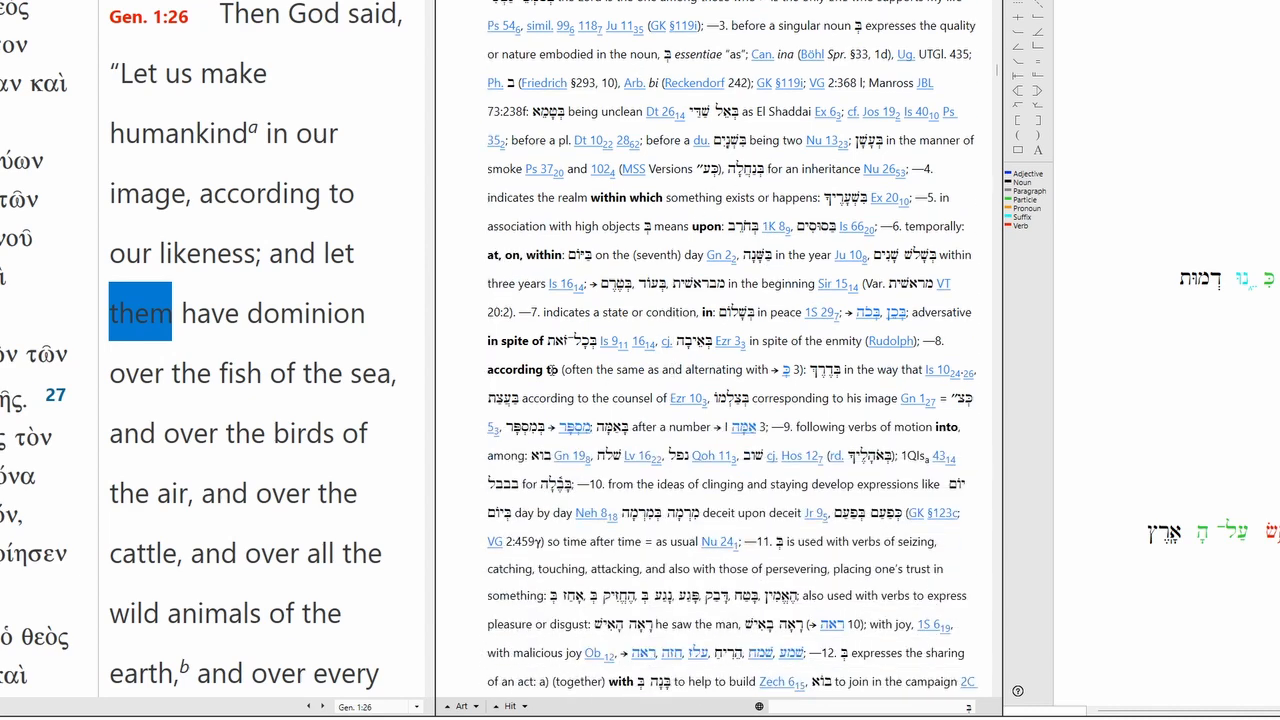
scroll("down", 3)
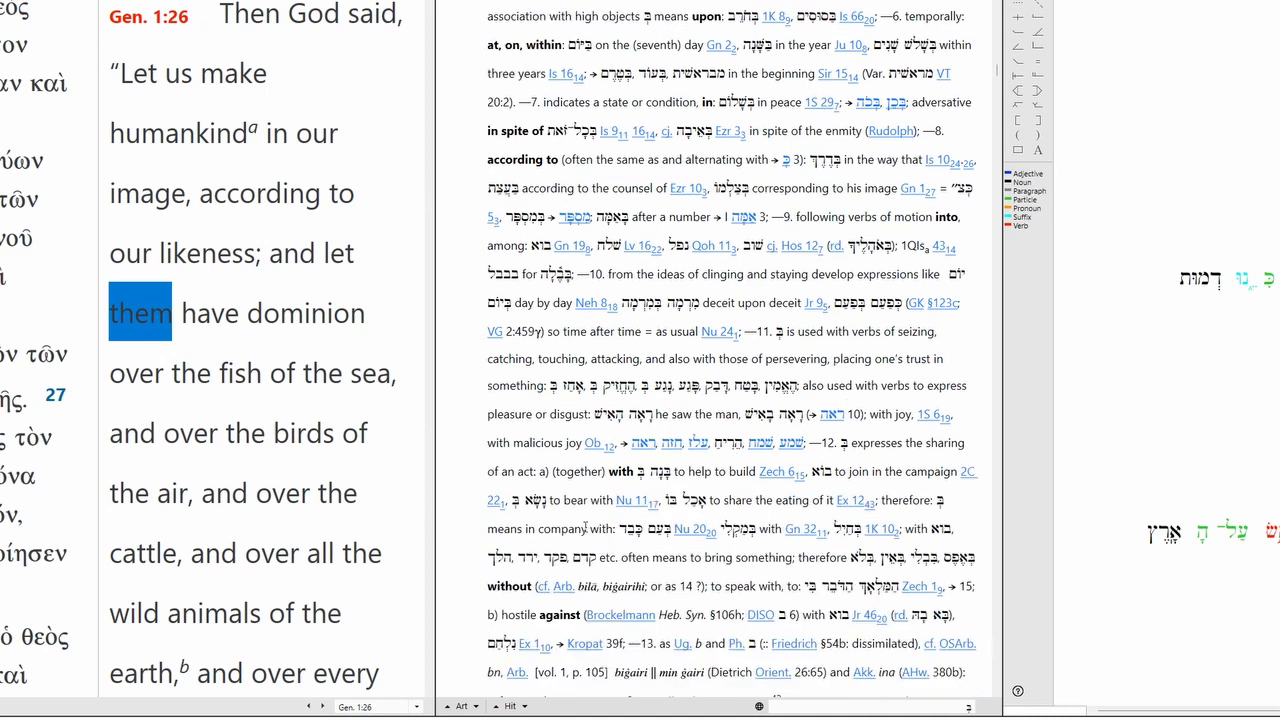
scroll("down", 3)
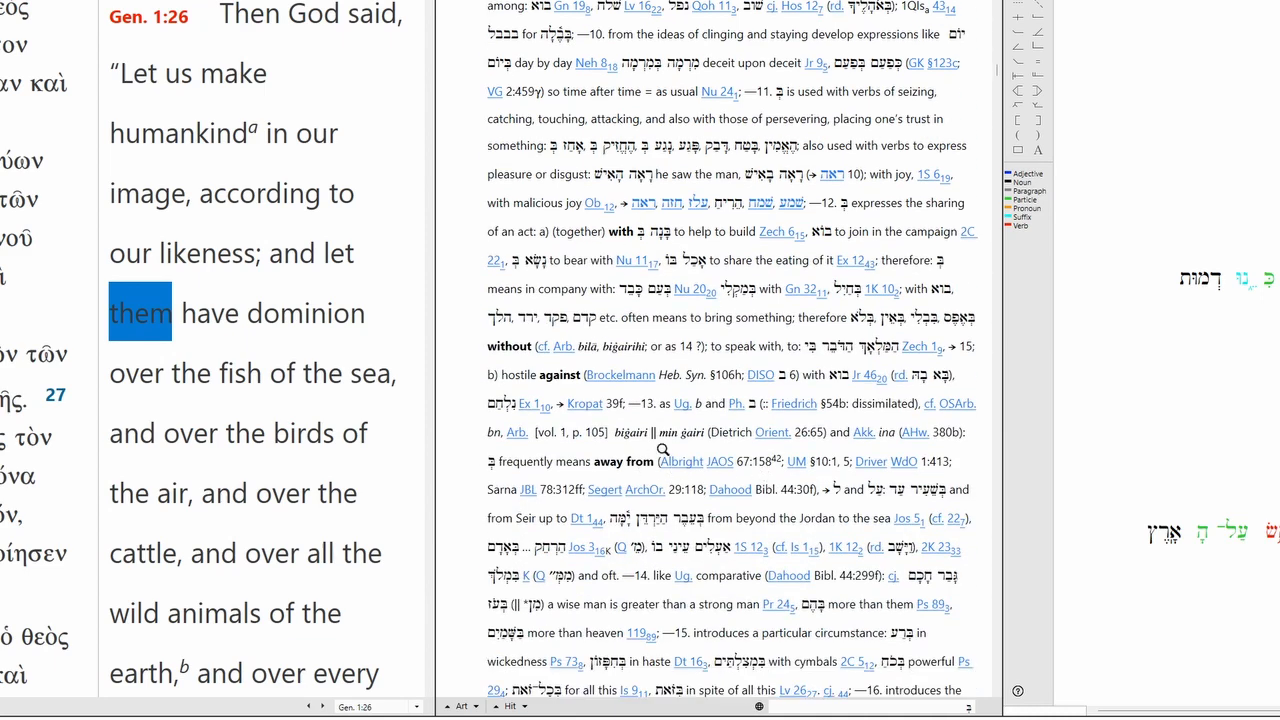
scroll("down", 3)
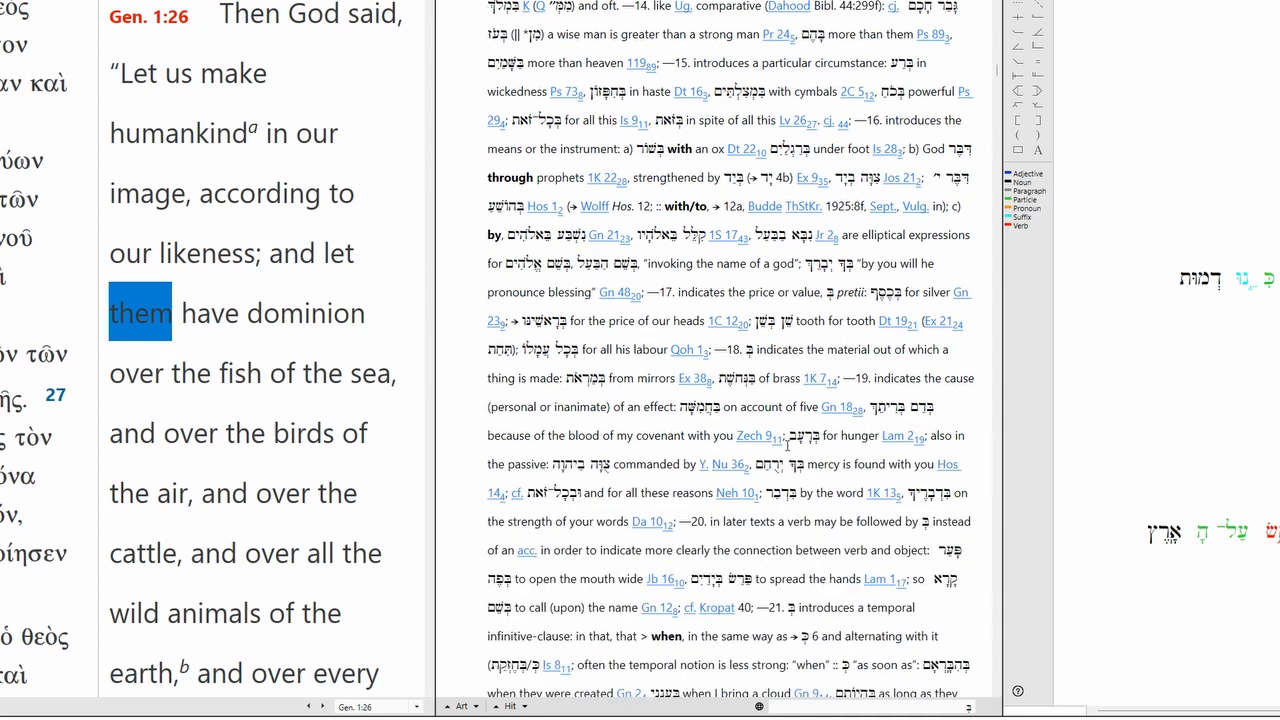
scroll("down", 3)
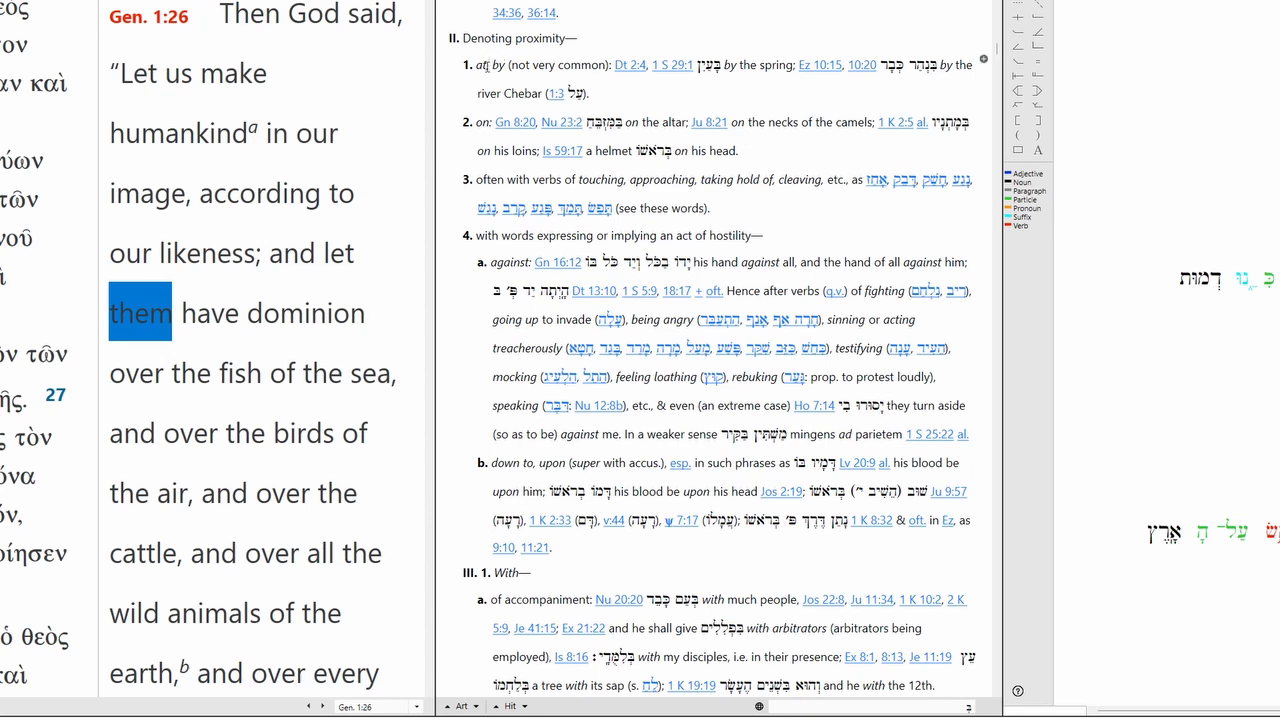
mouse_move(868, 216)
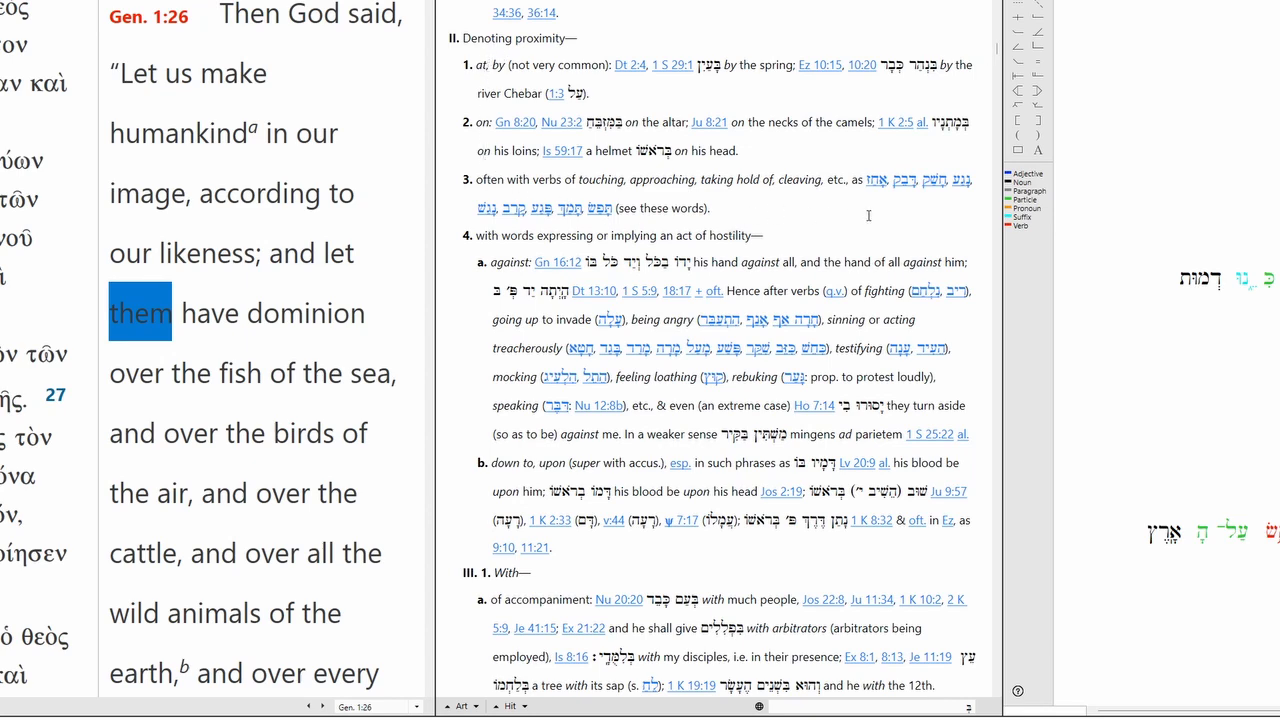
- Continue to section V on bet with infinitives, then look up the verb for 'have dominion'
scroll("down", 3)
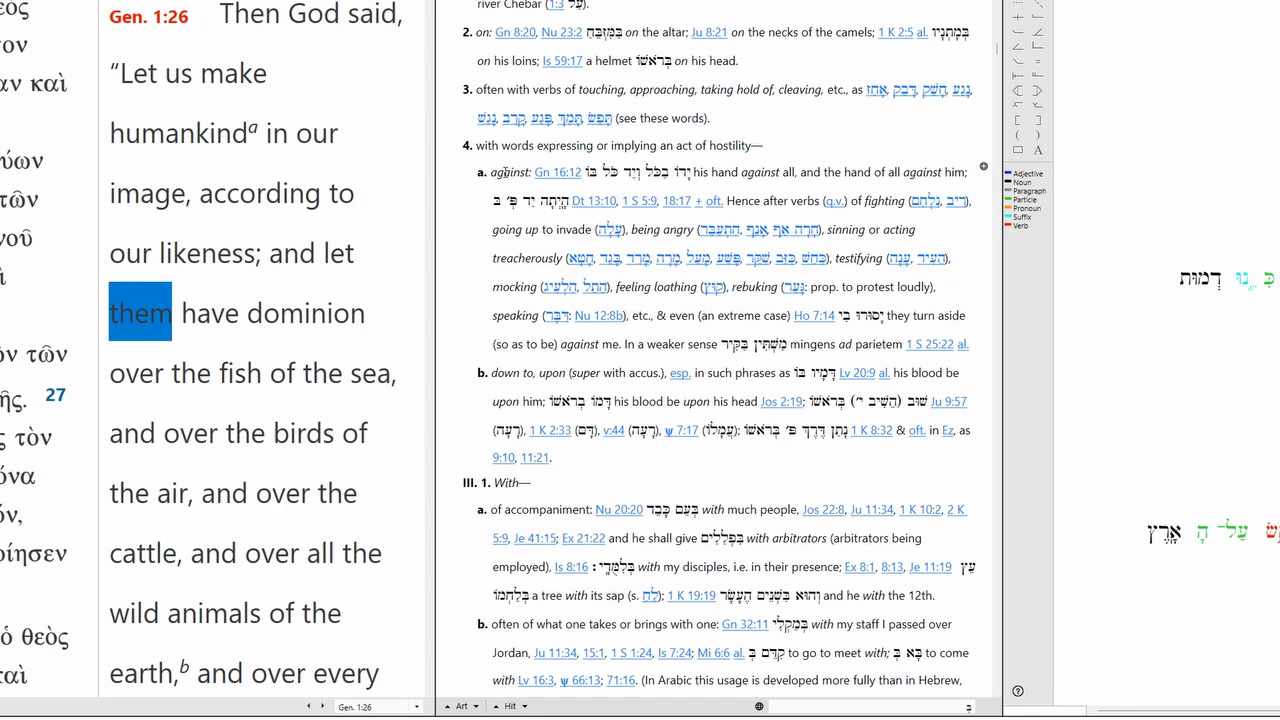
scroll("down", 3)
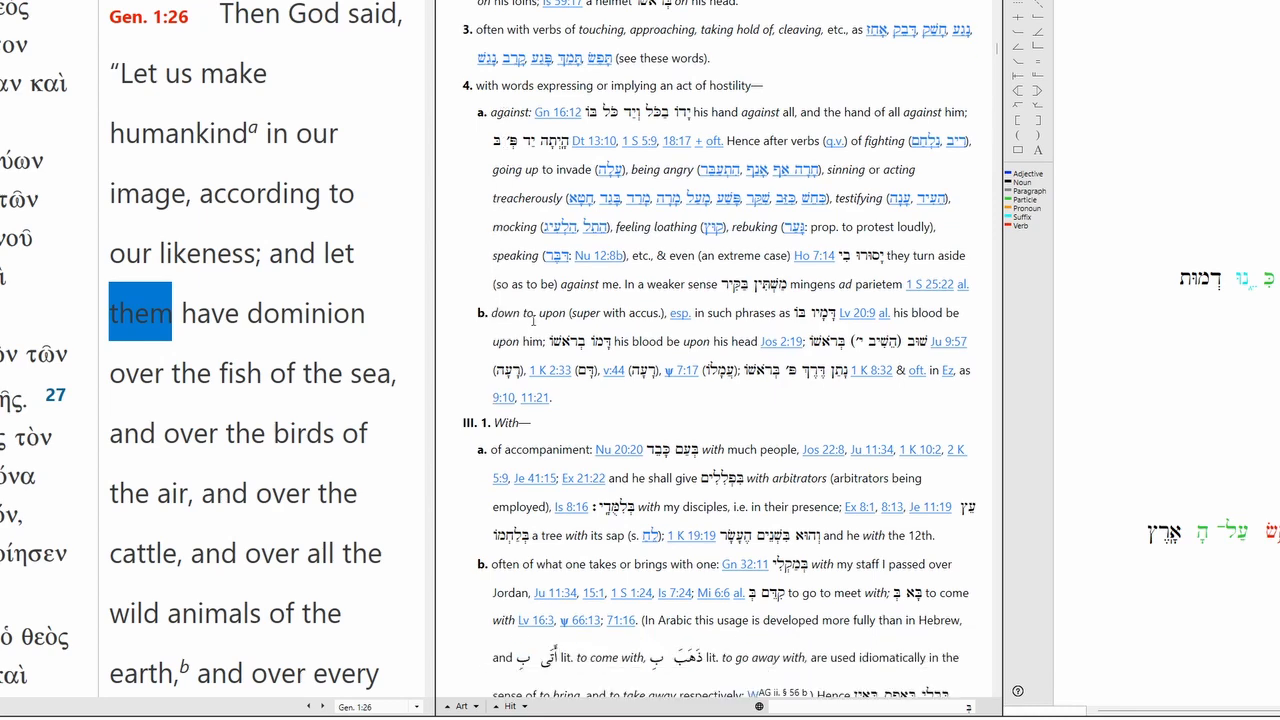
scroll("down", 3)
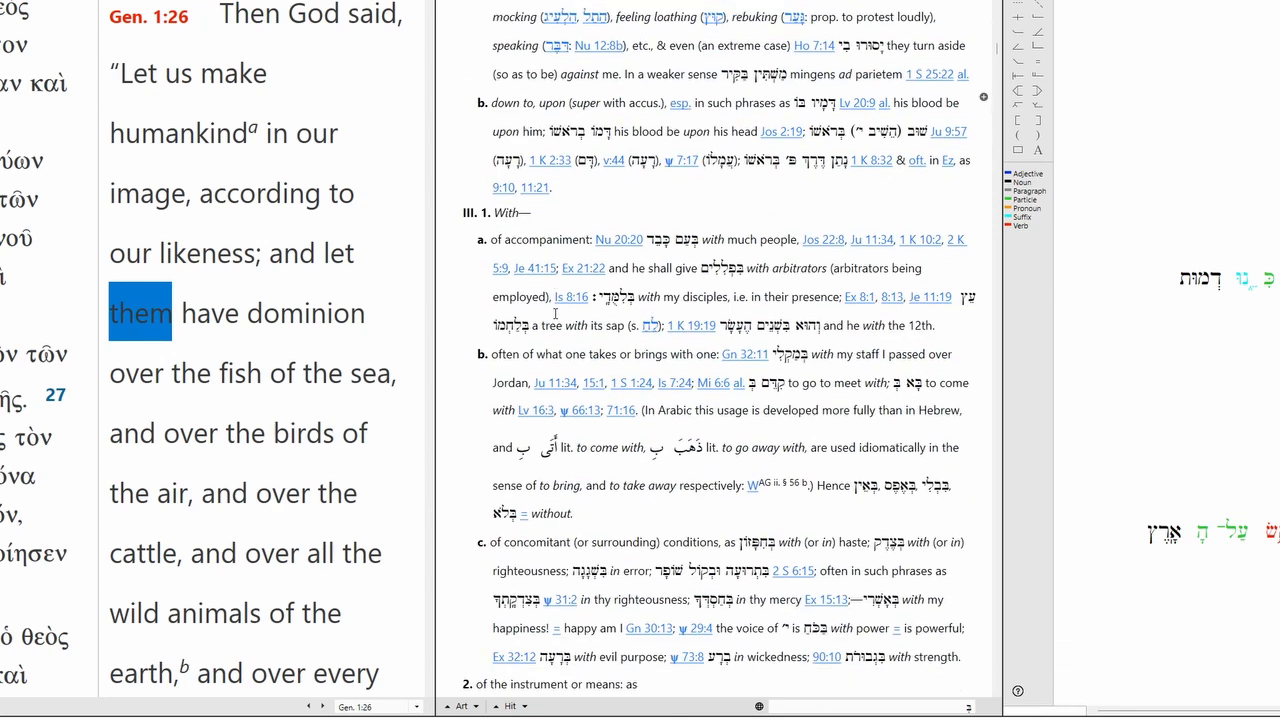
scroll("down", 3)
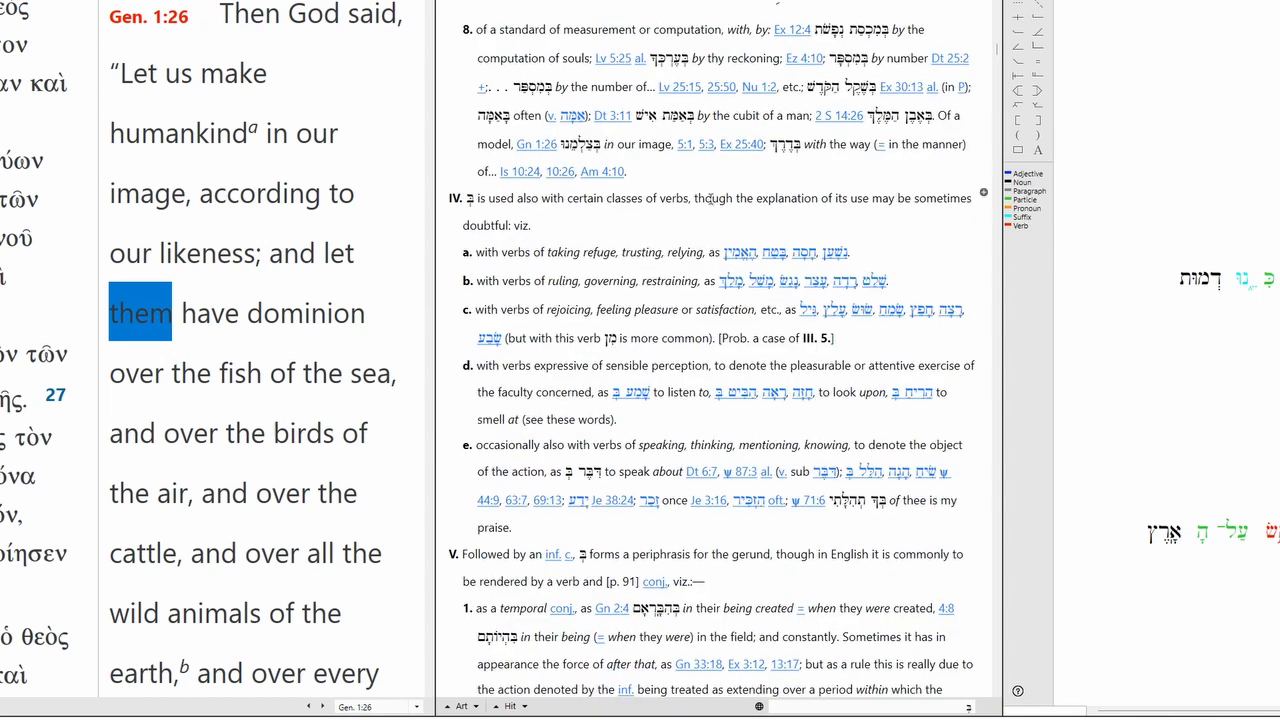
scroll("down", 3)
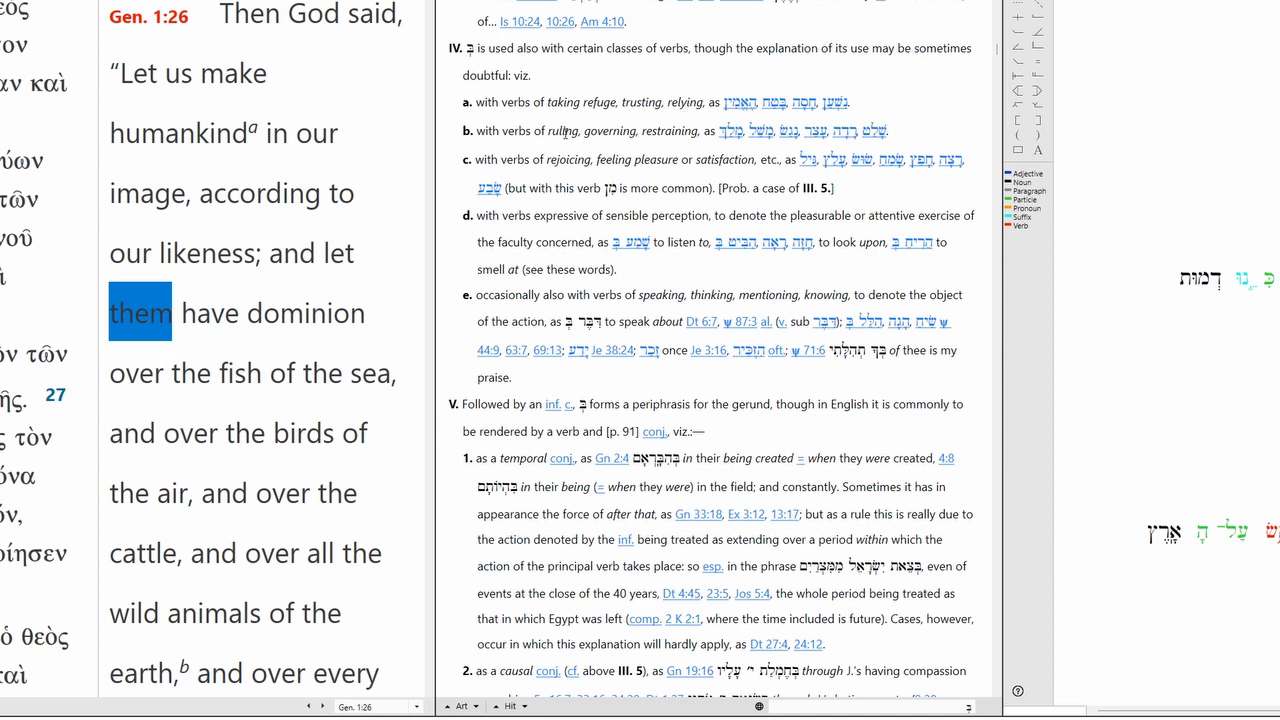
double_click(648, 130)
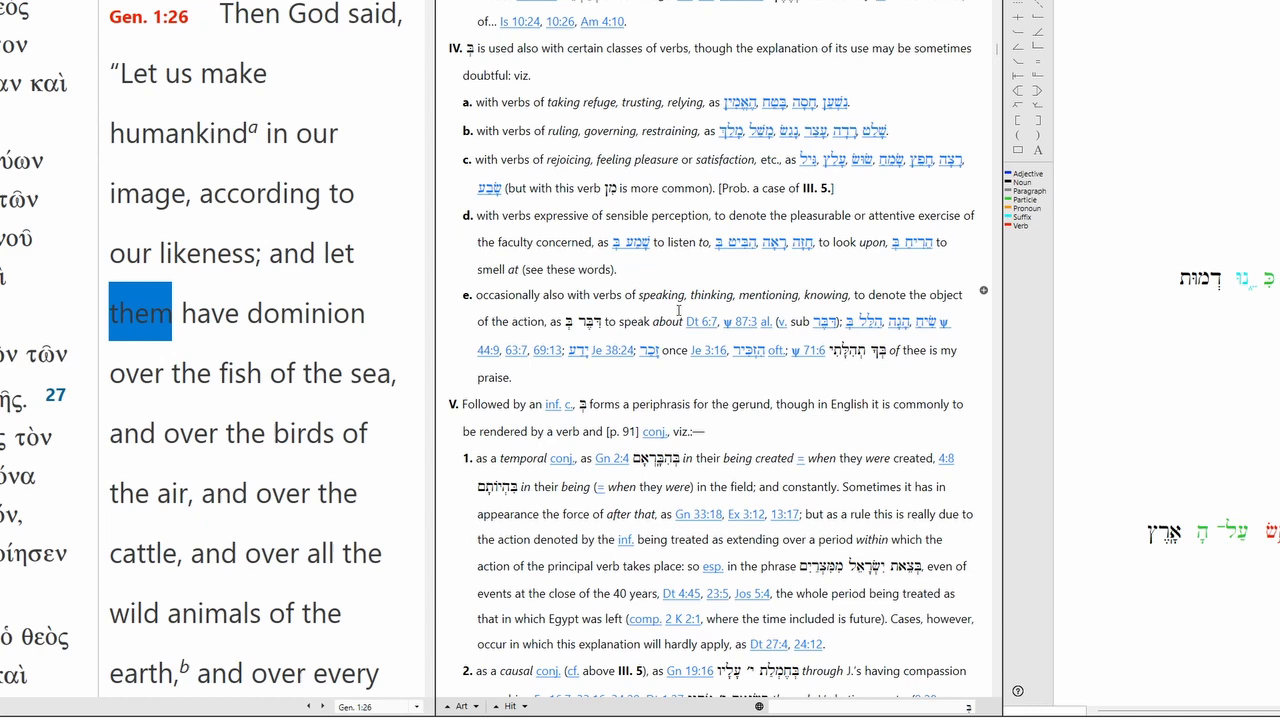
- Scroll the radah entry to its 'tread' and 'rule' senses citing Genesis 1:26
scroll("down", 3)
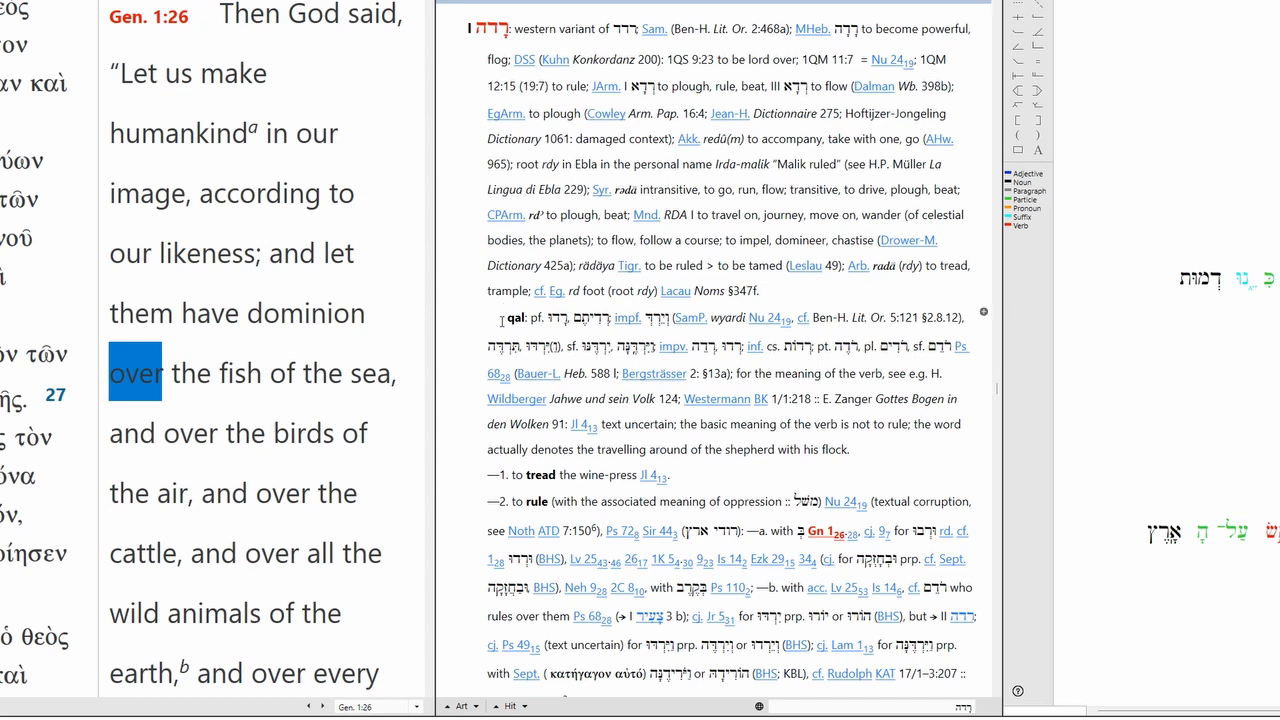
- Scroll through the HALOT entry for רָדָה before comparing BDB's 'have dominion, rule' gloss
scroll("down", 3)
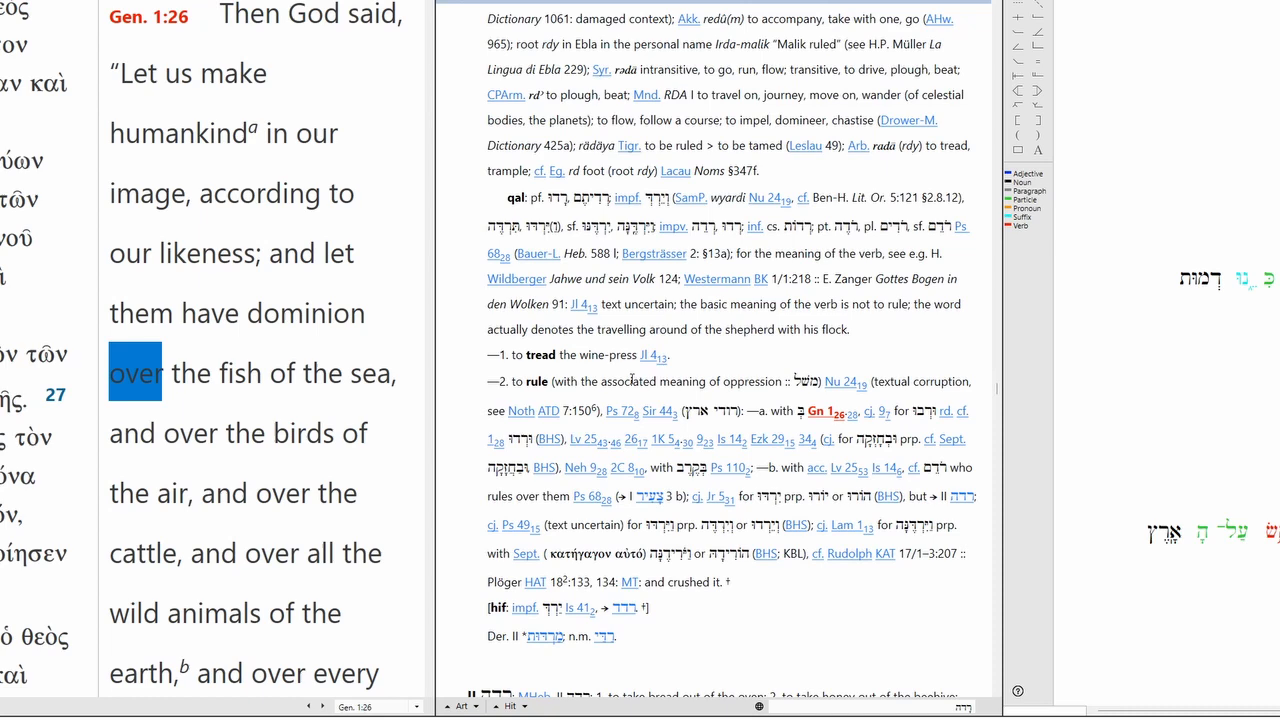
scroll("down", 3)
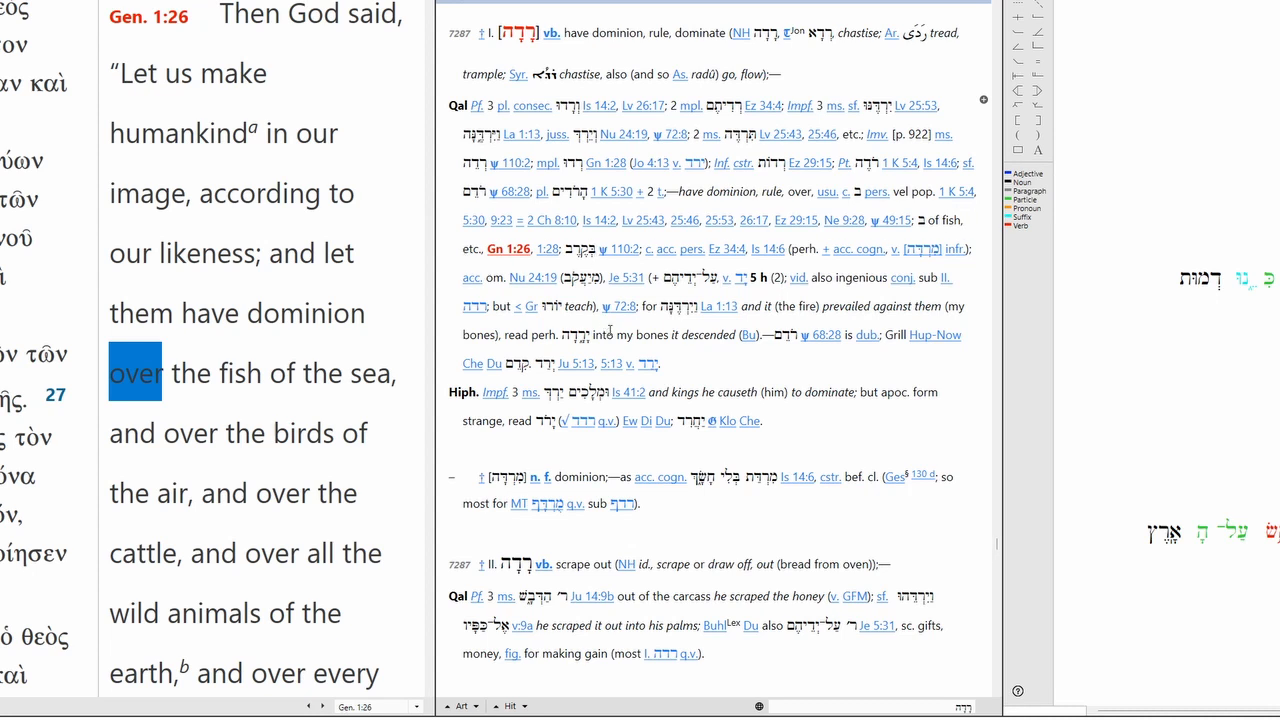
mouse_move(606, 294)
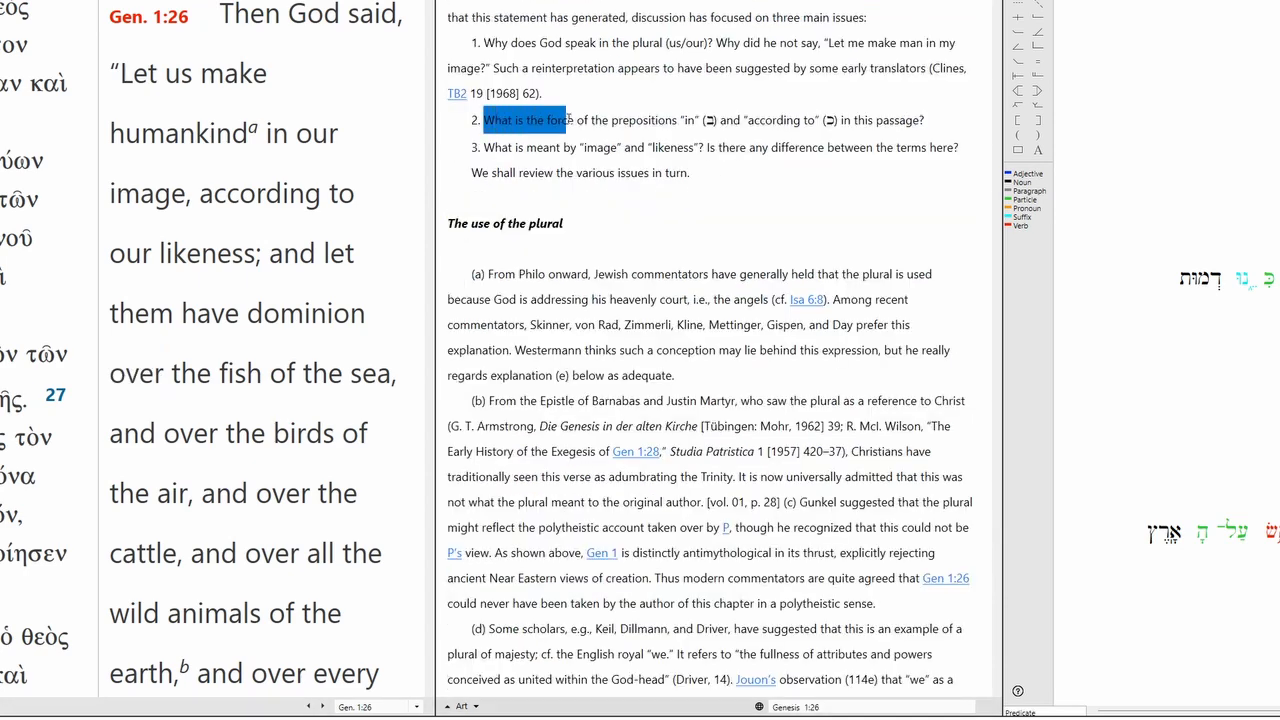
- Mark the commentary's question on the force of the prepositions 'in' and 'like'
left_click_drag(564, 120, 816, 120)
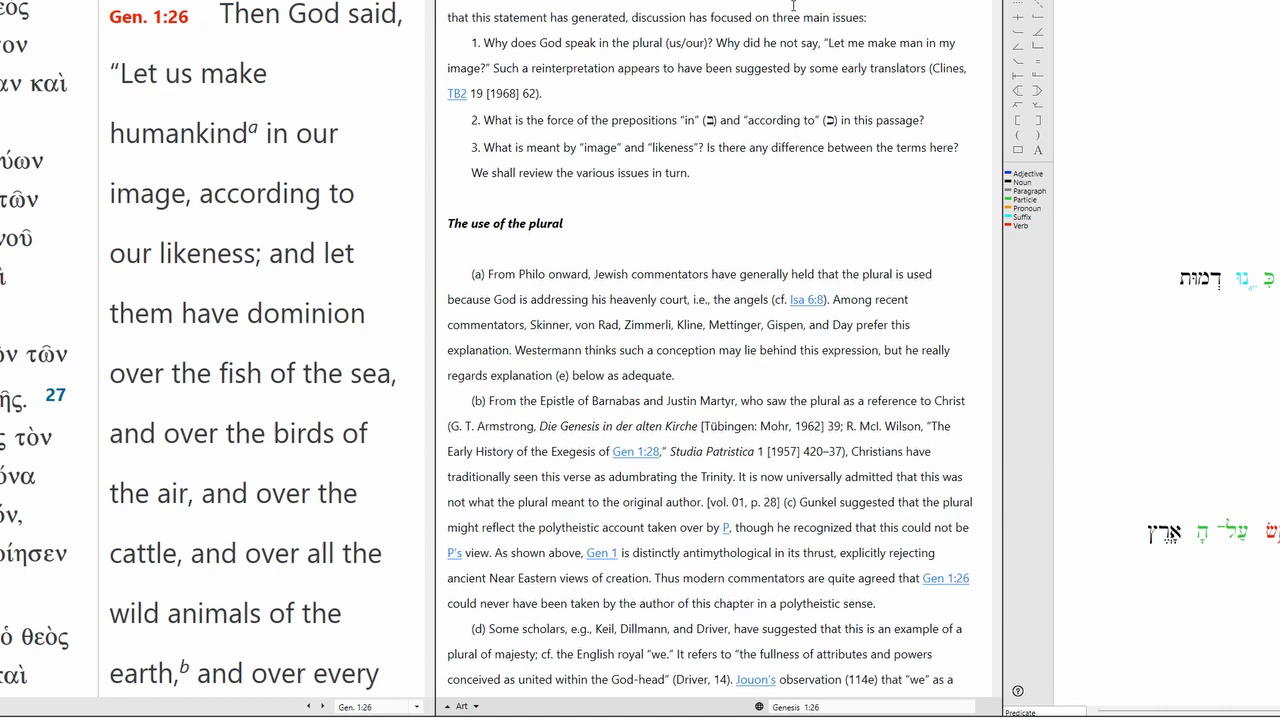
mouse_move(800, 184)
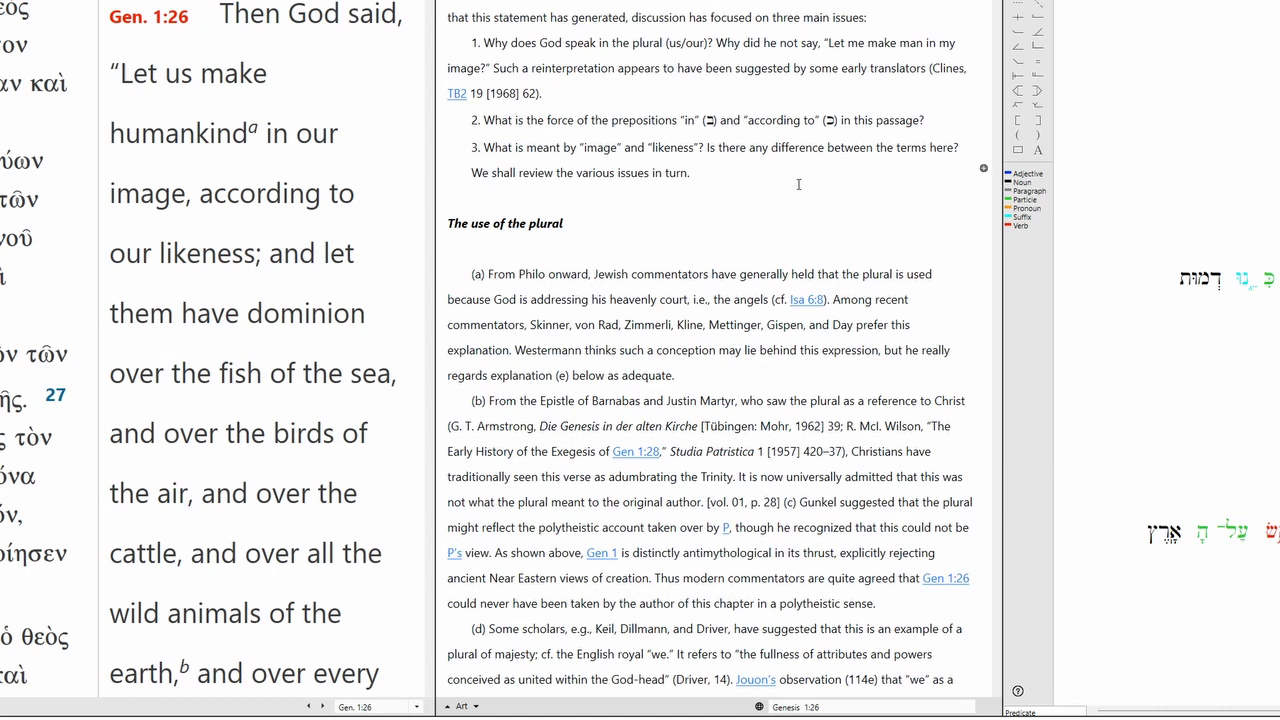
scroll("down", 3)
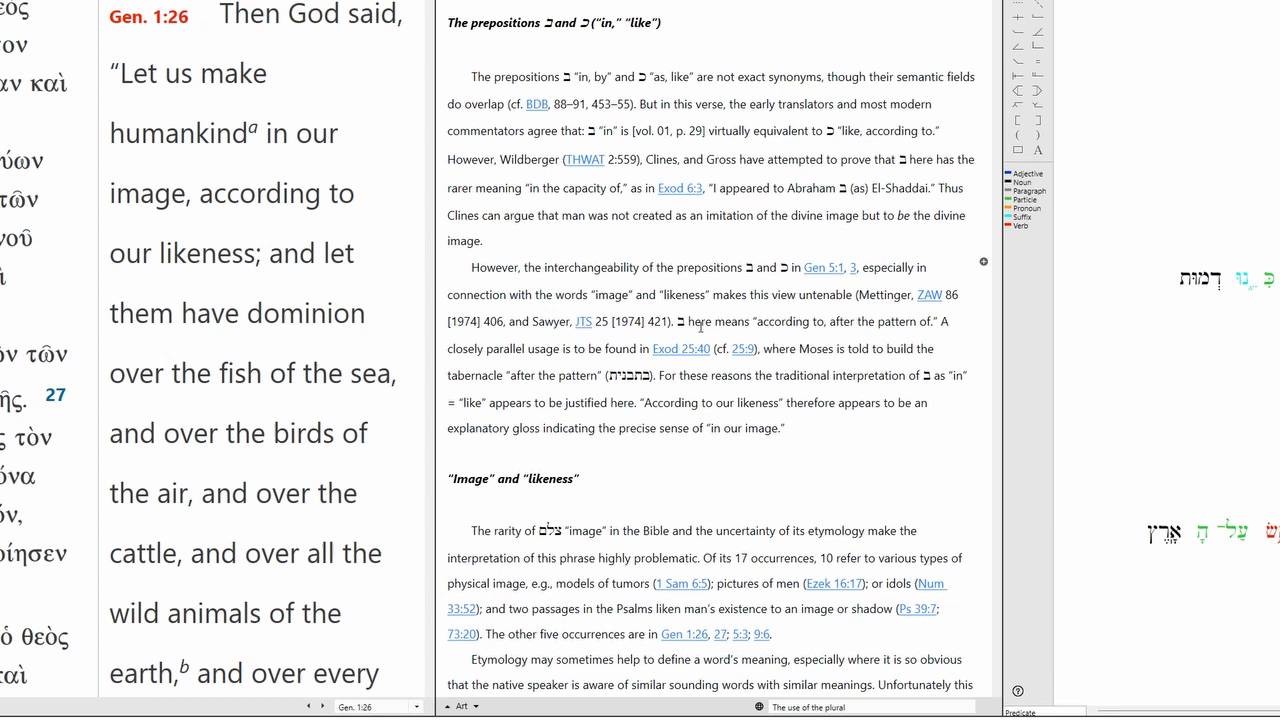
left_click_drag(680, 320, 936, 348)
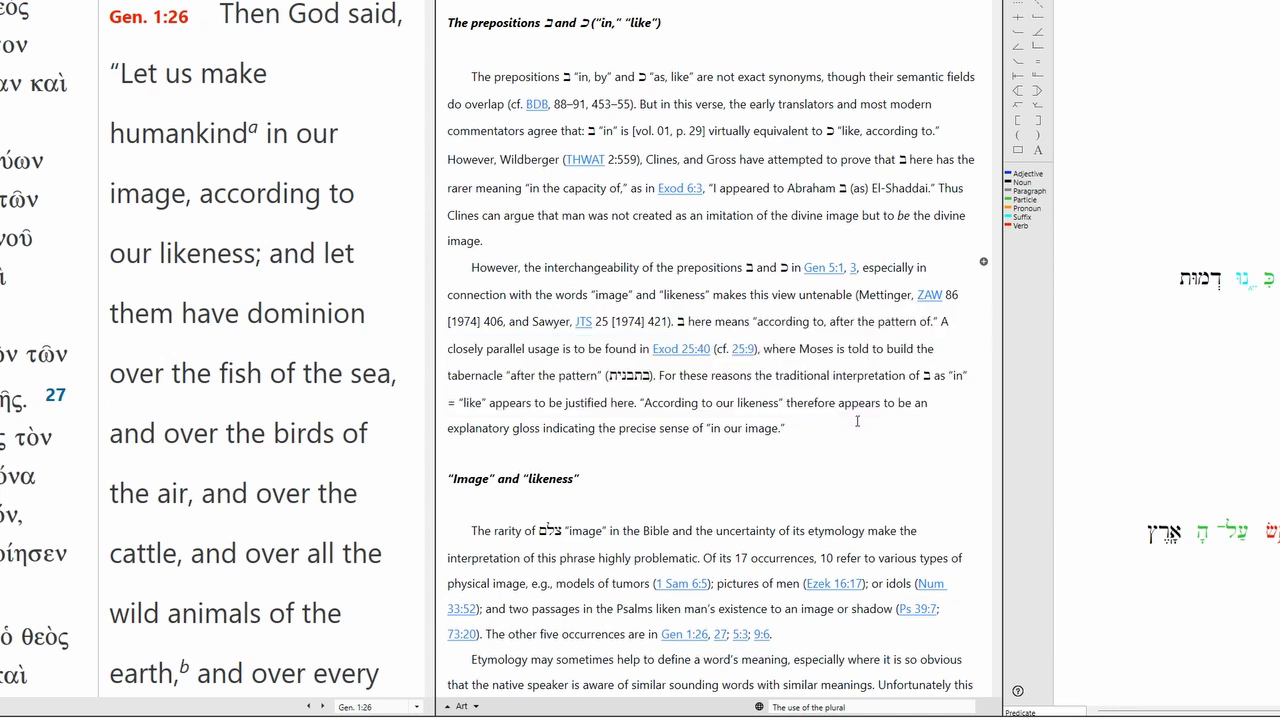
- Select the commentary's 'Image and likeness' discussion before moving to the Day Six section
scroll("down", 3)
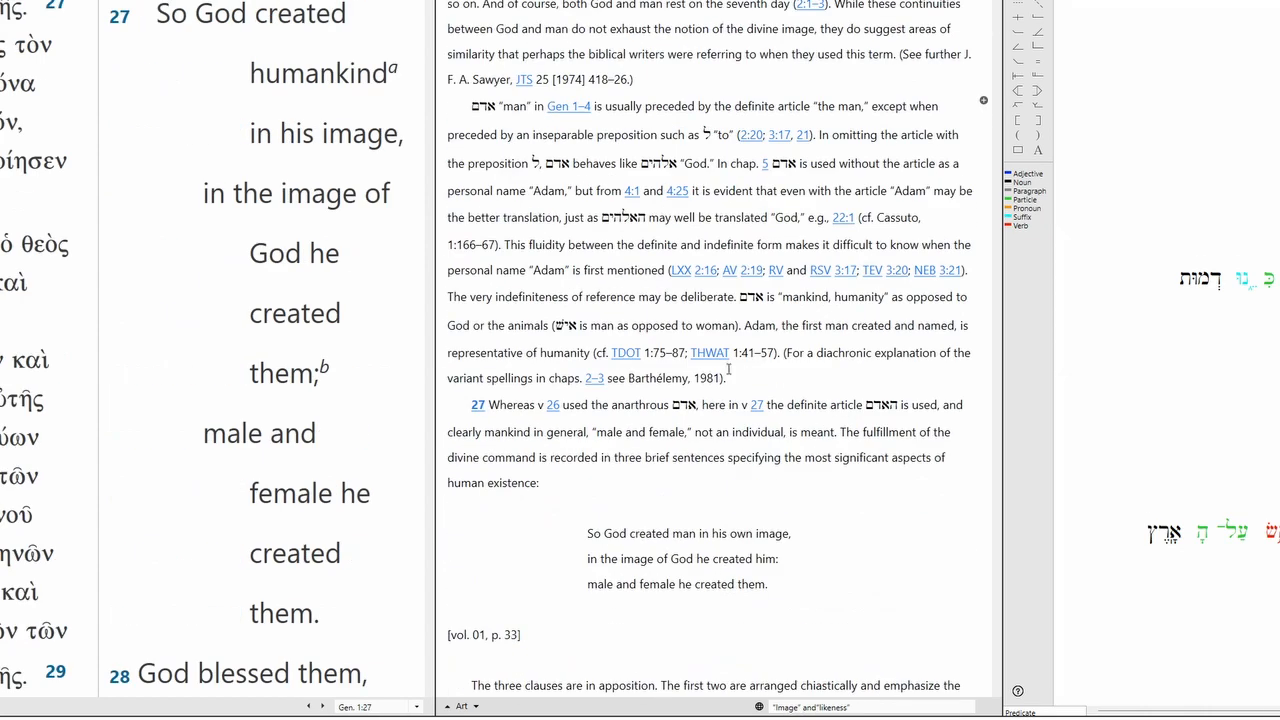
left_click_drag(470, 106, 728, 378)
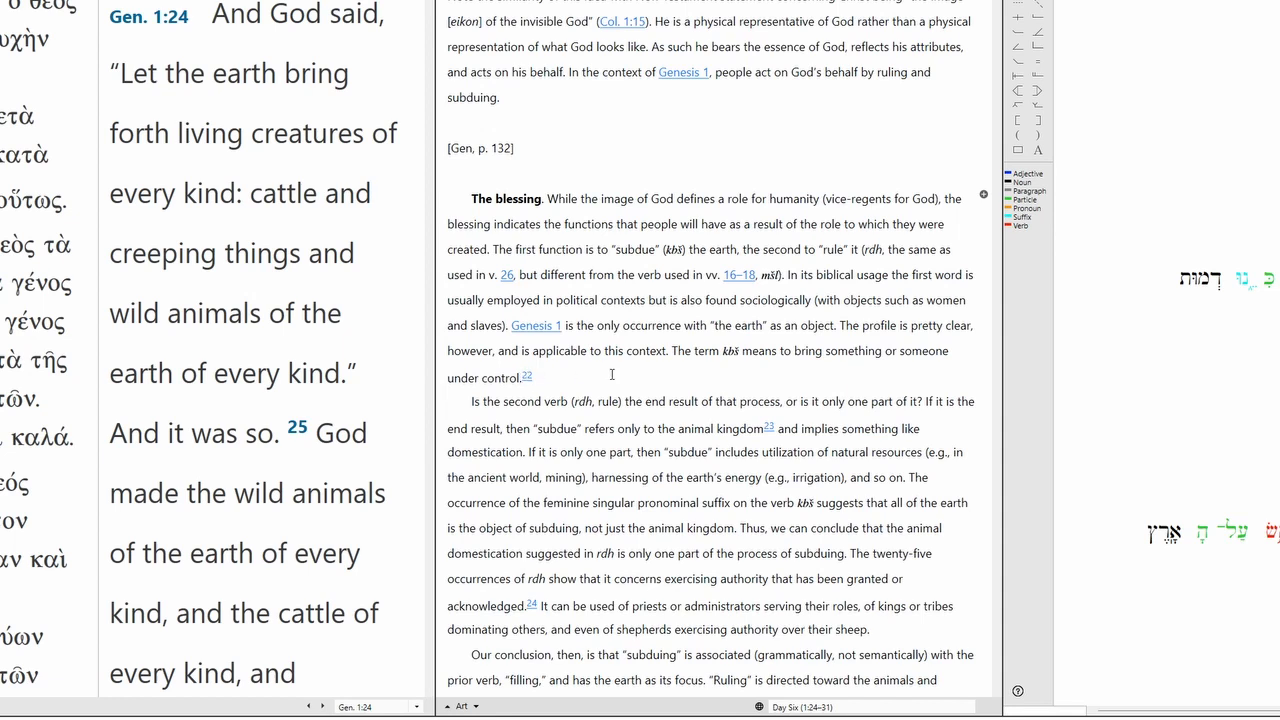
- Scroll the commentary down to its Bridging Contexts section
scroll("down", 3)
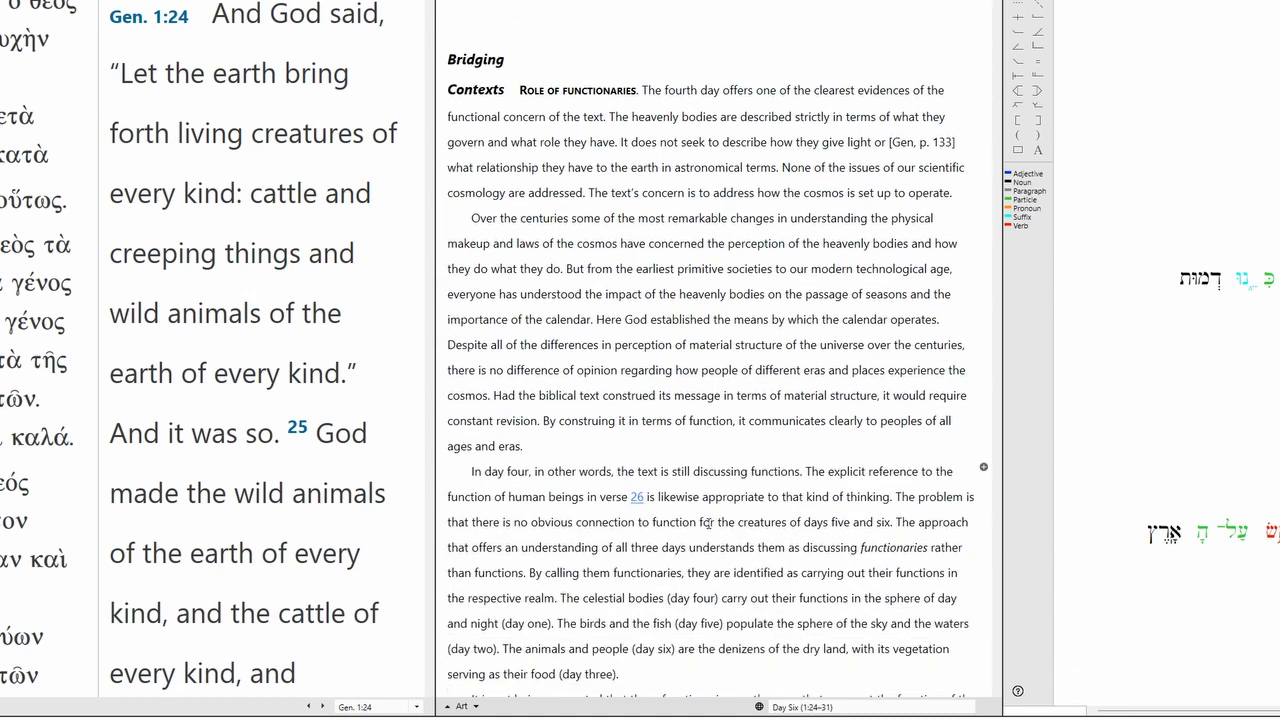
scroll("down", 3)
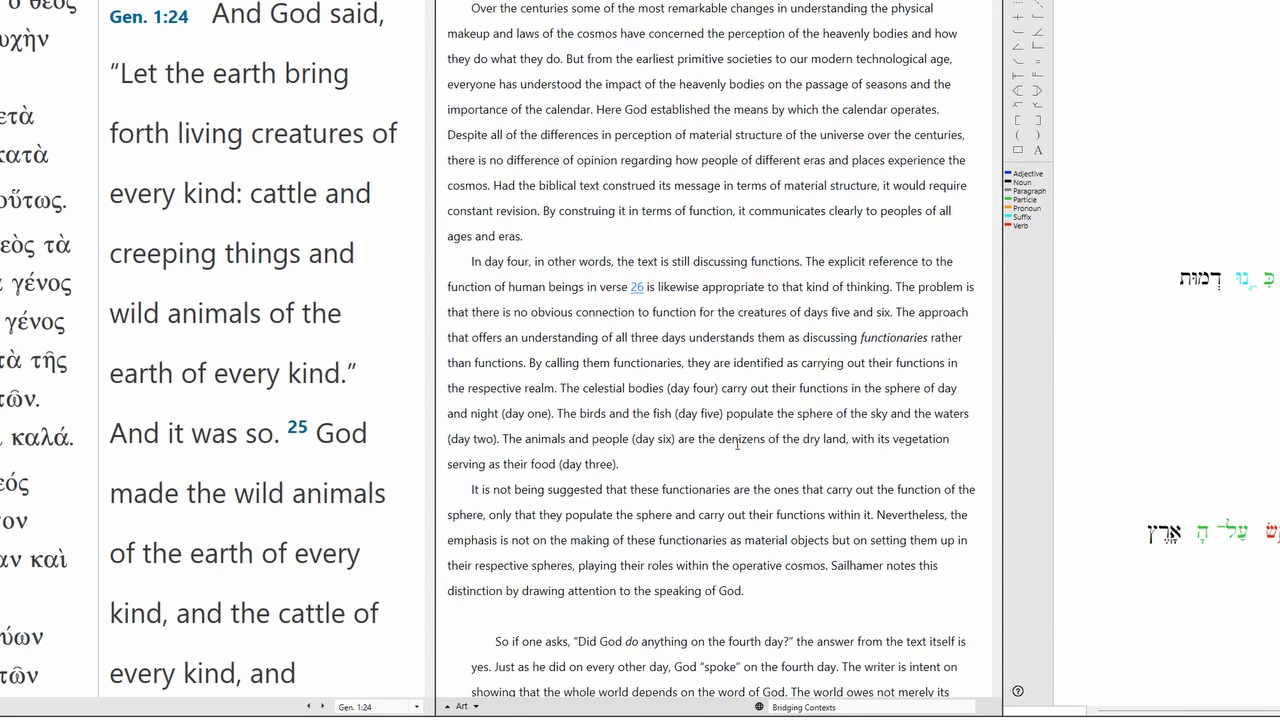
scroll("down", 3)
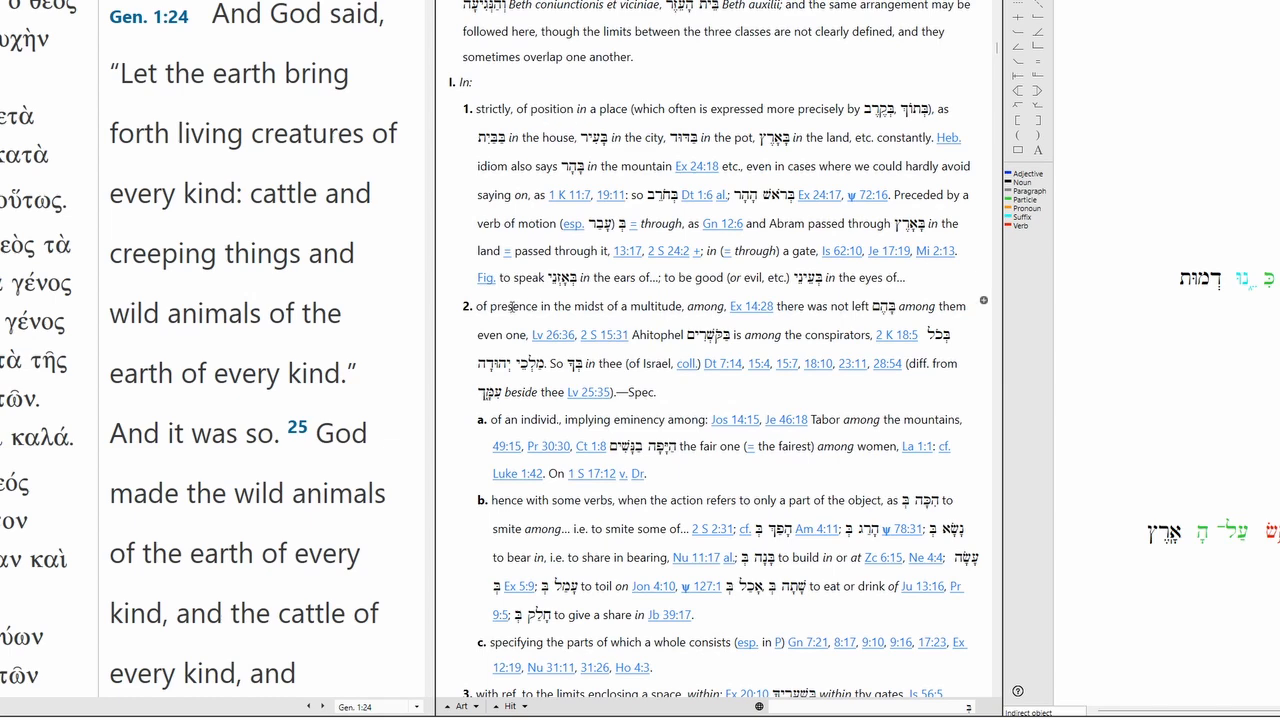
scroll("down", 3)
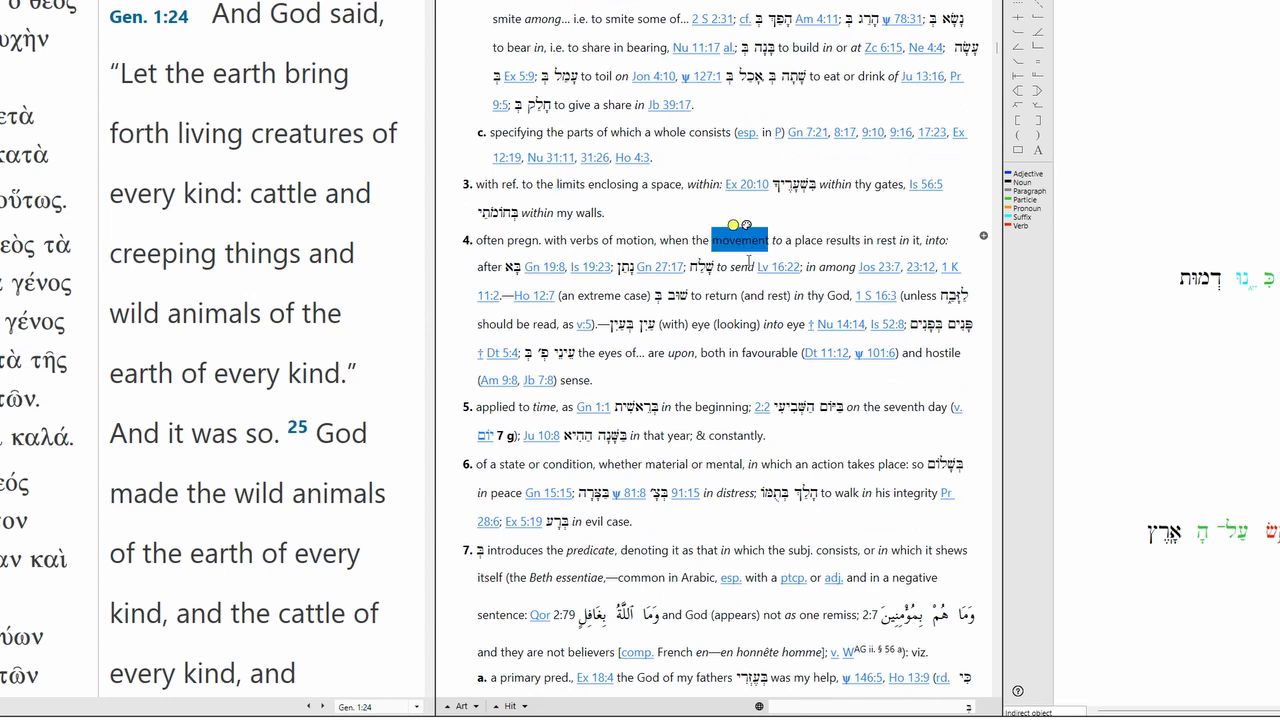
scroll("down", 3)
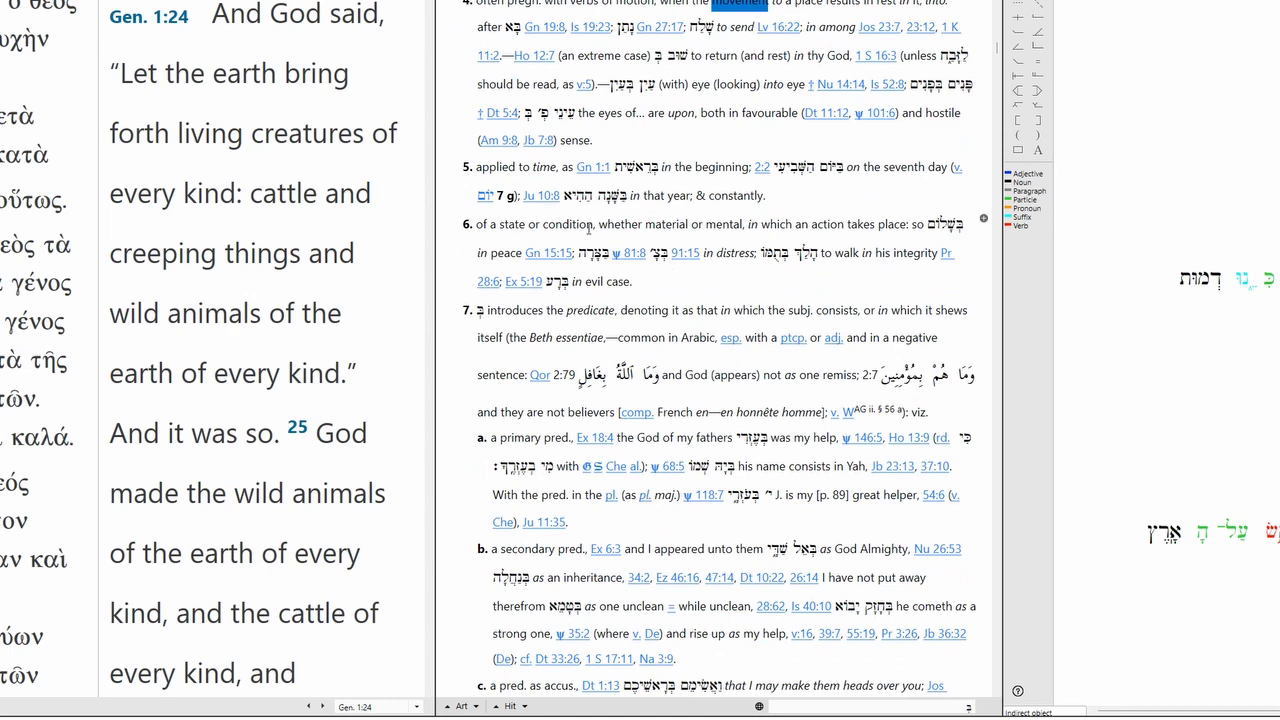
scroll("down", 3)
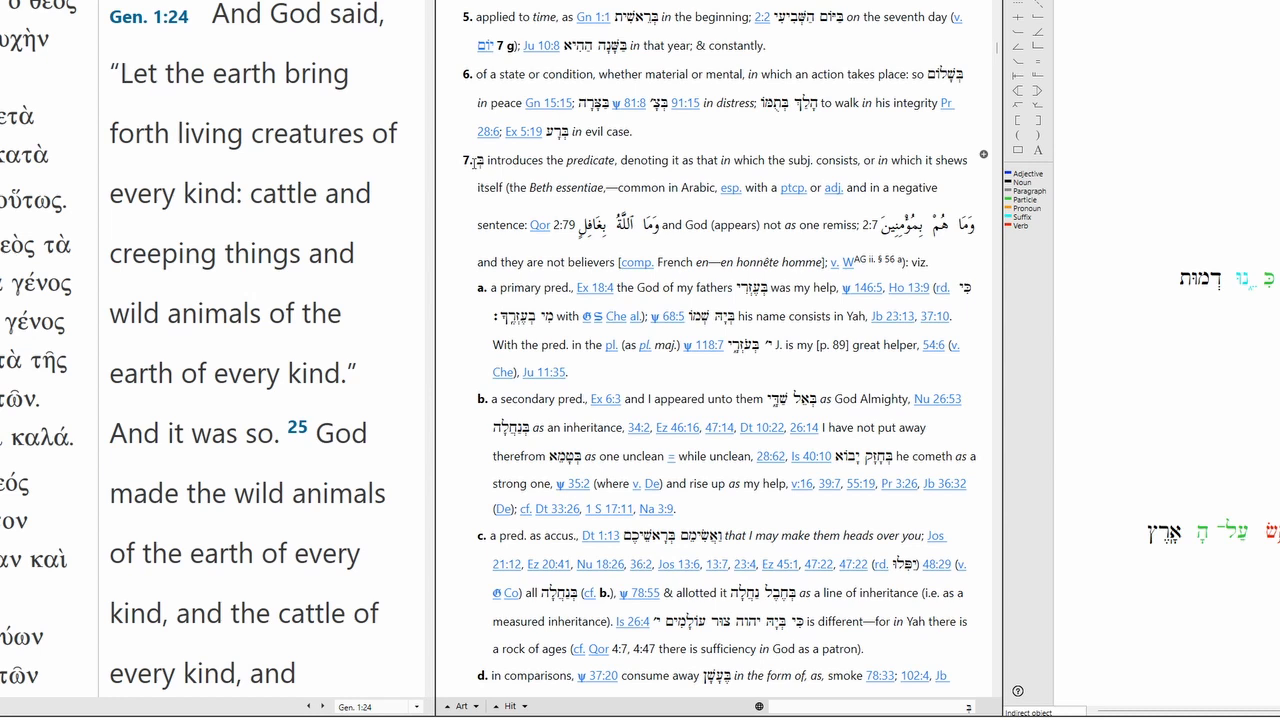
mouse_move(564, 172)
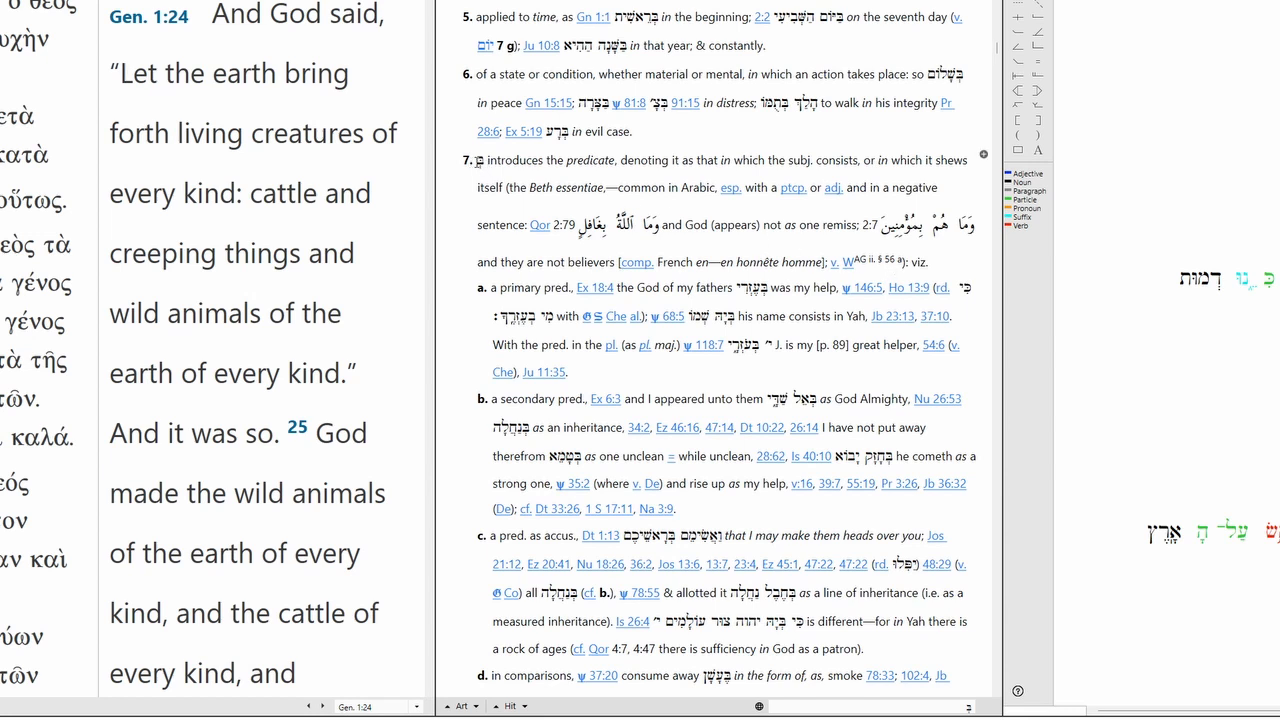
double_click(544, 160)
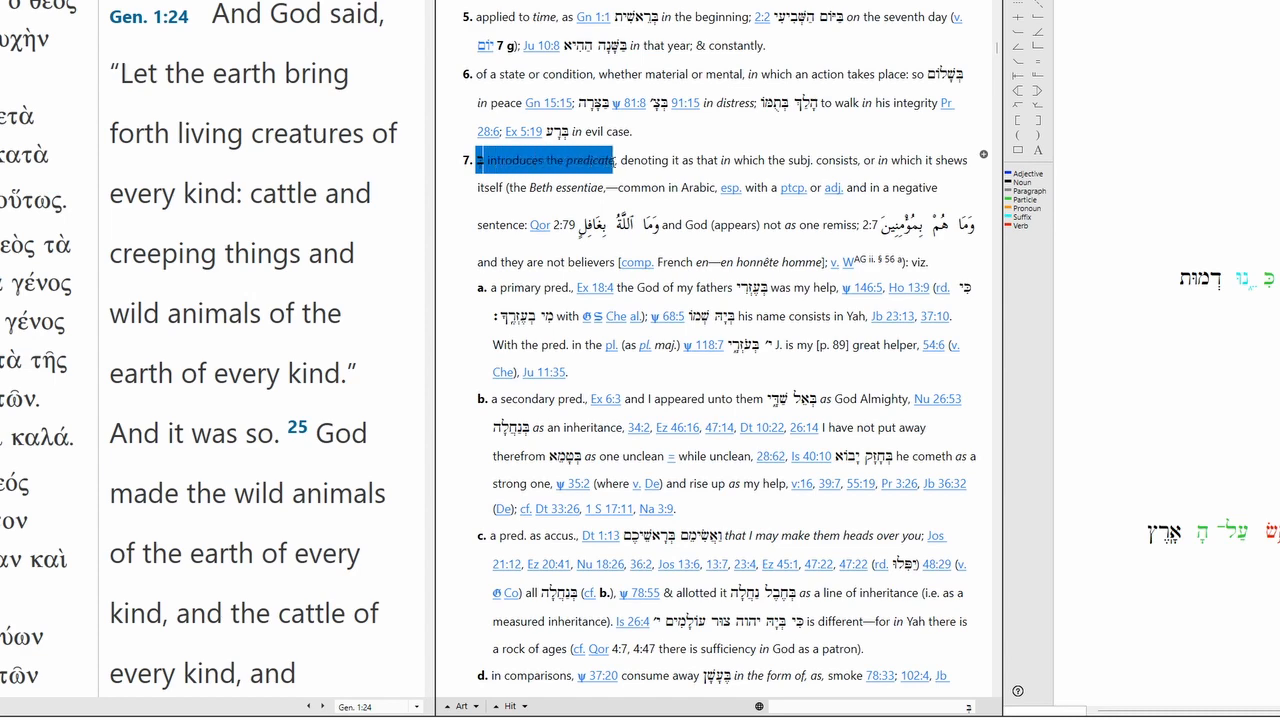
scroll("down", 3)
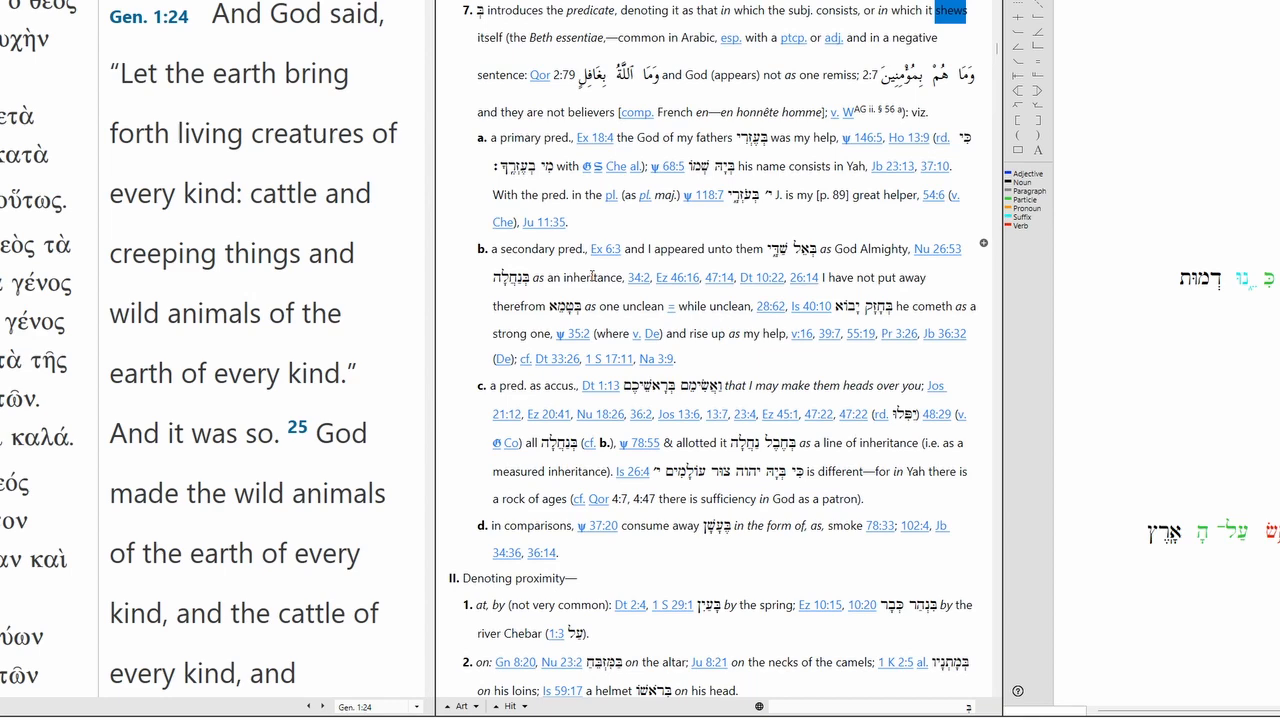
scroll("down", 3)
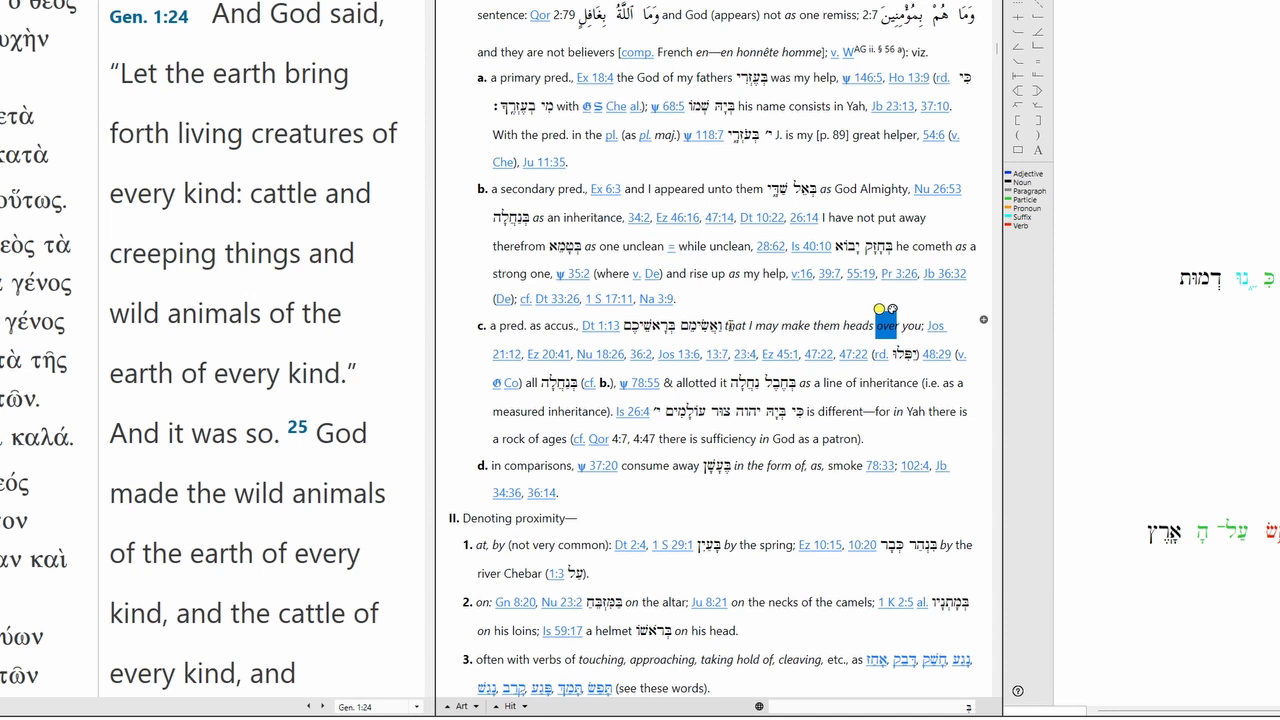
mouse_move(730, 328)
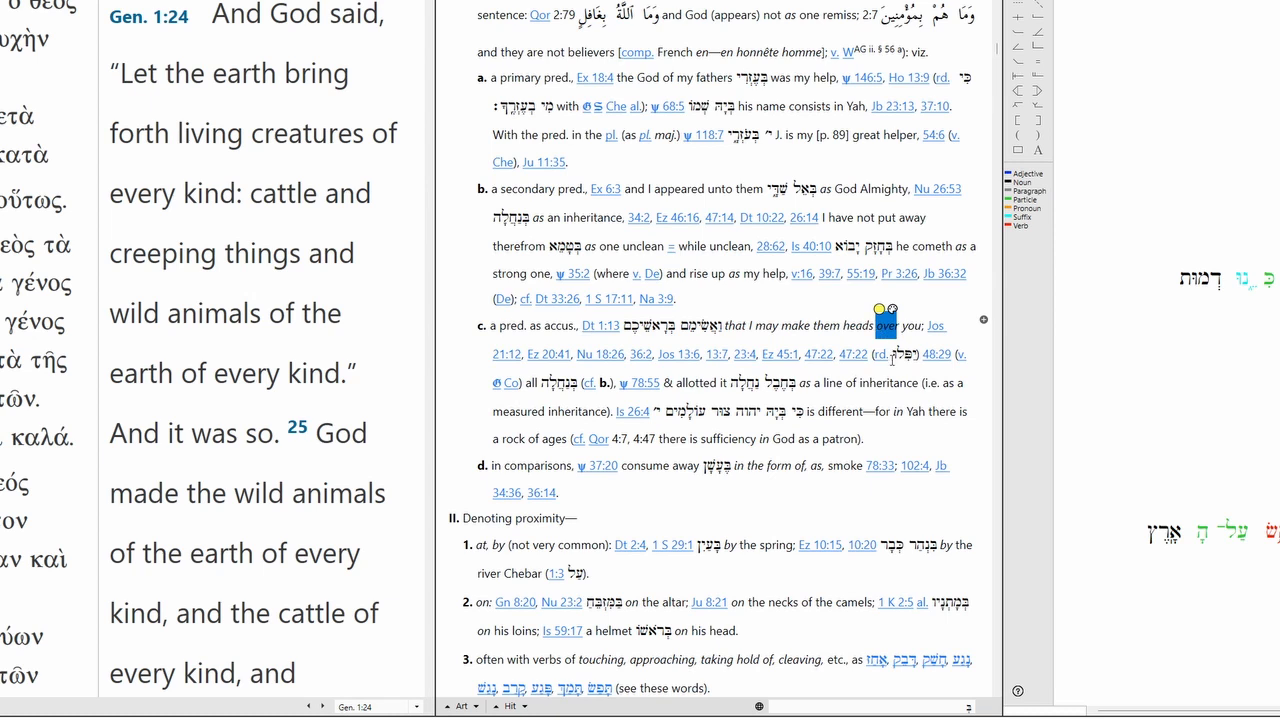
mouse_move(856, 380)
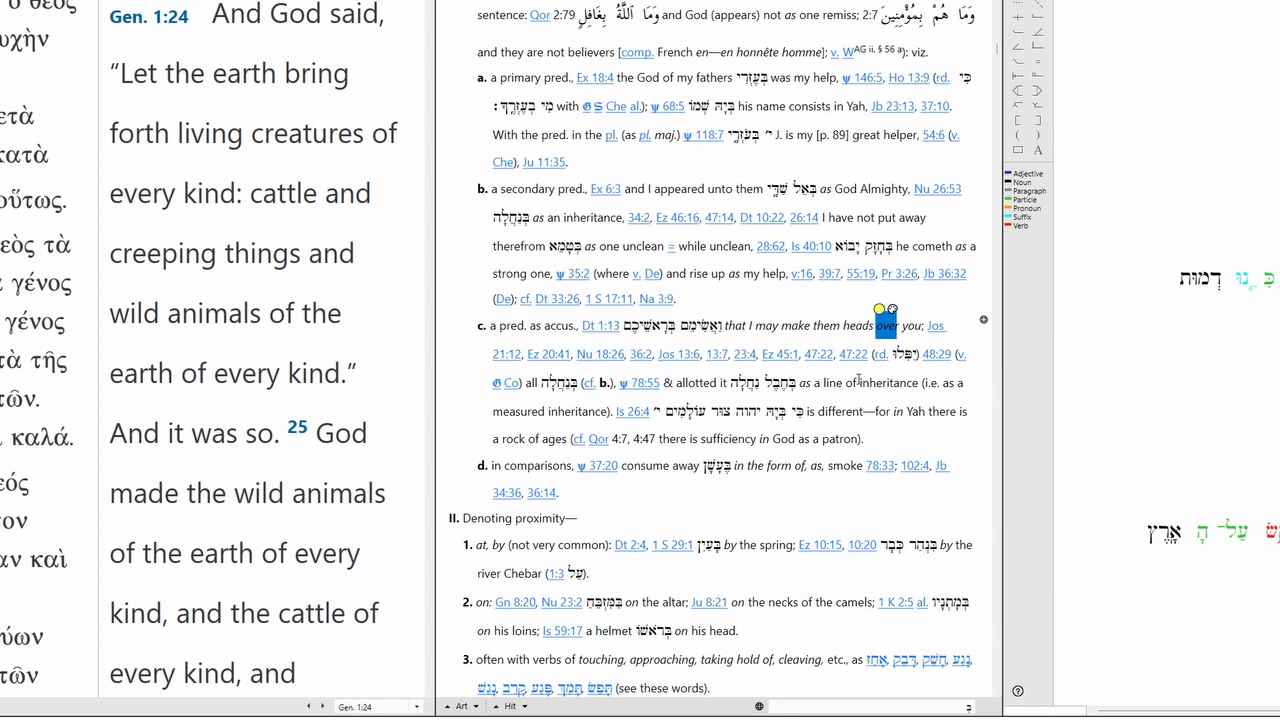
scroll("down", 3)
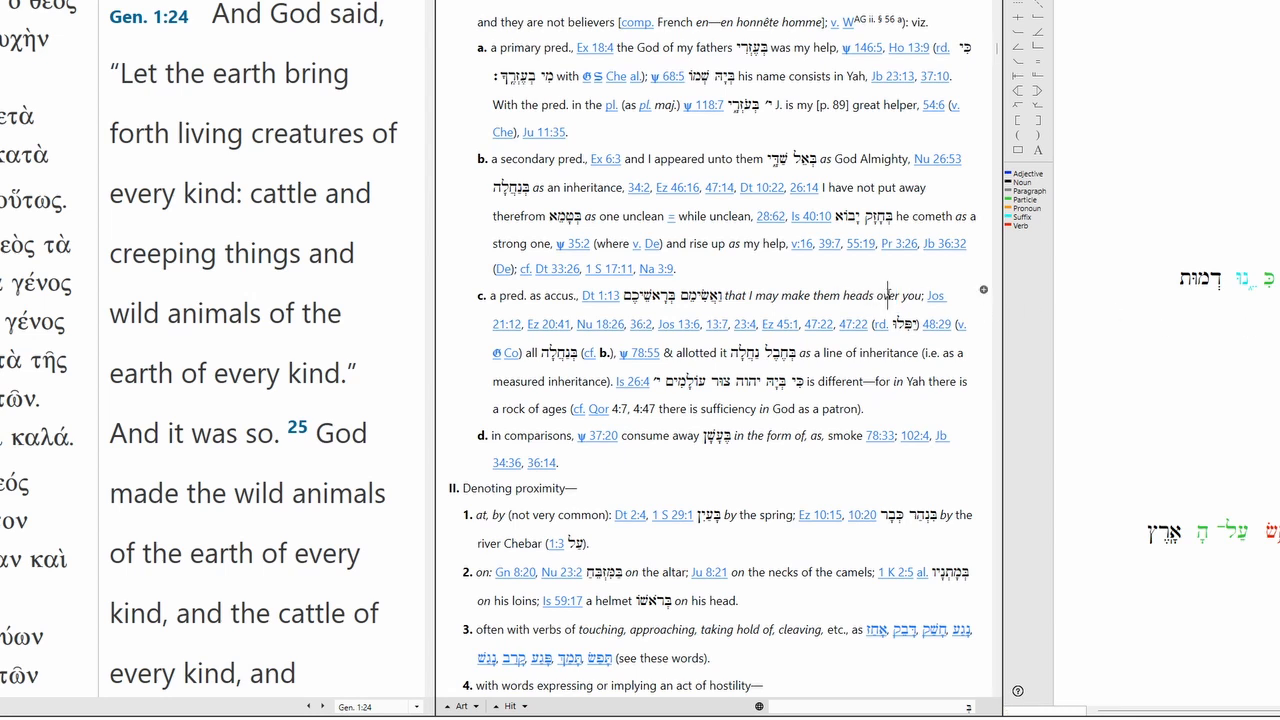
- Select 'over' in the bet entry and in Genesis 1:26, leading to the 'yam' (sea) entry
double_click(884, 294)
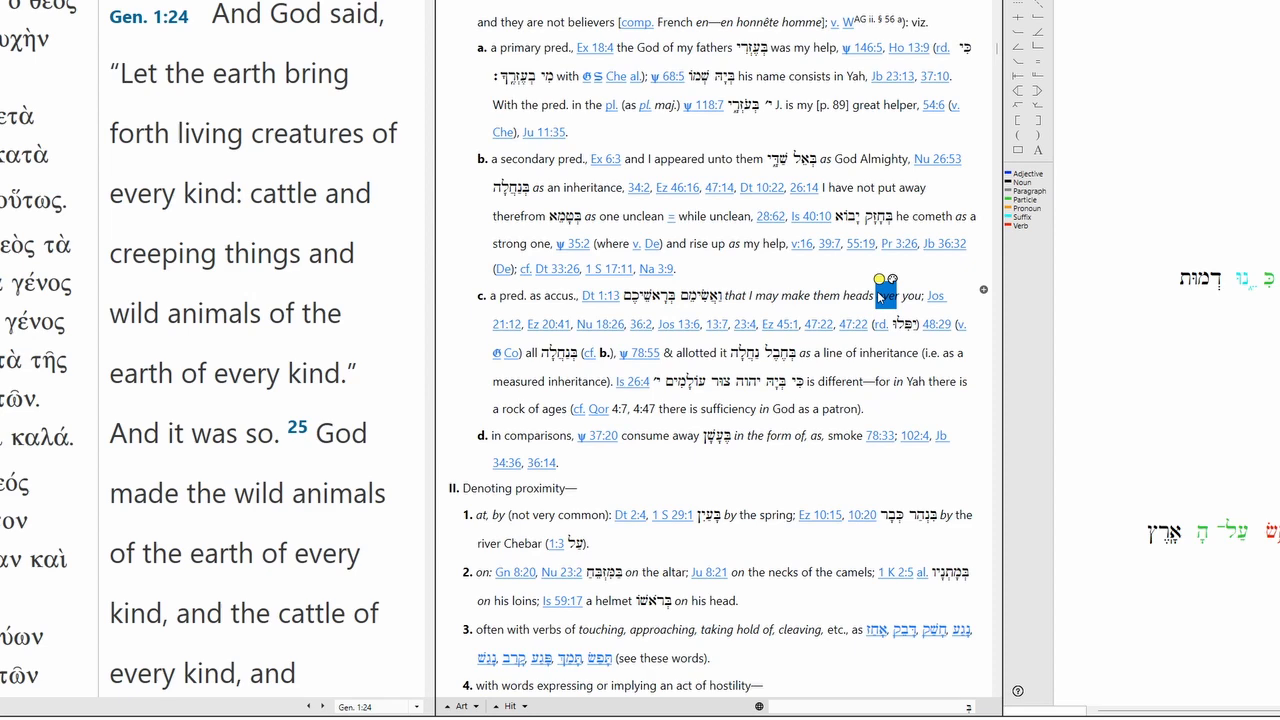
double_click(136, 404)
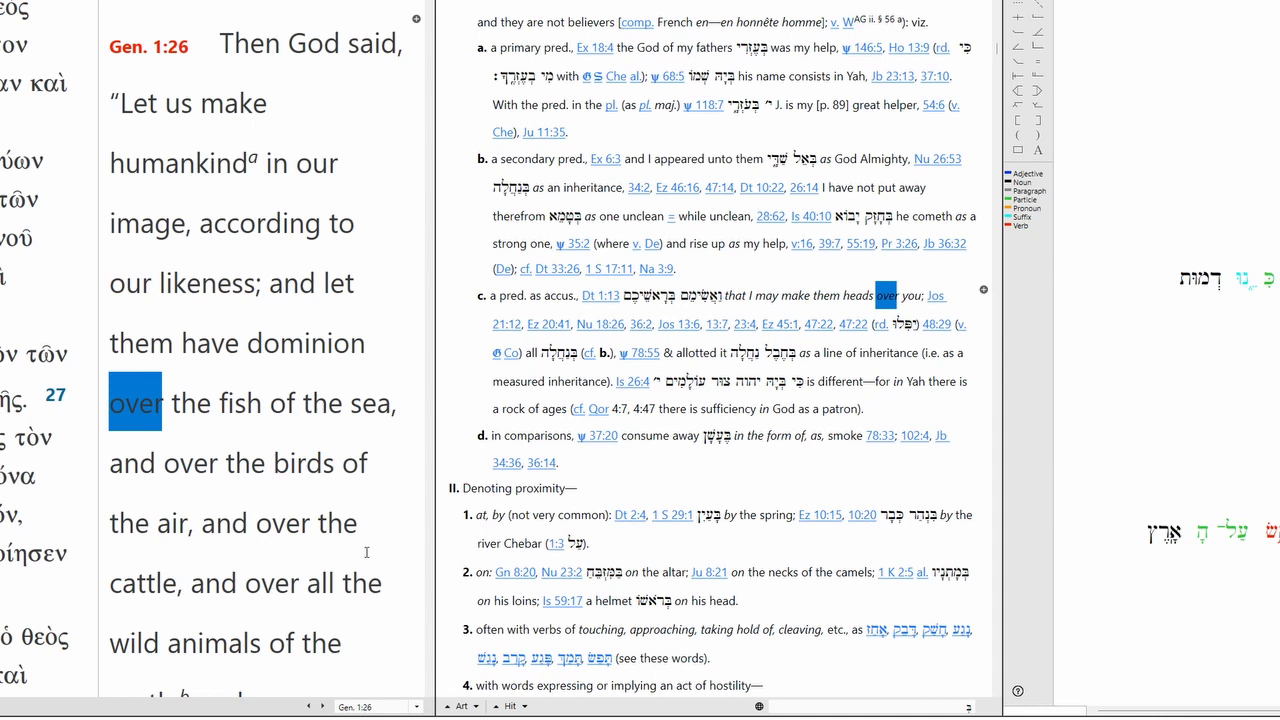
scroll("down", 3)
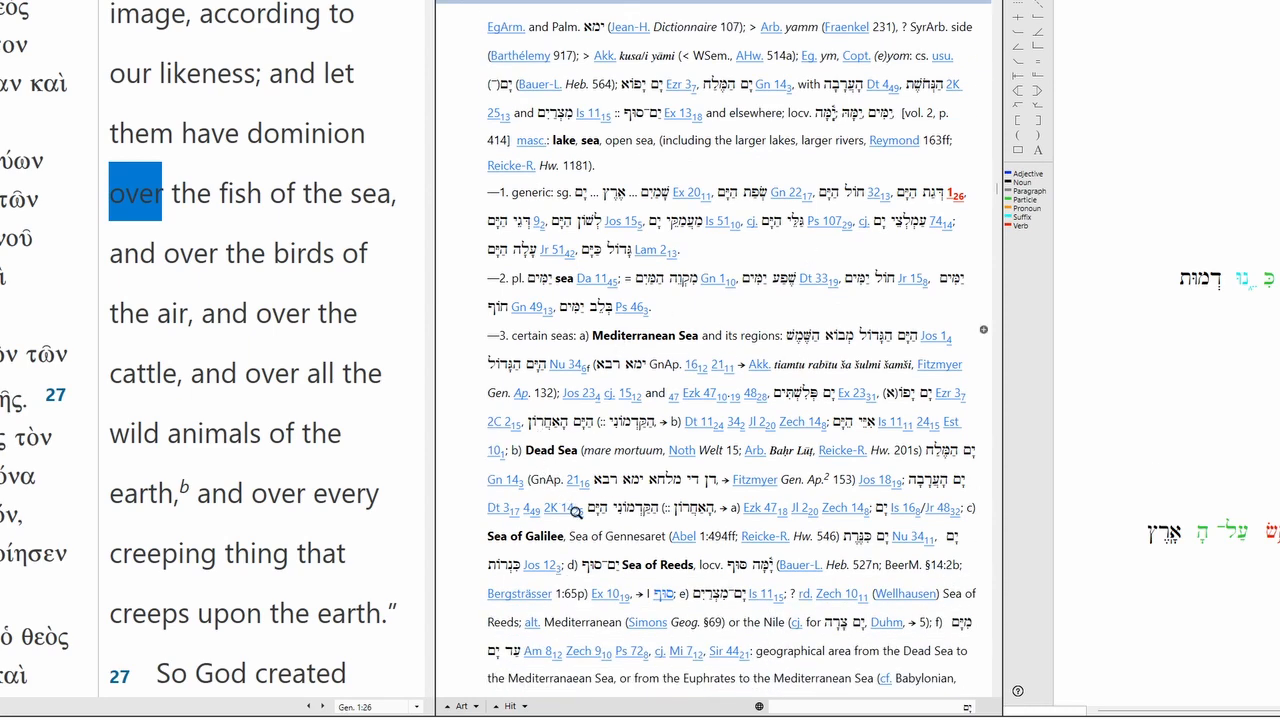
scroll("down", 3)
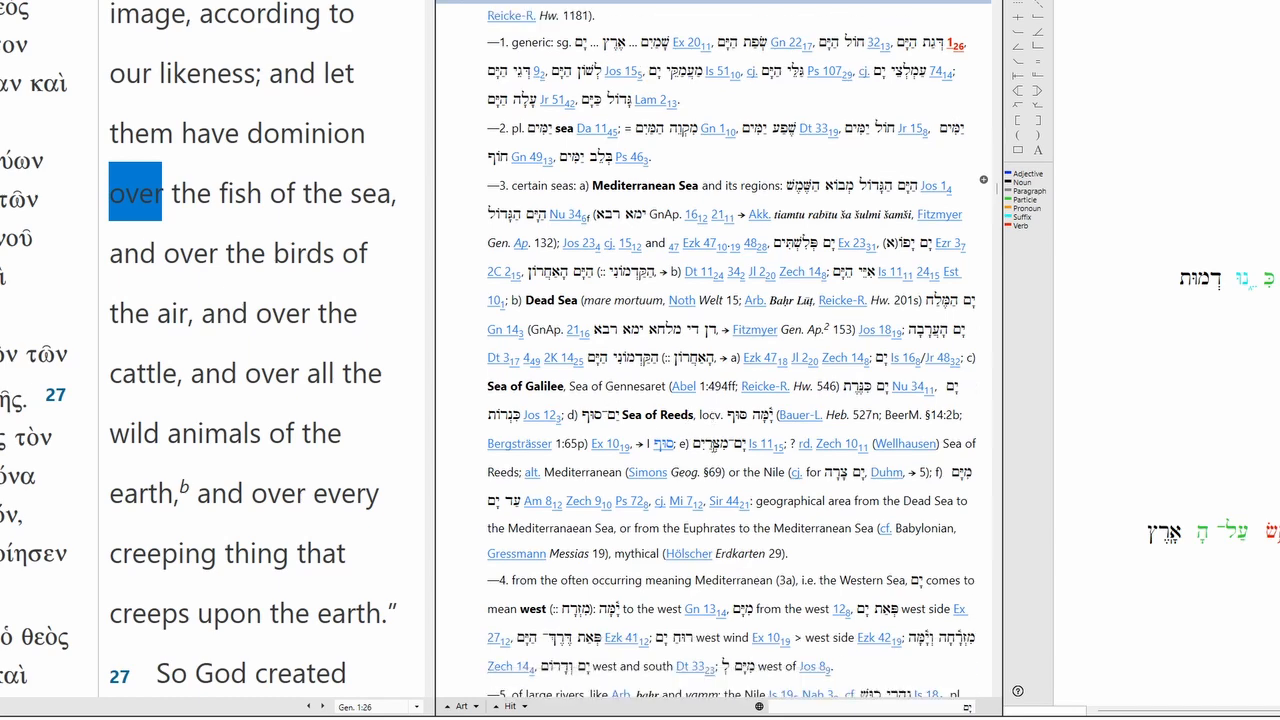
scroll("down", 3)
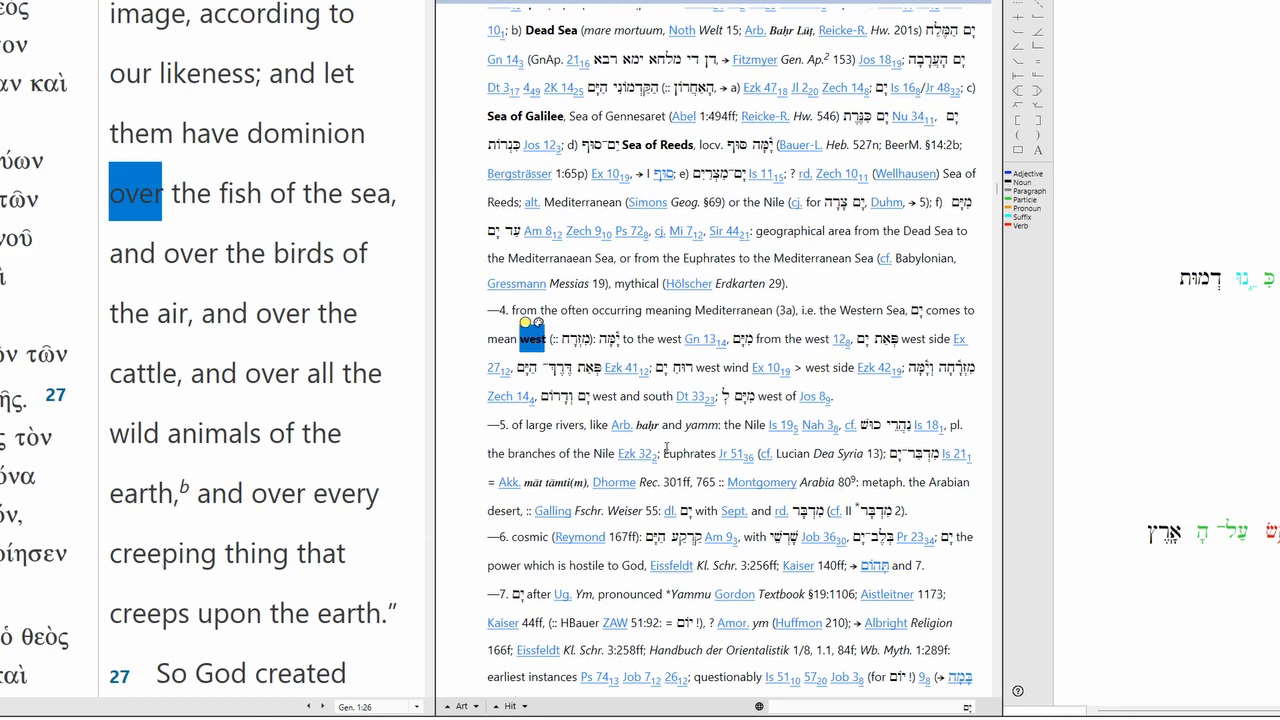
scroll("down", 3)
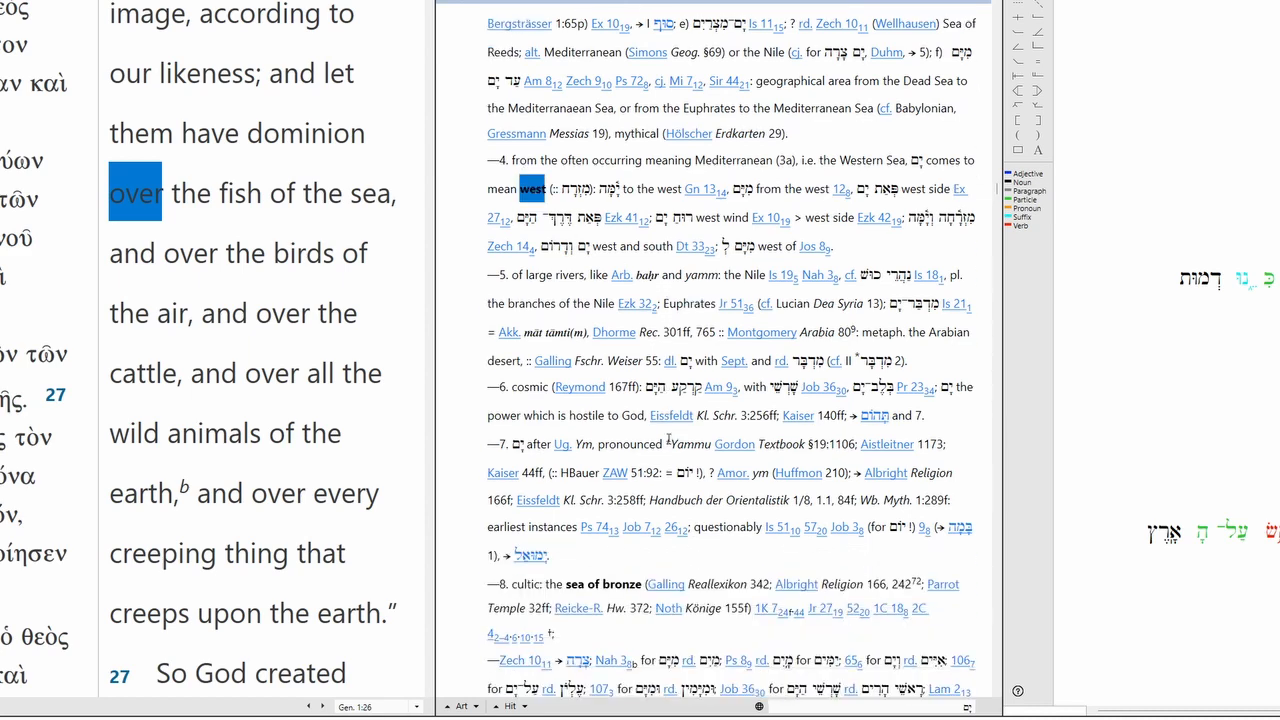
scroll("down", 3)
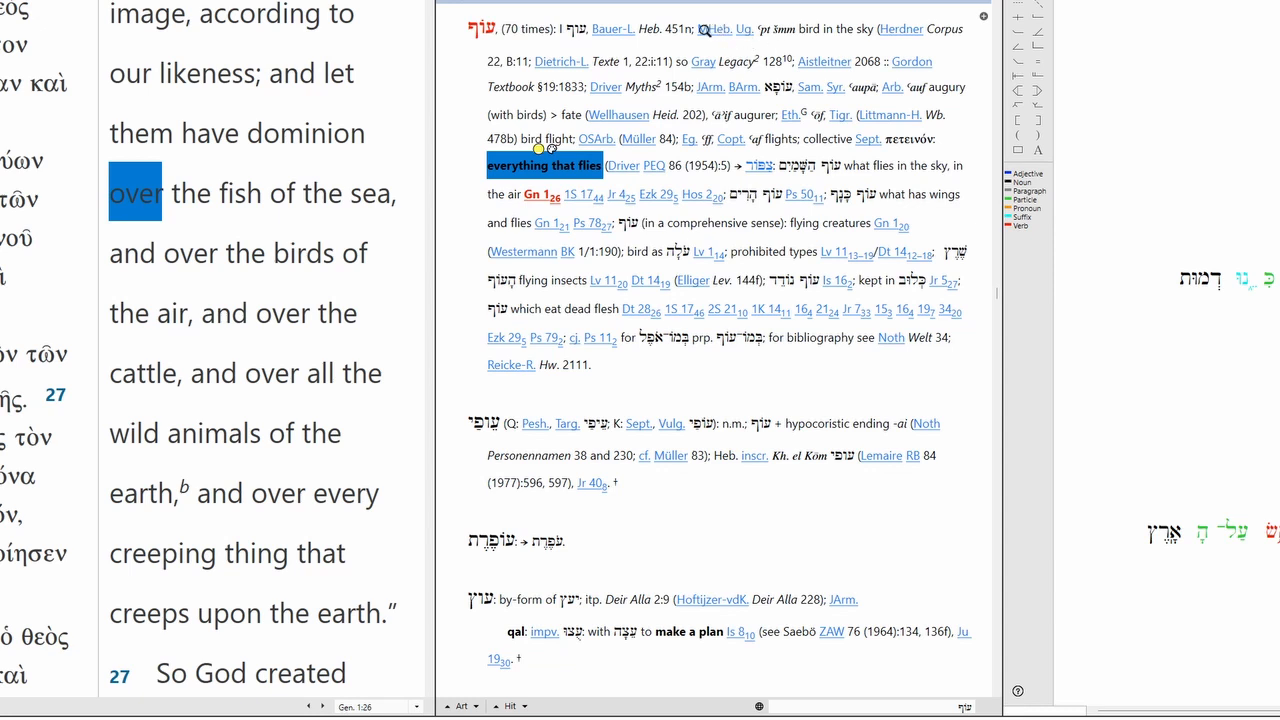
mouse_move(746, 50)
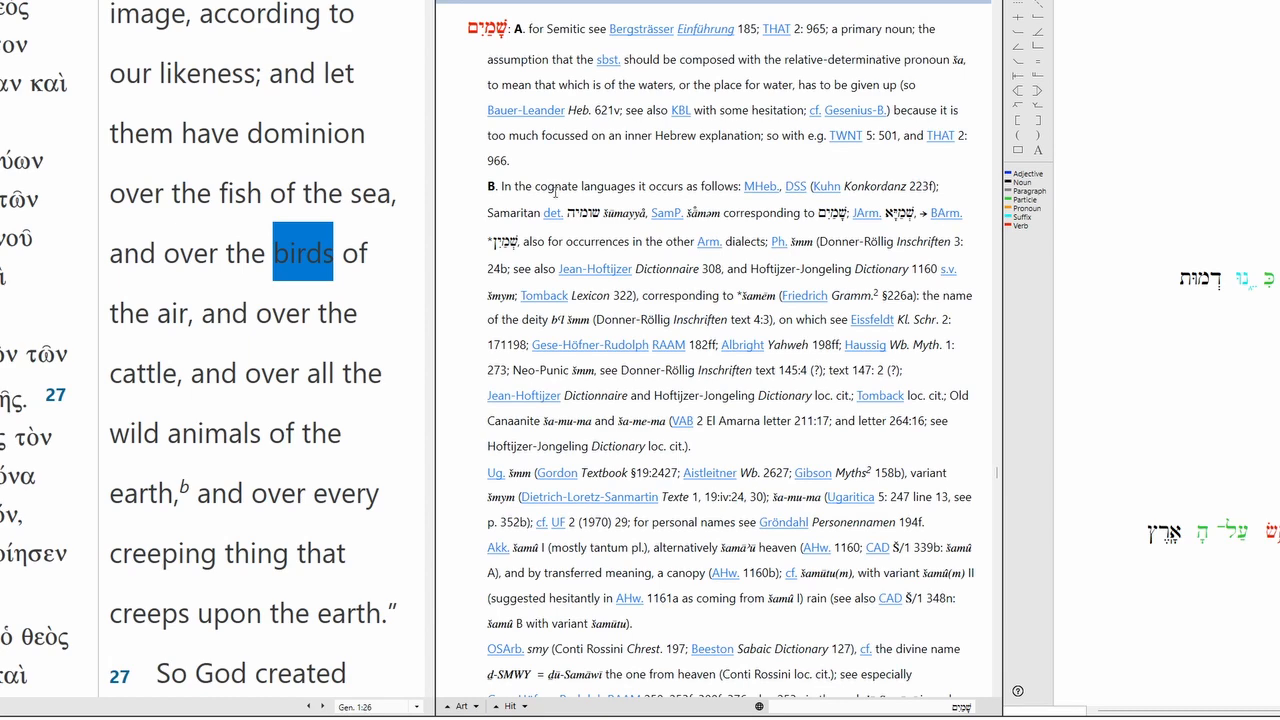
scroll("down", 3)
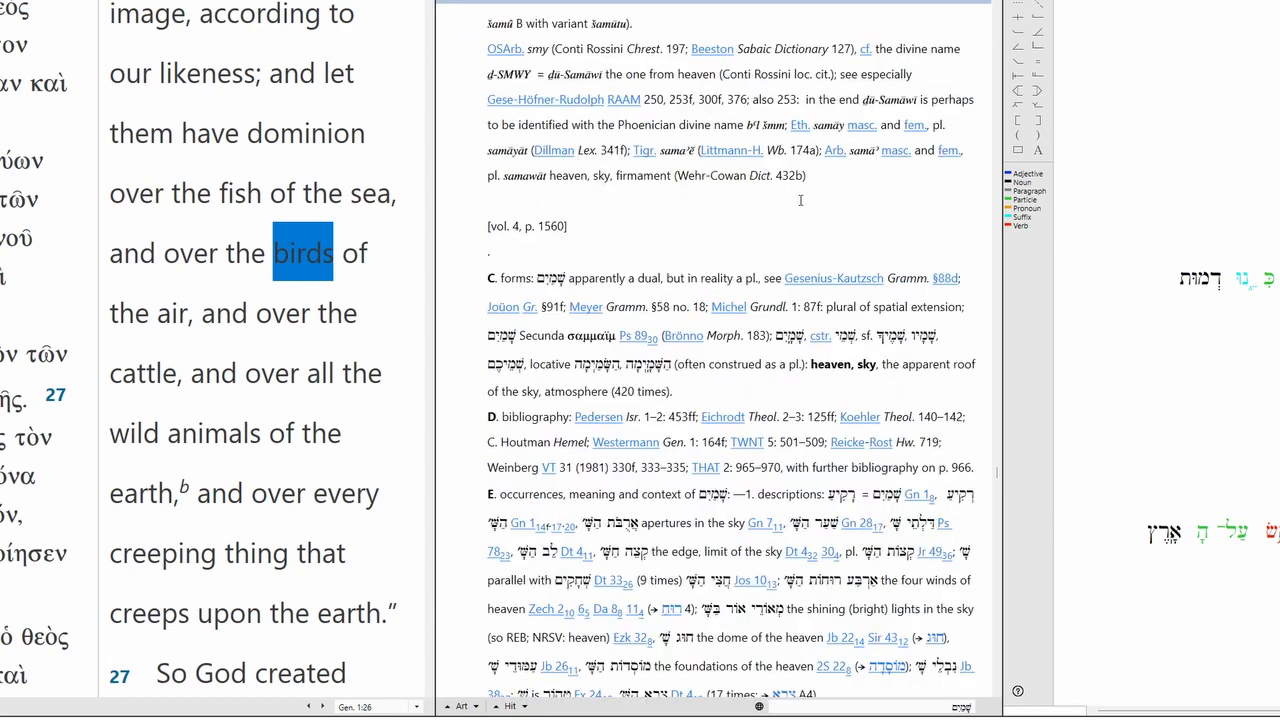
scroll("down", 3)
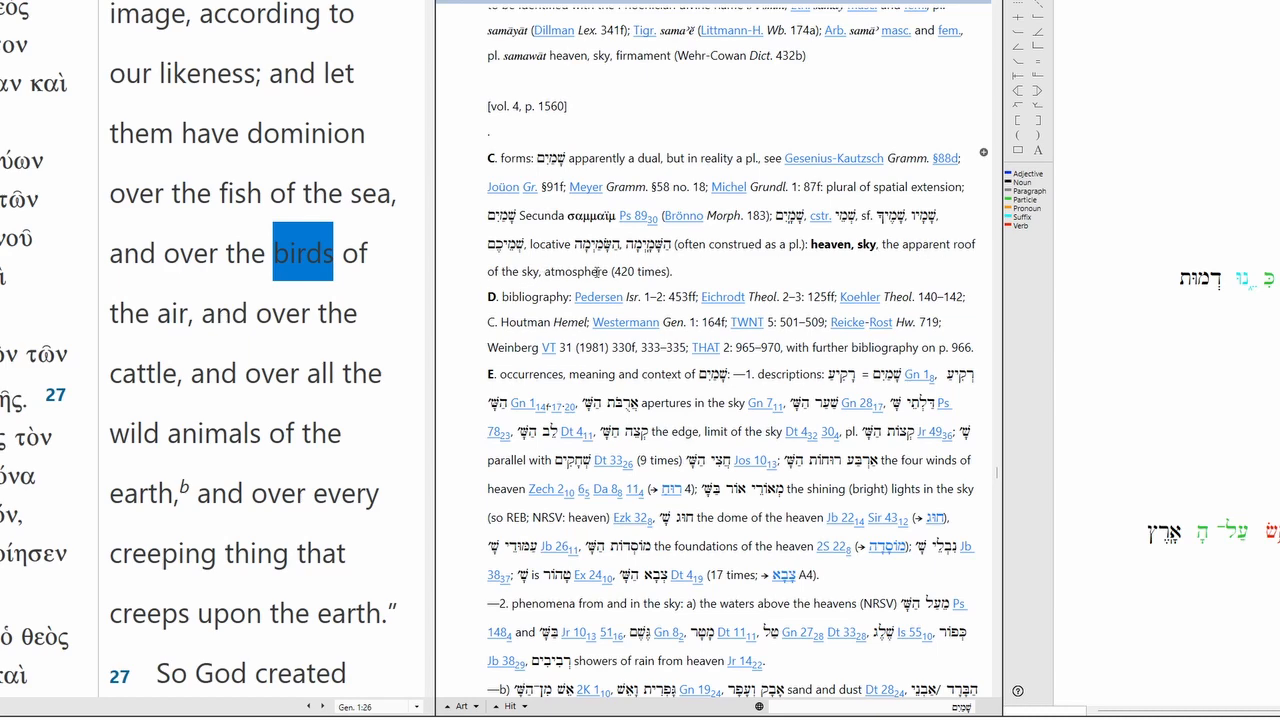
scroll("down", 3)
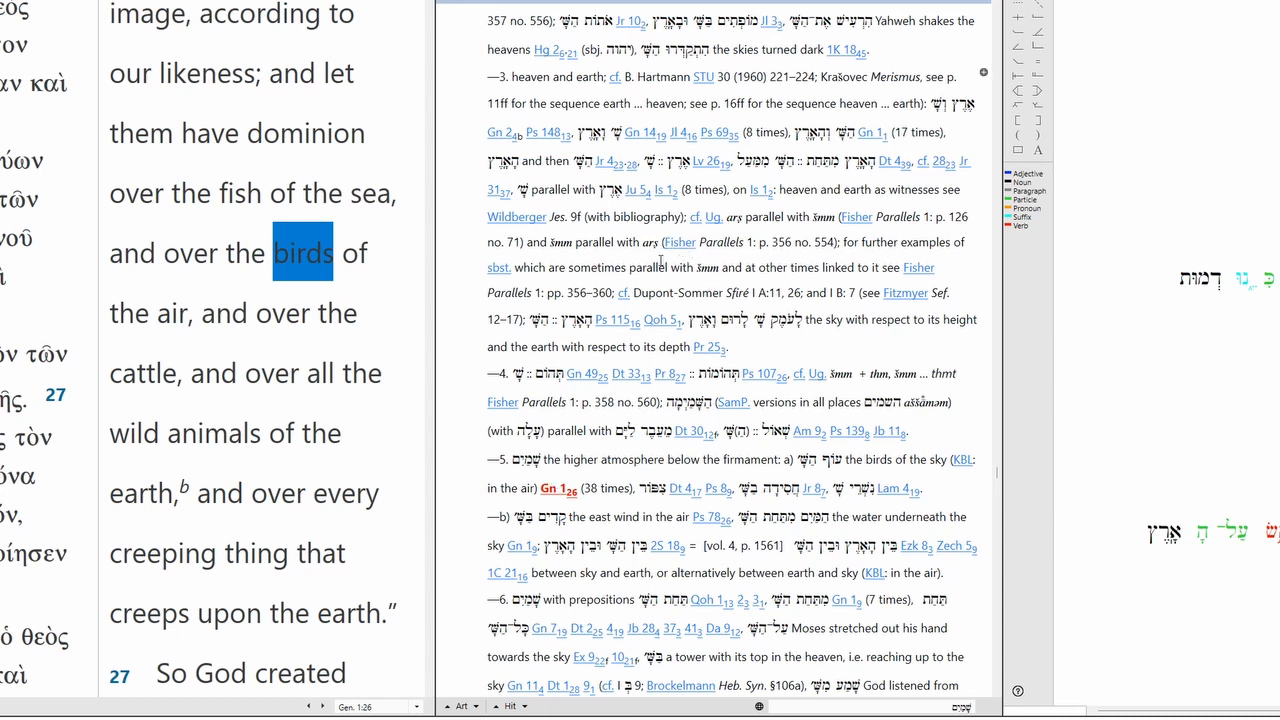
mouse_move(660, 262)
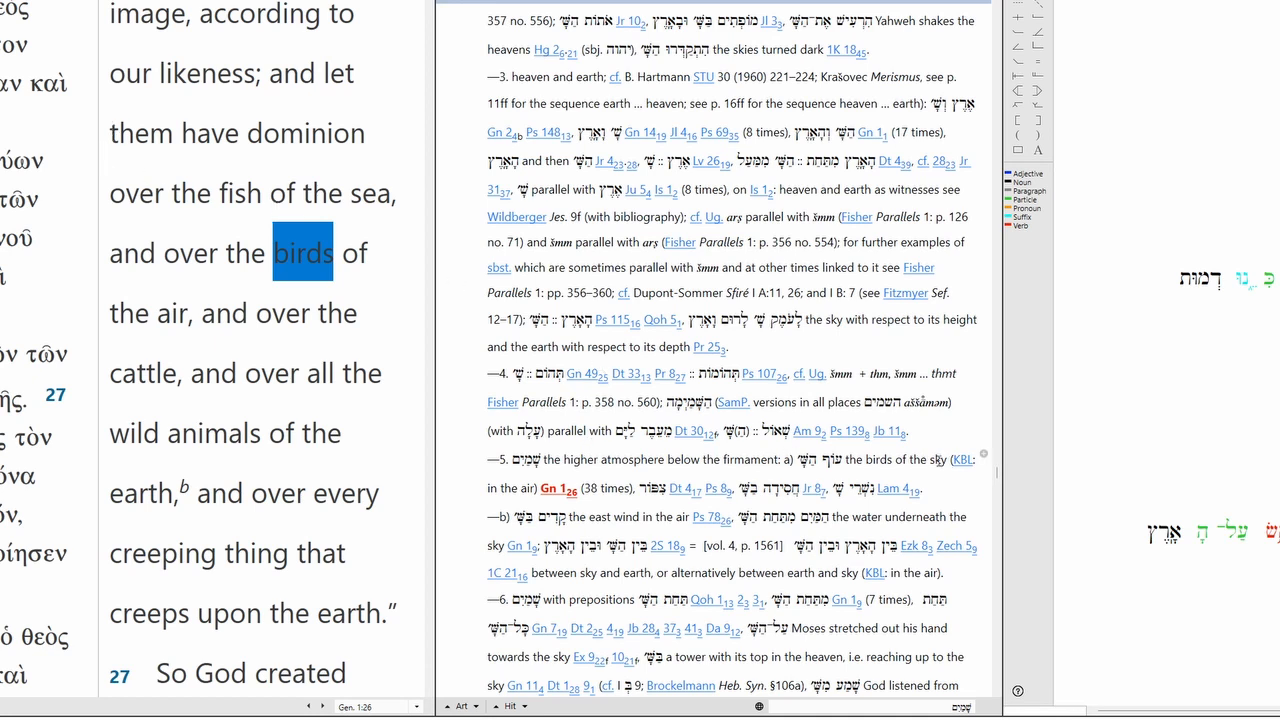
double_click(936, 458)
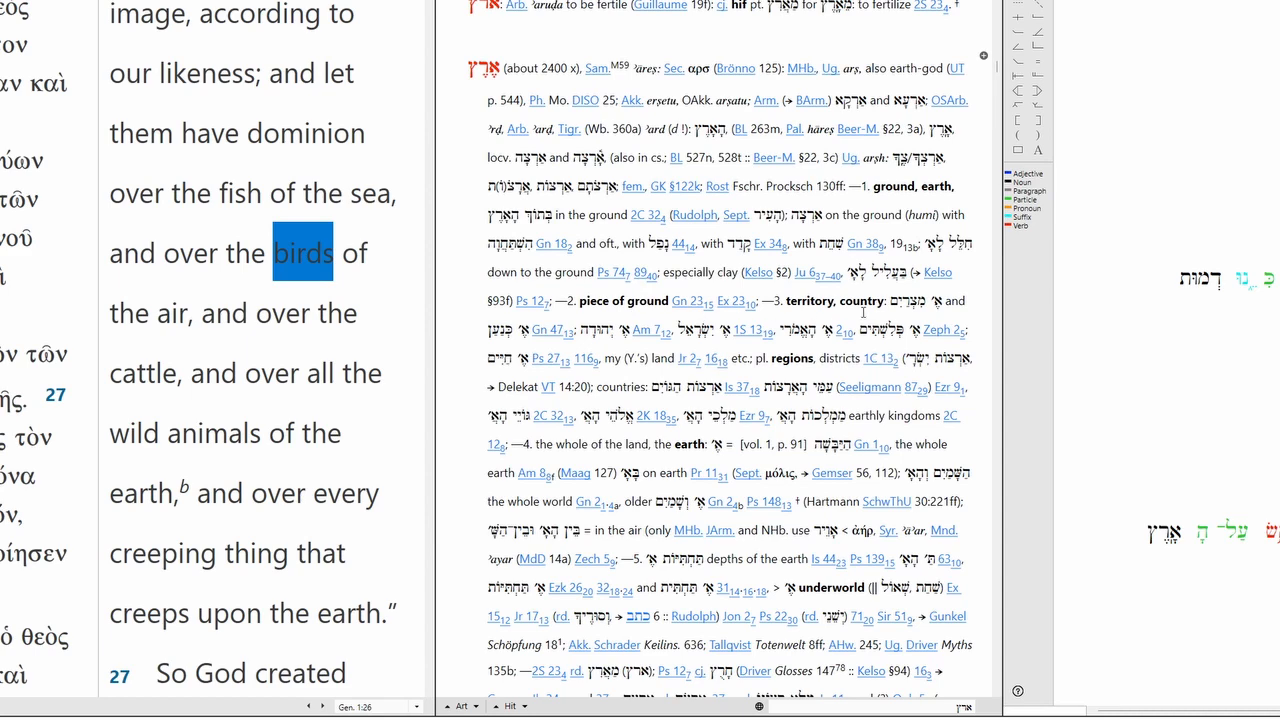
- Select the sense 'the whole of the land, the earth' in the lexicon's earth entry
scroll("down", 3)
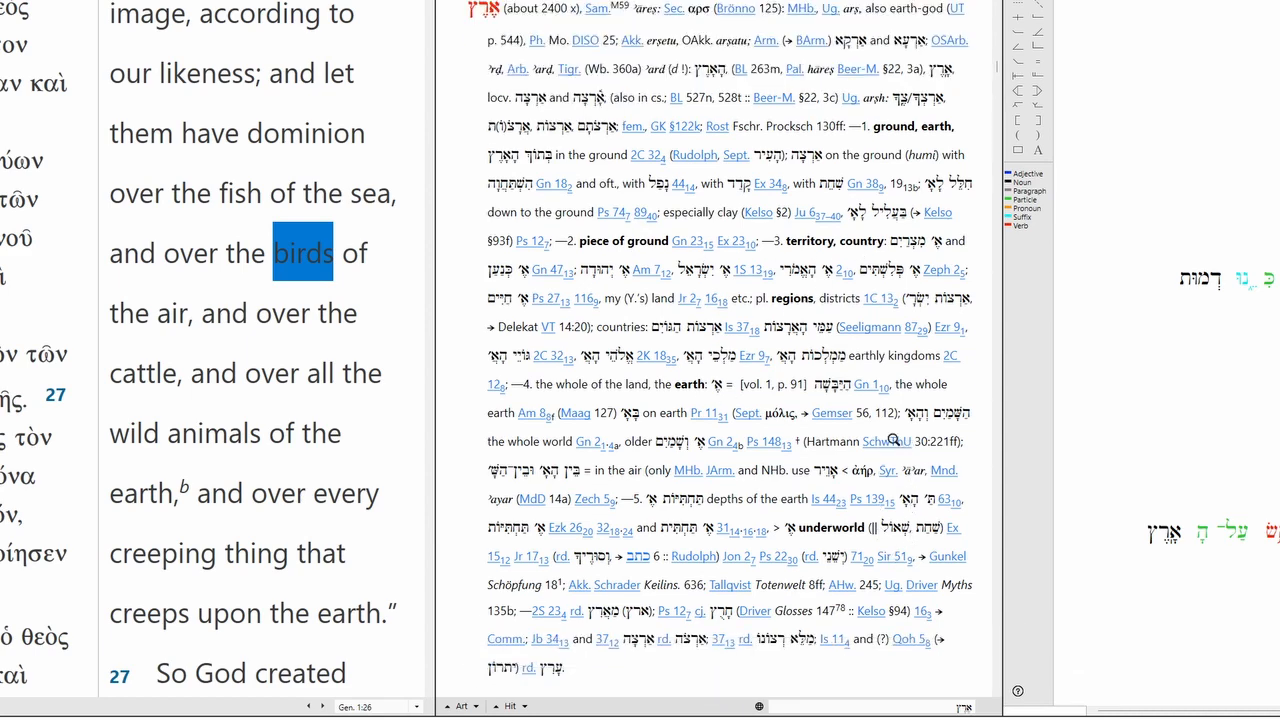
double_click(600, 384)
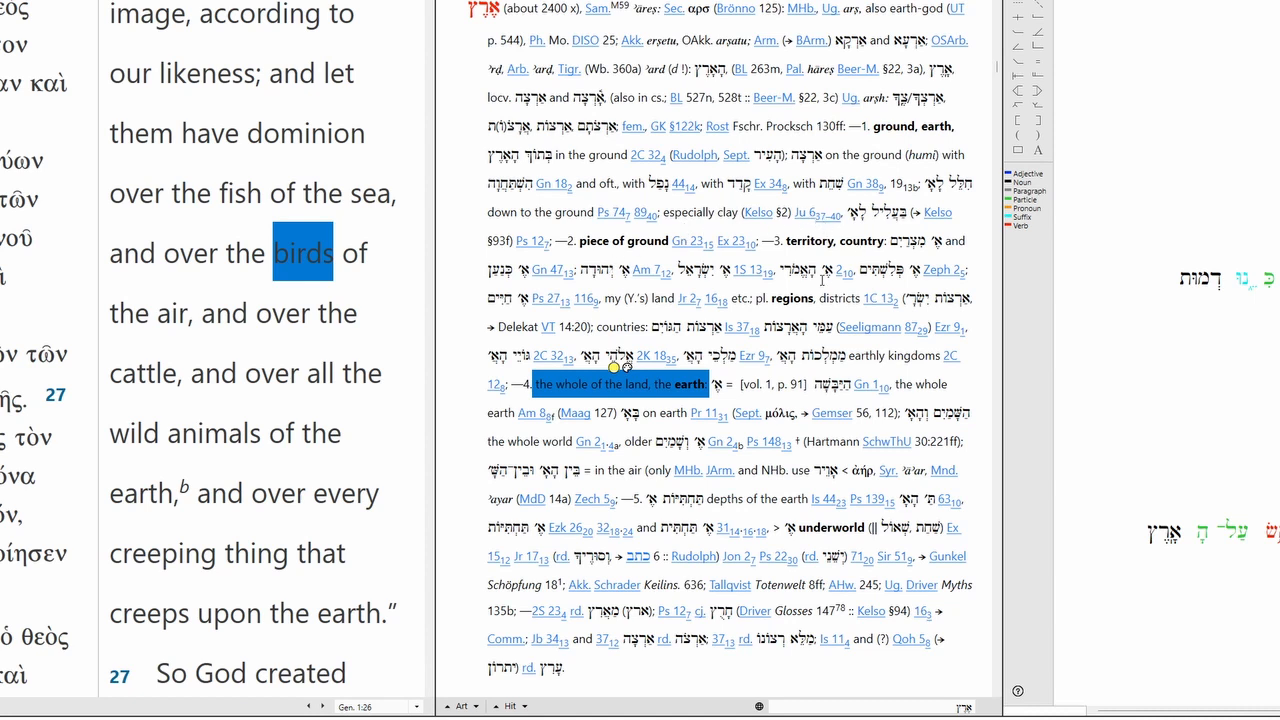
mouse_move(828, 524)
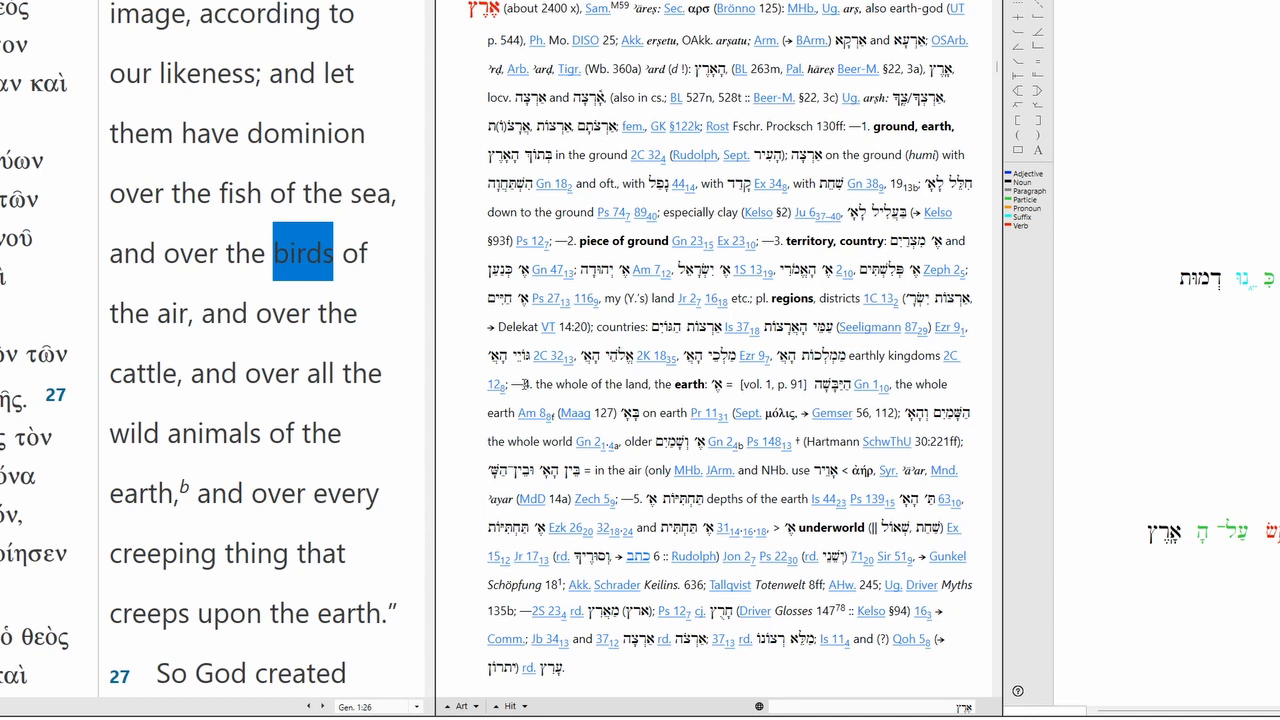
double_click(620, 384)
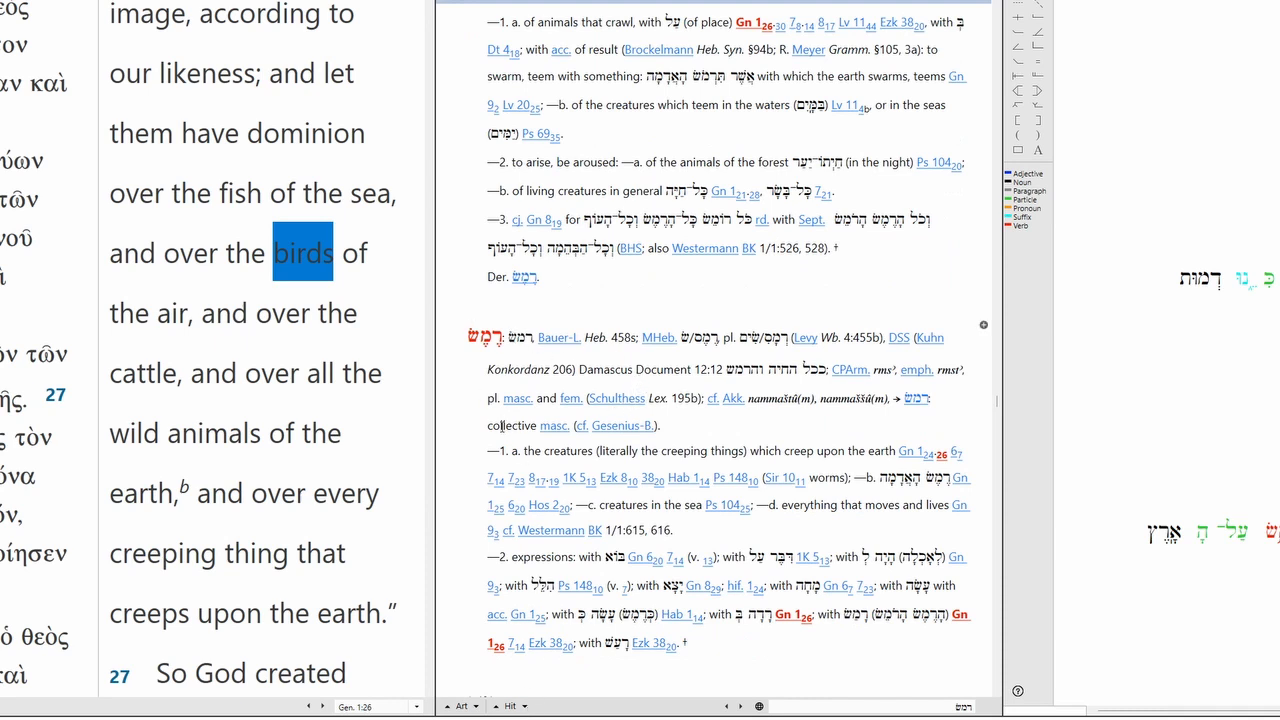
- Select the word 'collective' in the 'remes' (creeping things) lexicon entry
double_click(512, 424)
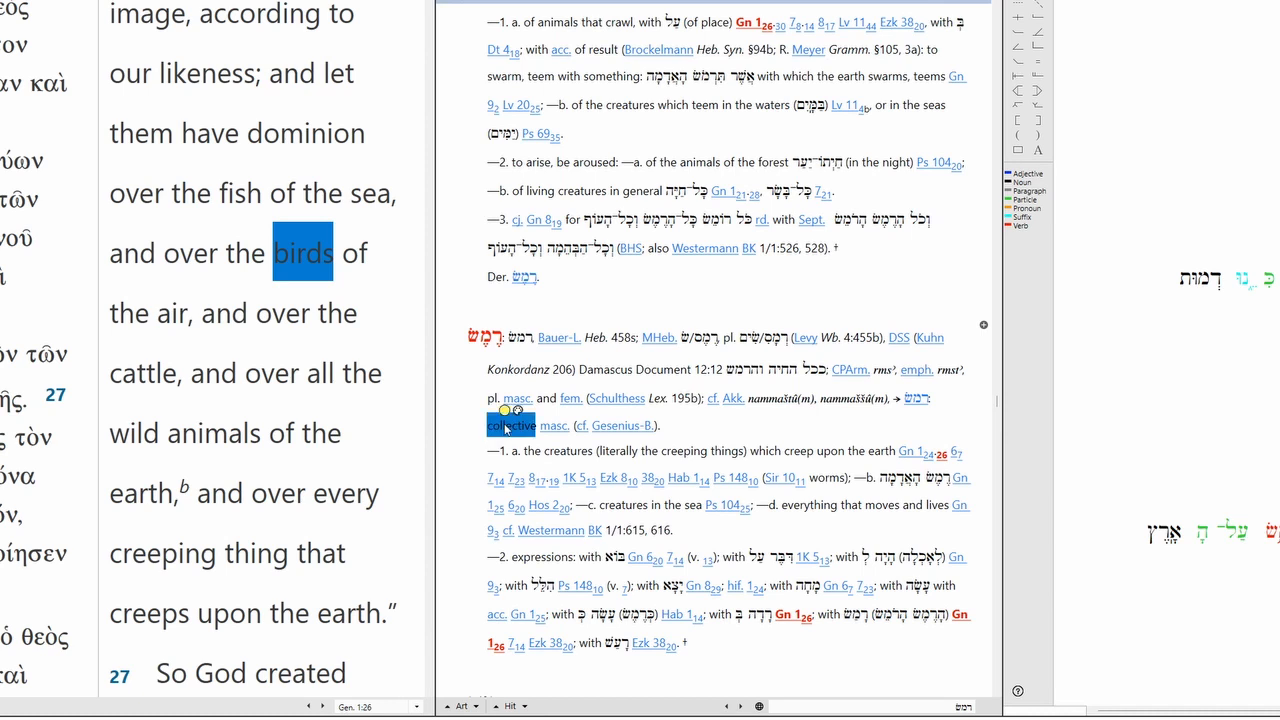
mouse_move(504, 430)
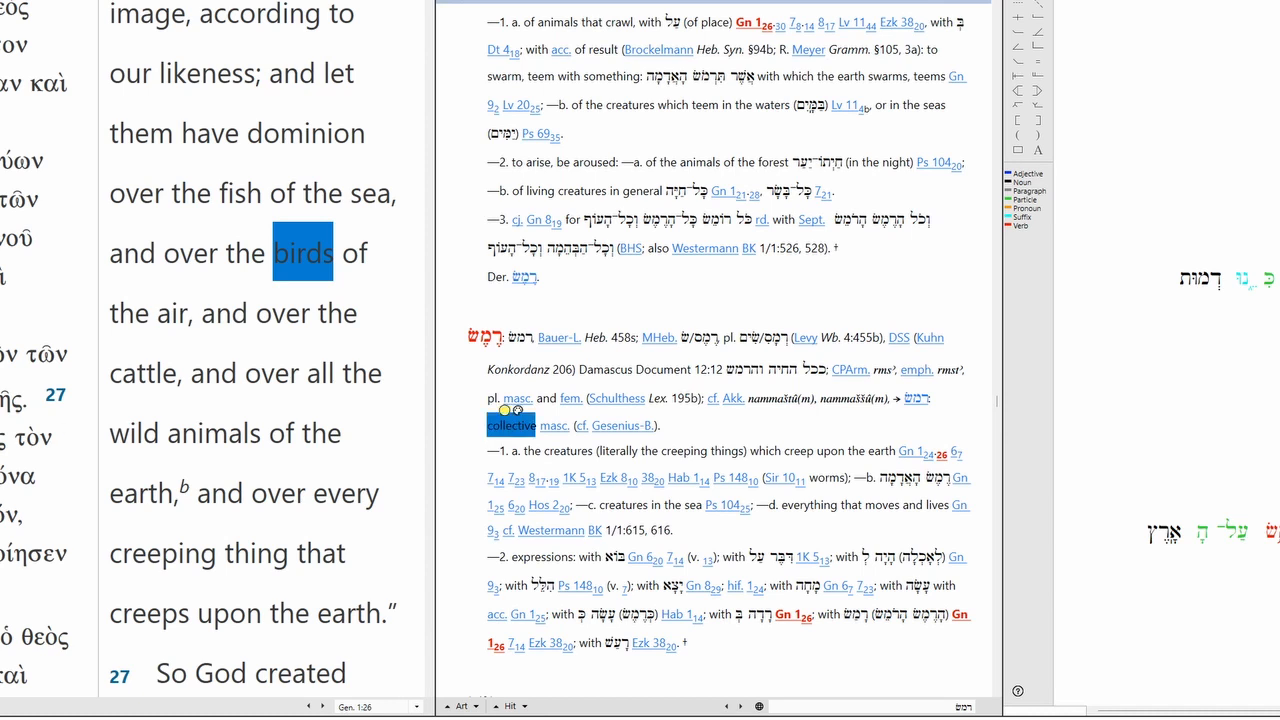